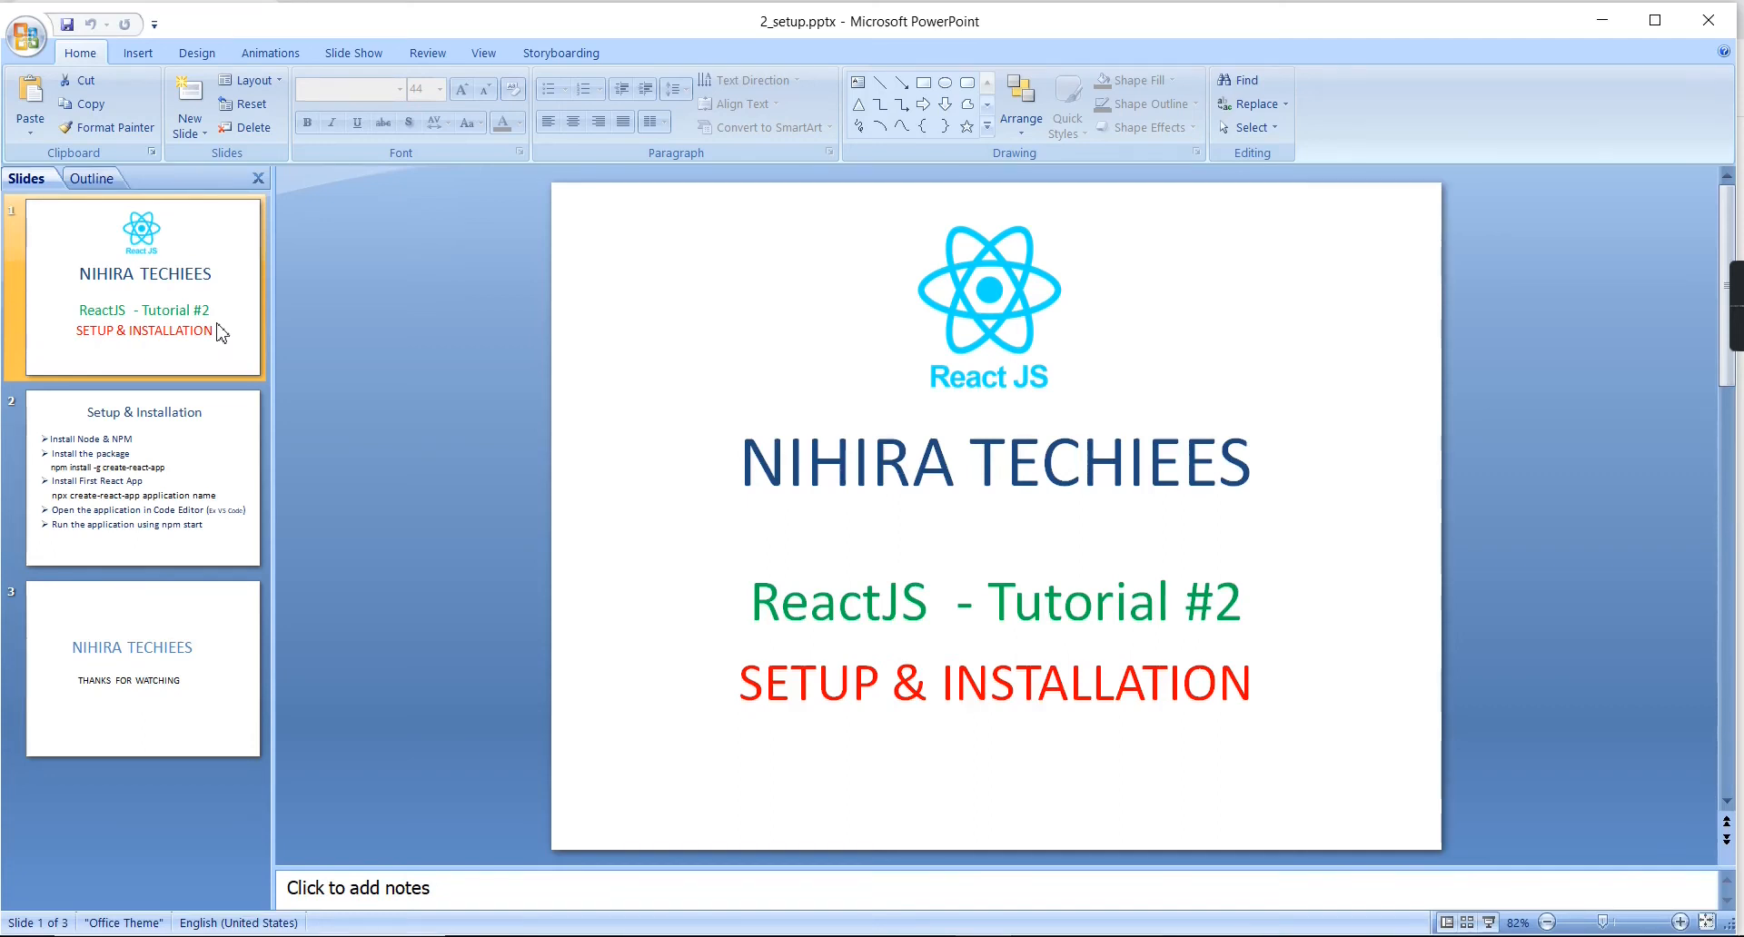
{"action": "mouse_move", "coordinate": [136, 357]}
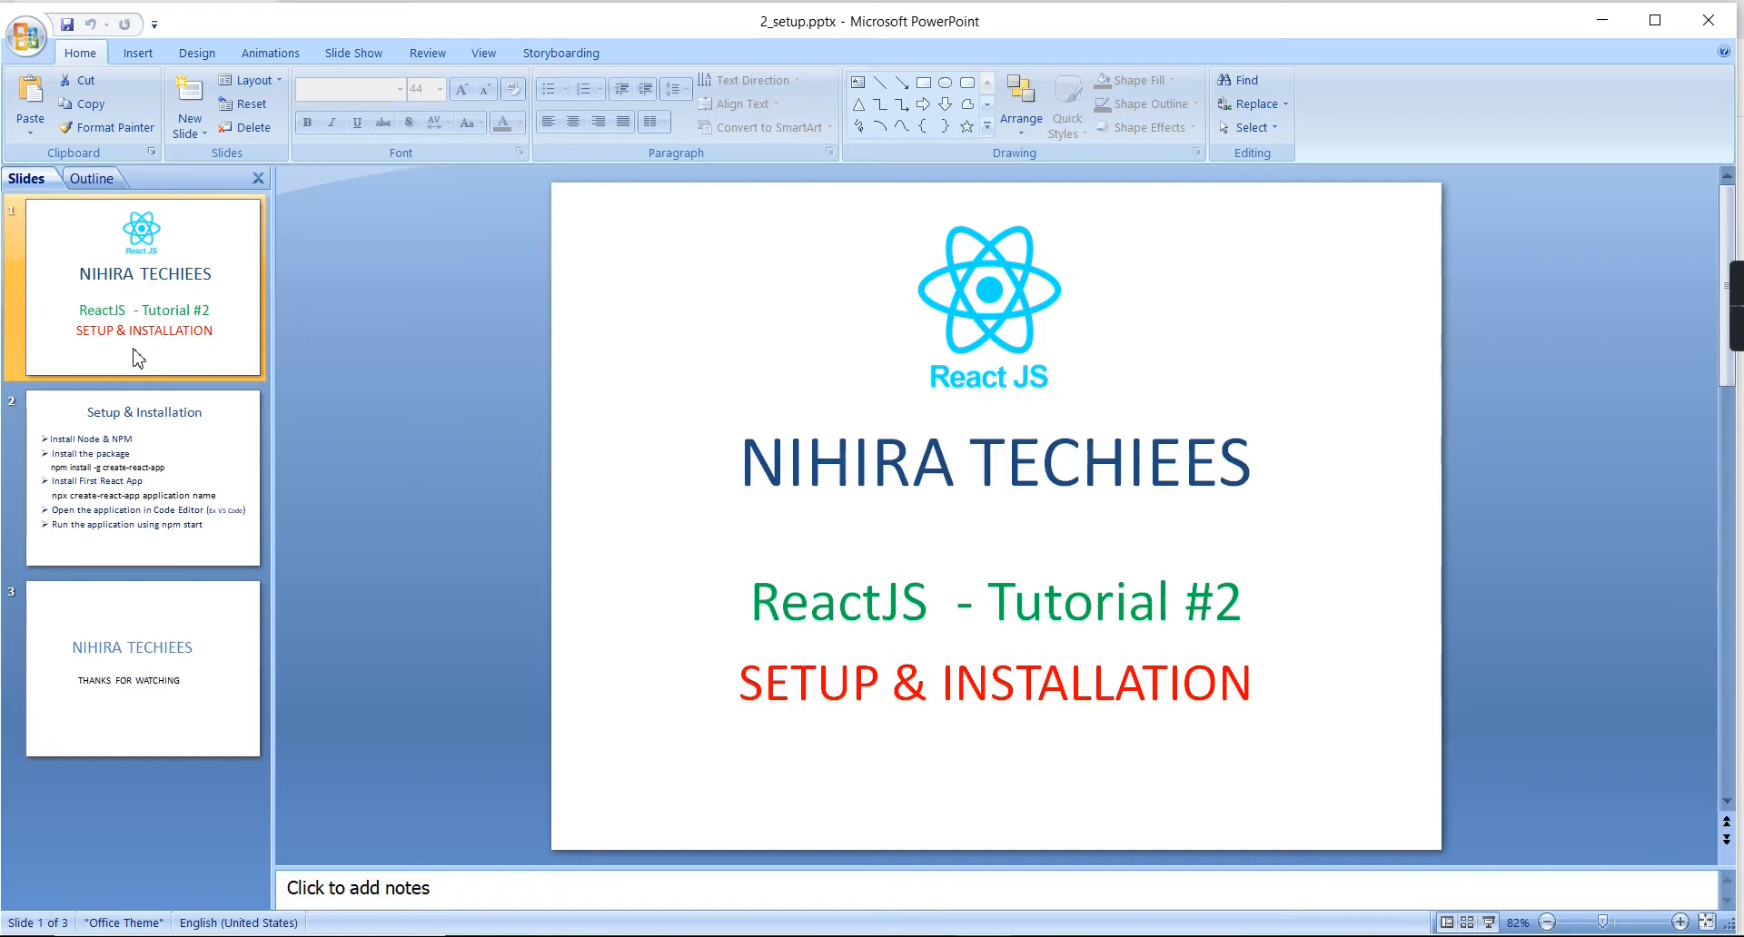
Step: Search 'node js download' in Chrome and open the Node.js downloads page for LTS 16.15.0
{"action": "left_click", "coordinate": [143, 477]}
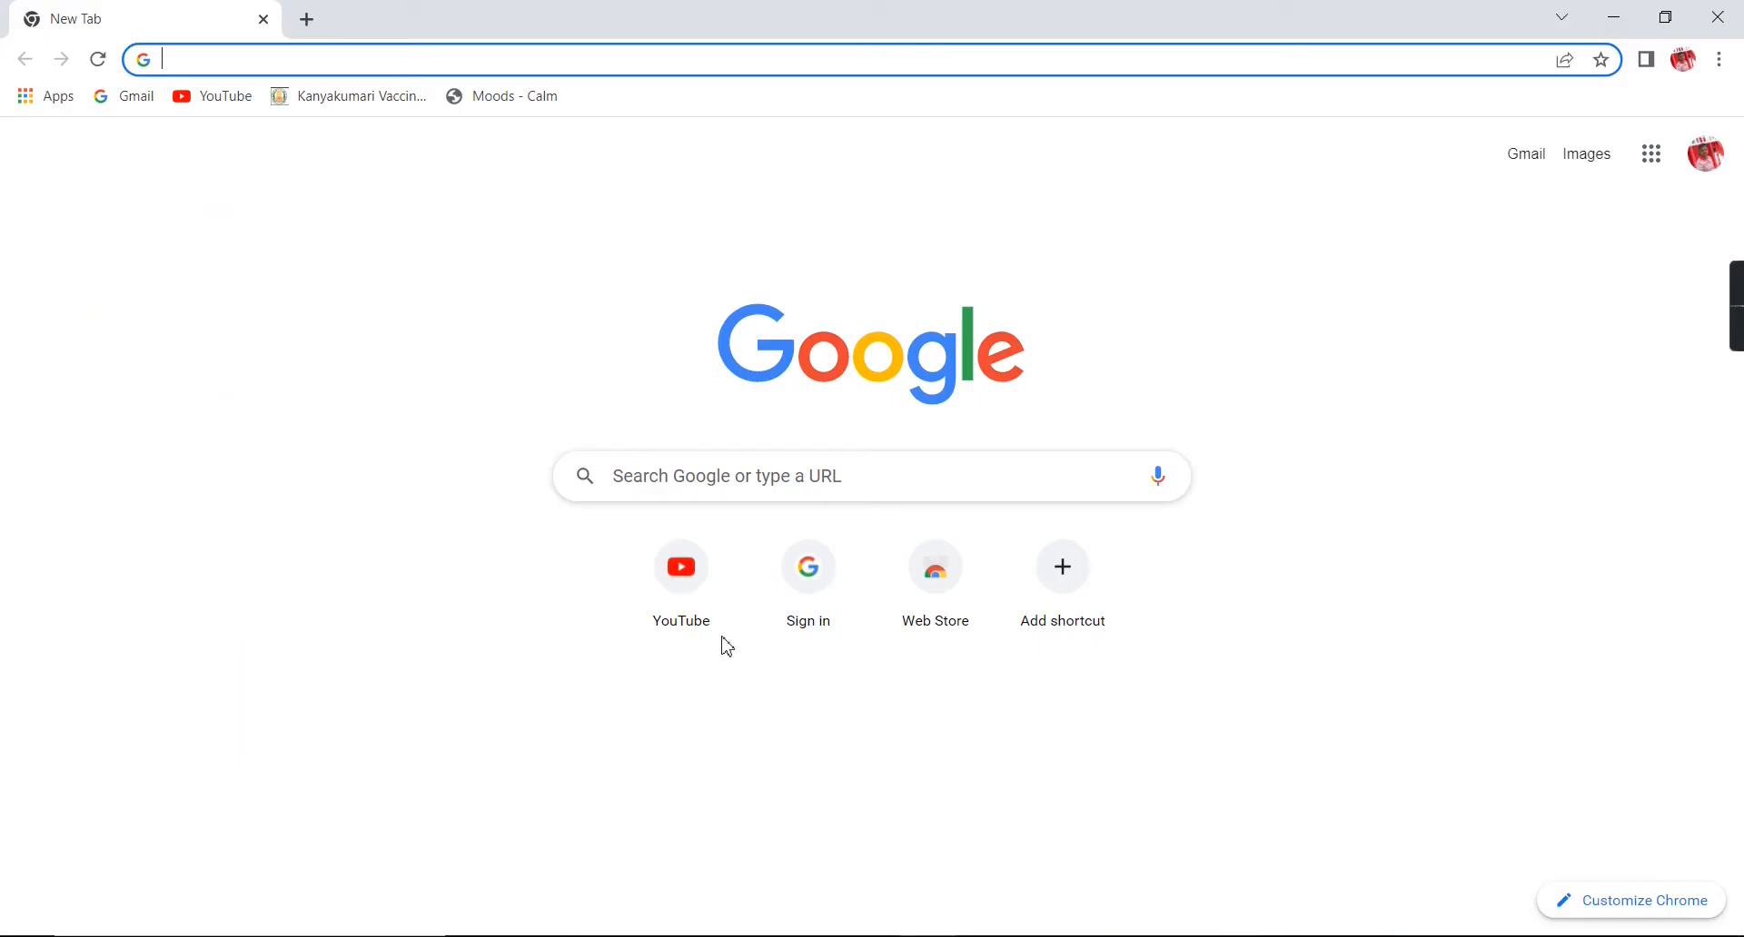
{"action": "type", "text": "node"}
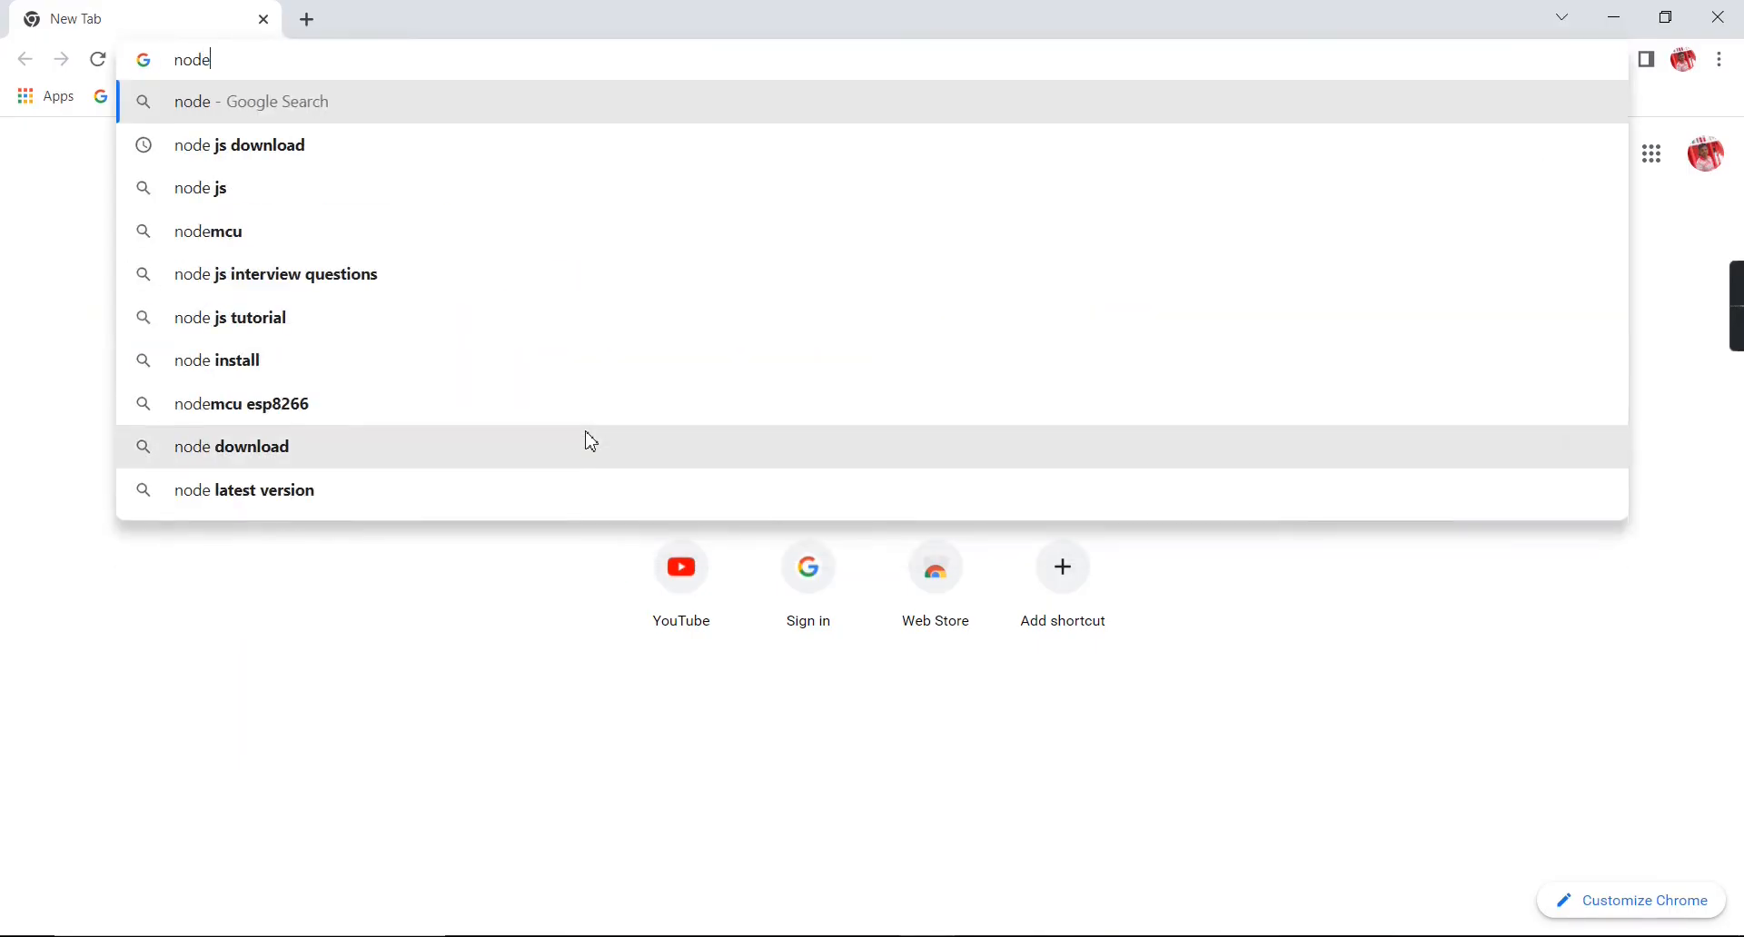
{"action": "left_click", "coordinate": [238, 145]}
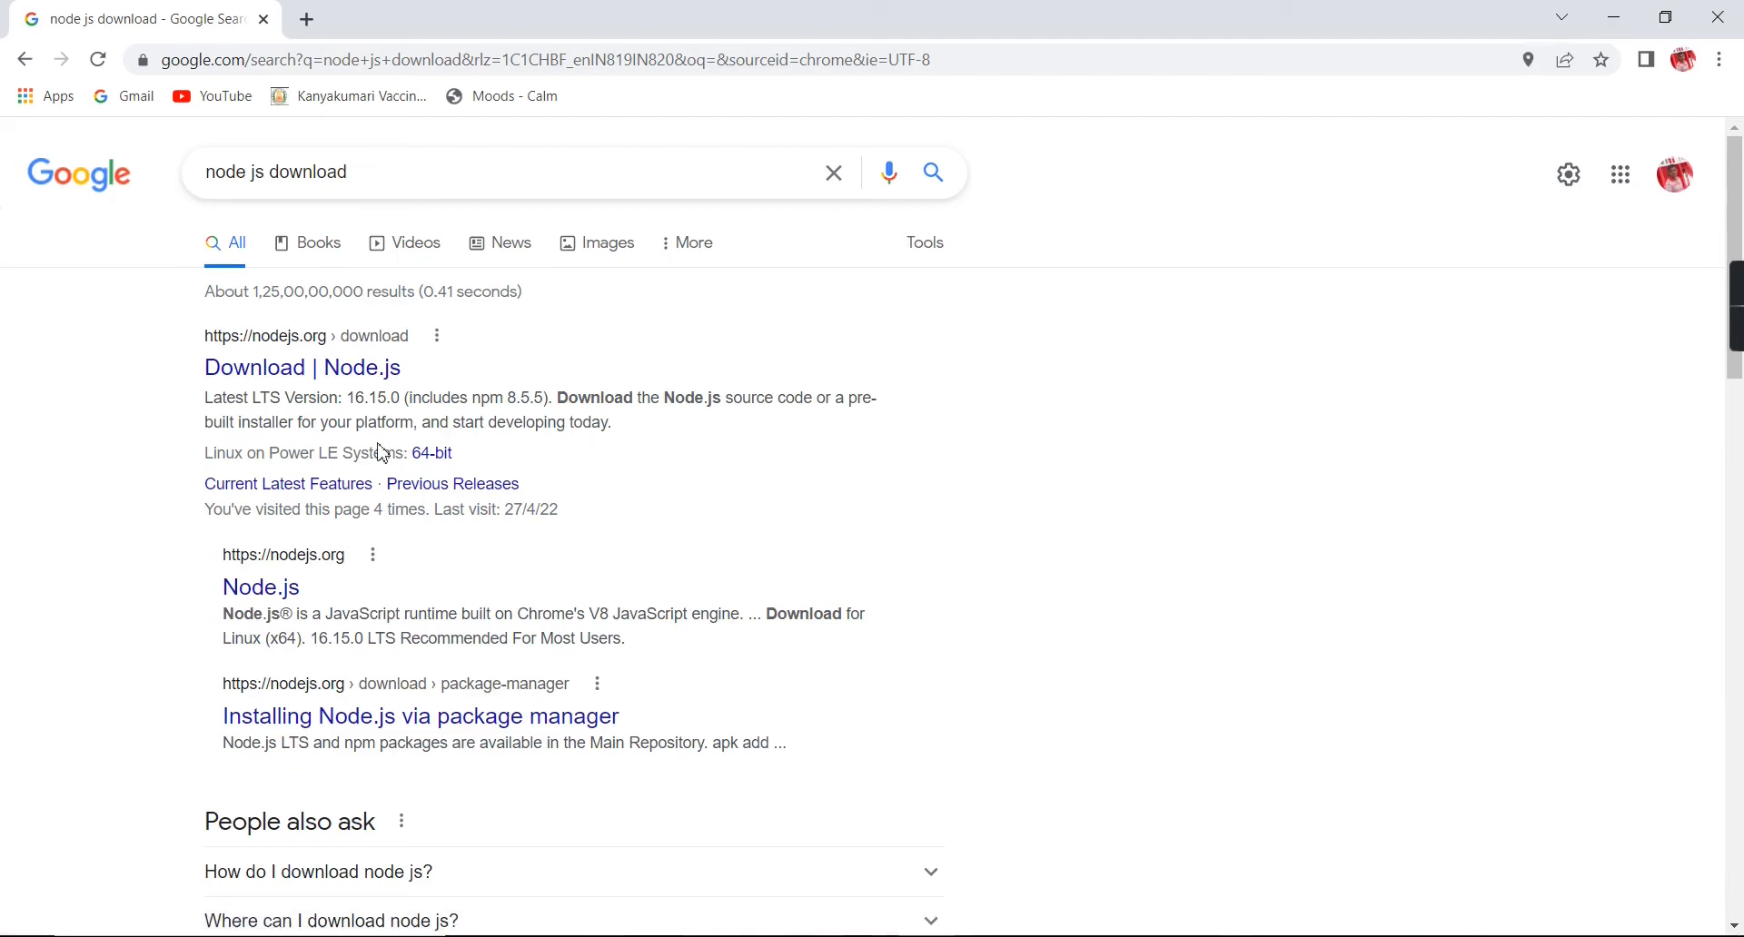
{"action": "left_click", "coordinate": [302, 367]}
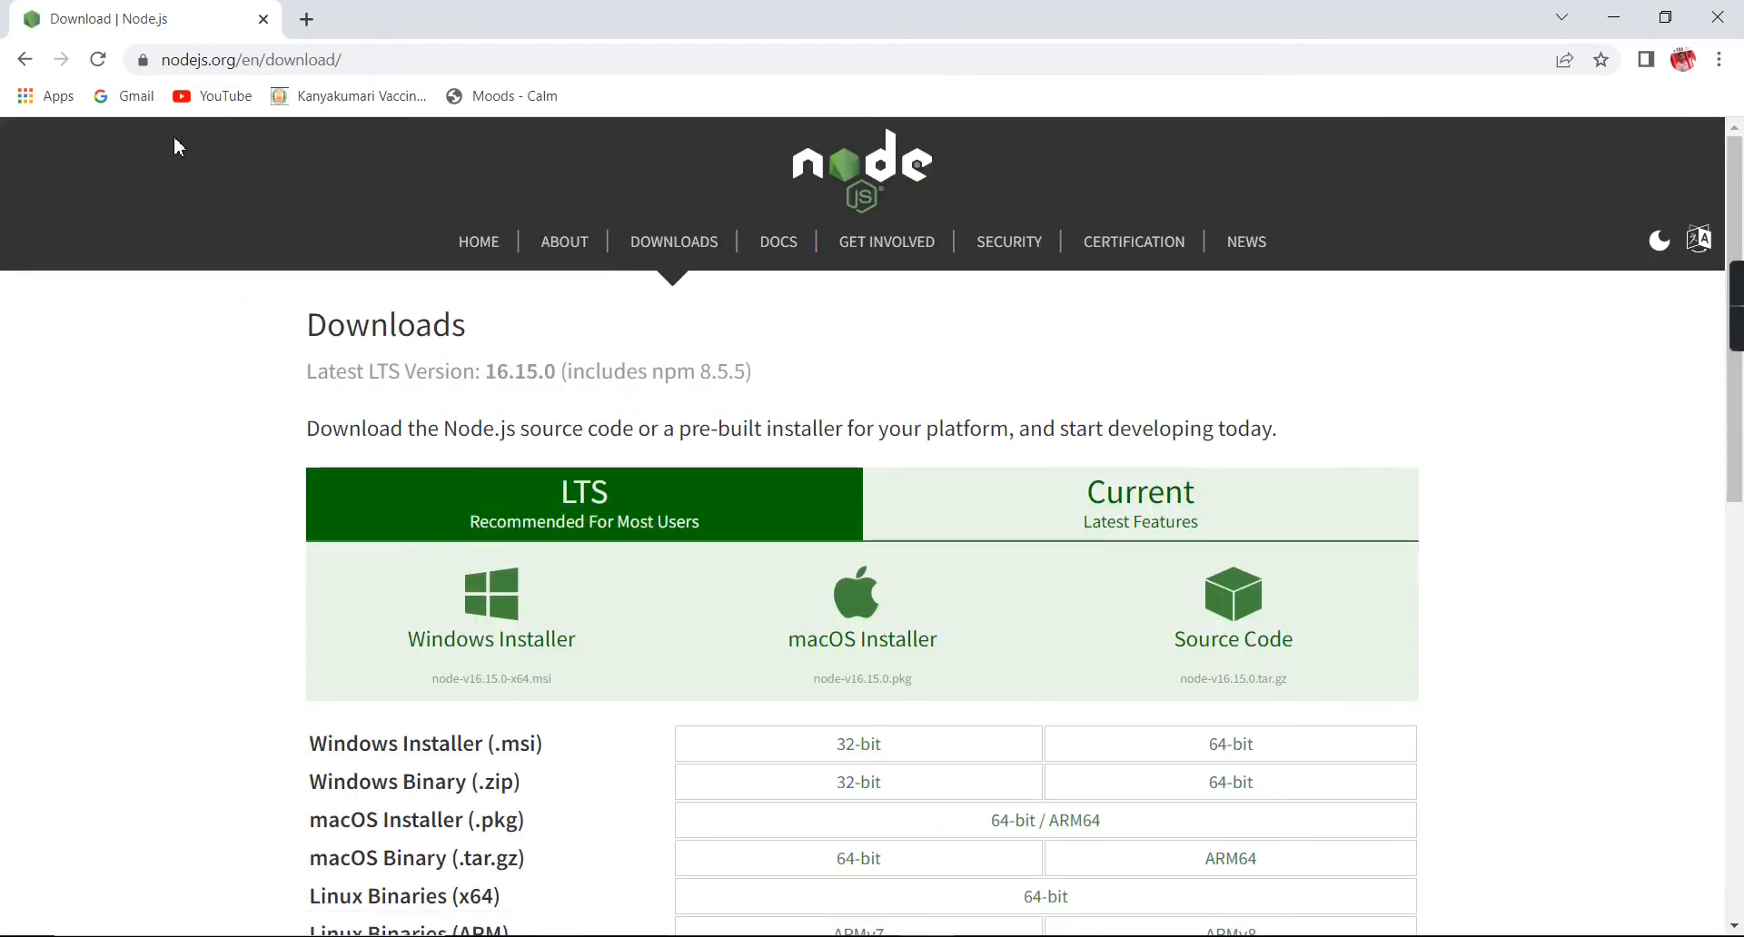
{"action": "mouse_move", "coordinate": [882, 734]}
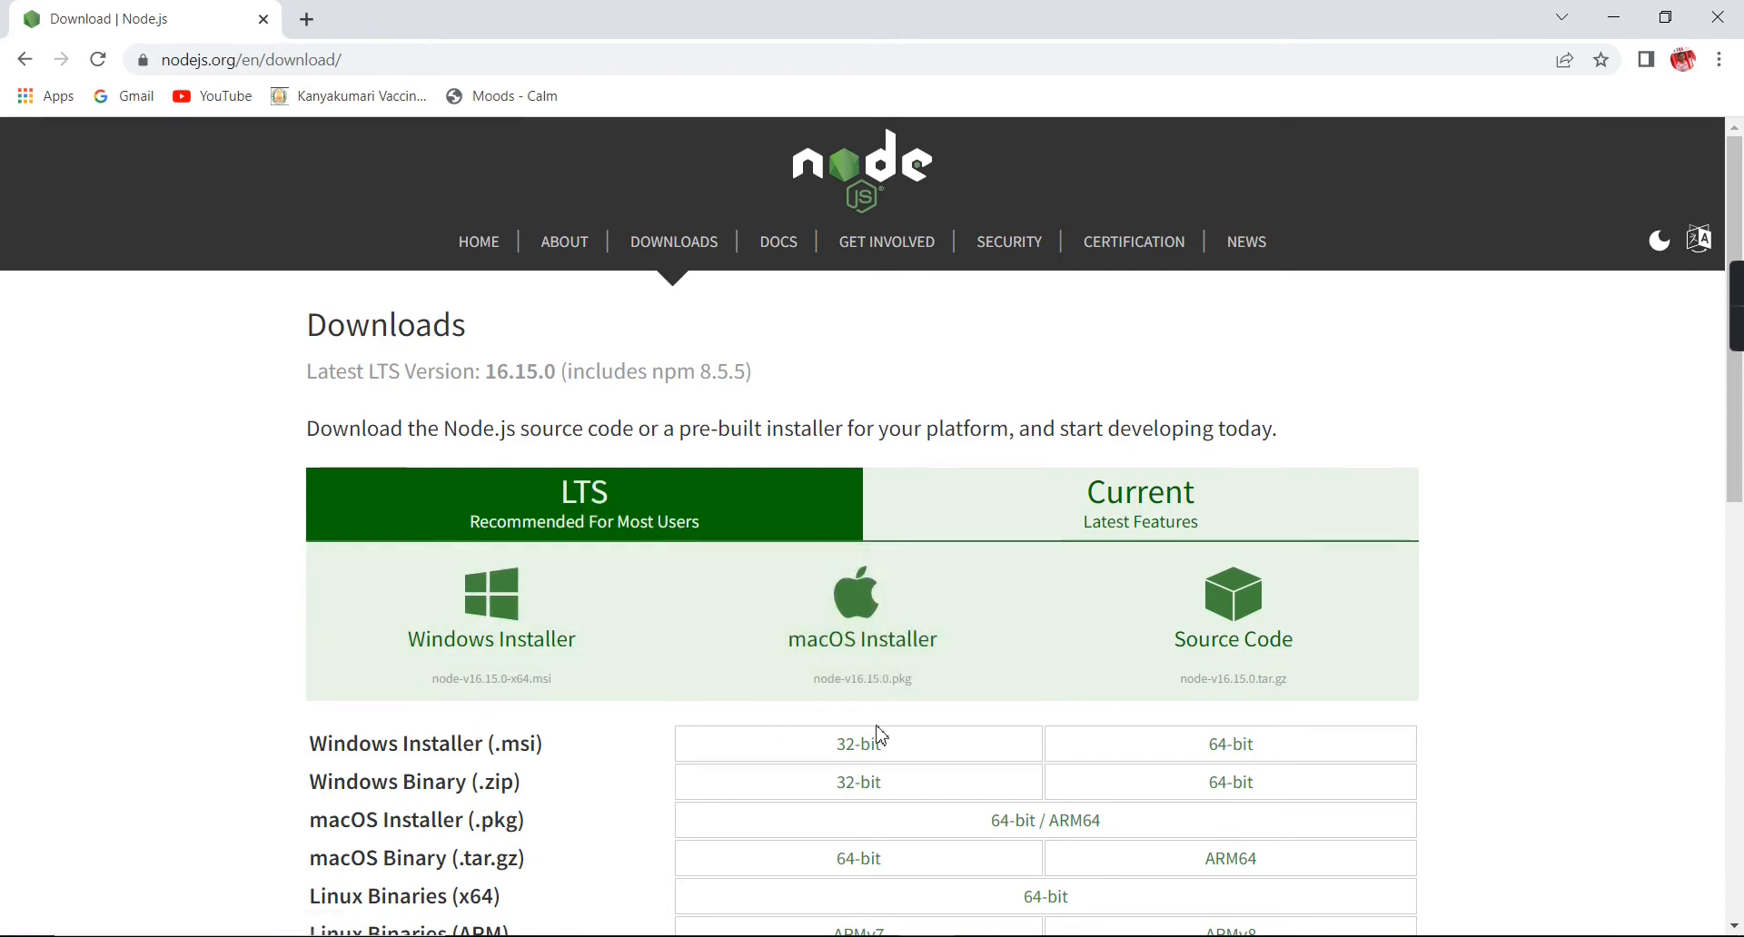
{"action": "scroll", "scroll_direction": "down", "scroll_amount": 3}
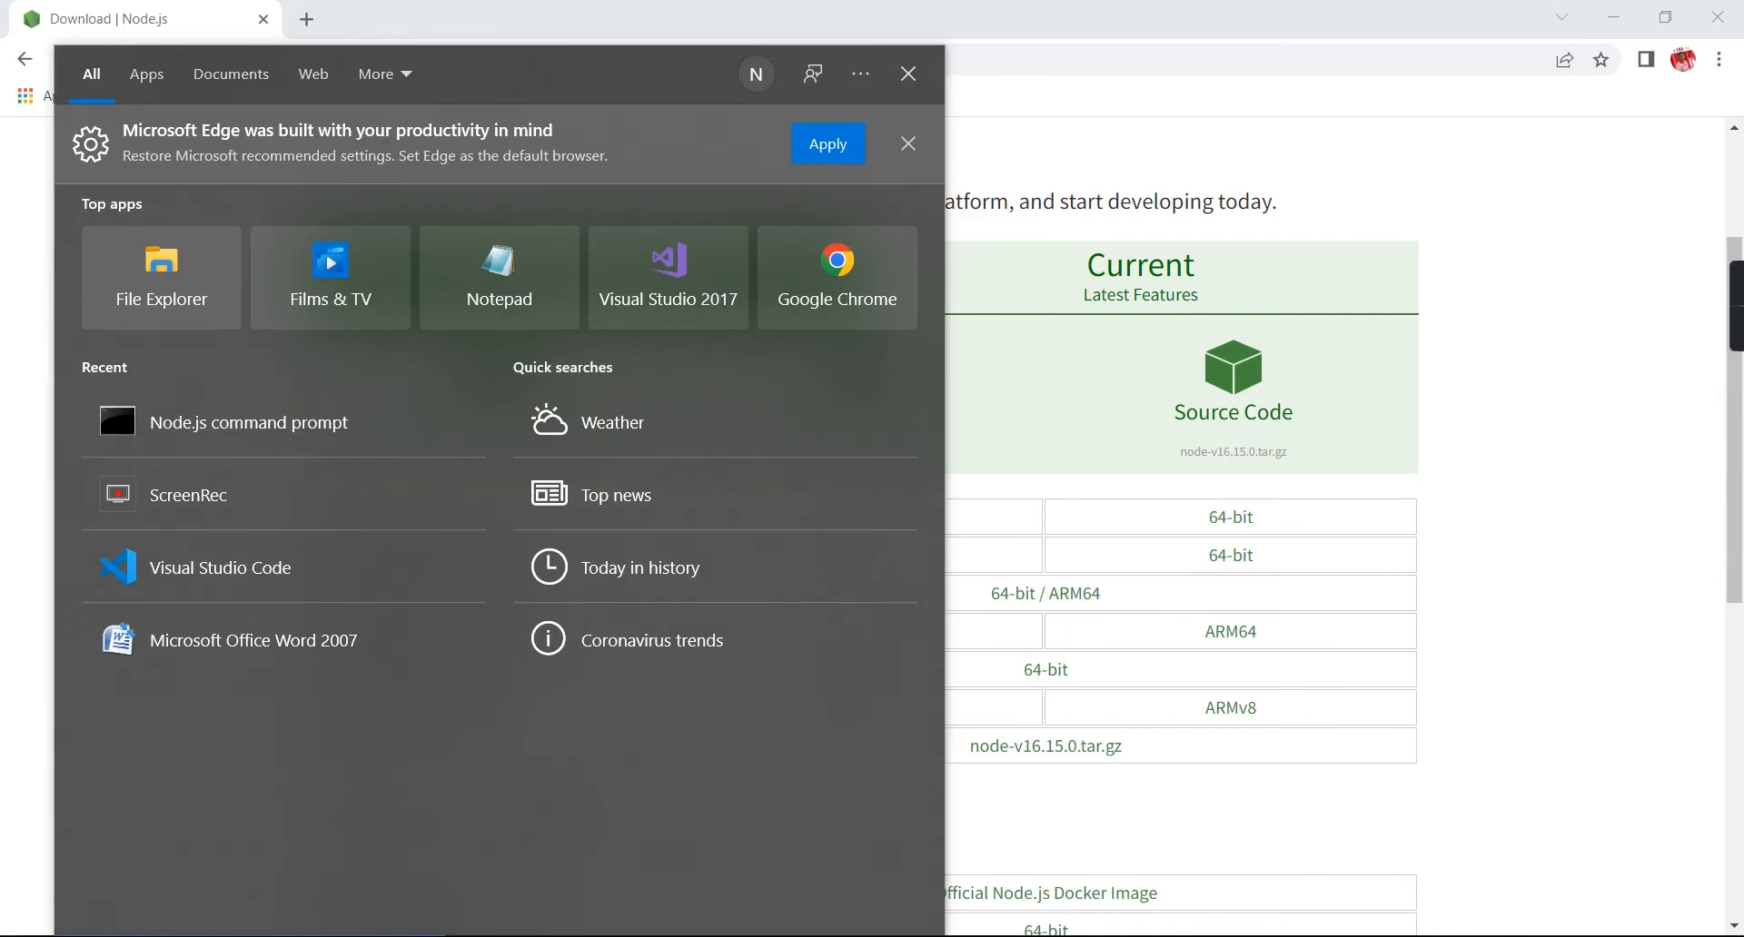
{"action": "mouse_move", "coordinate": [217, 433]}
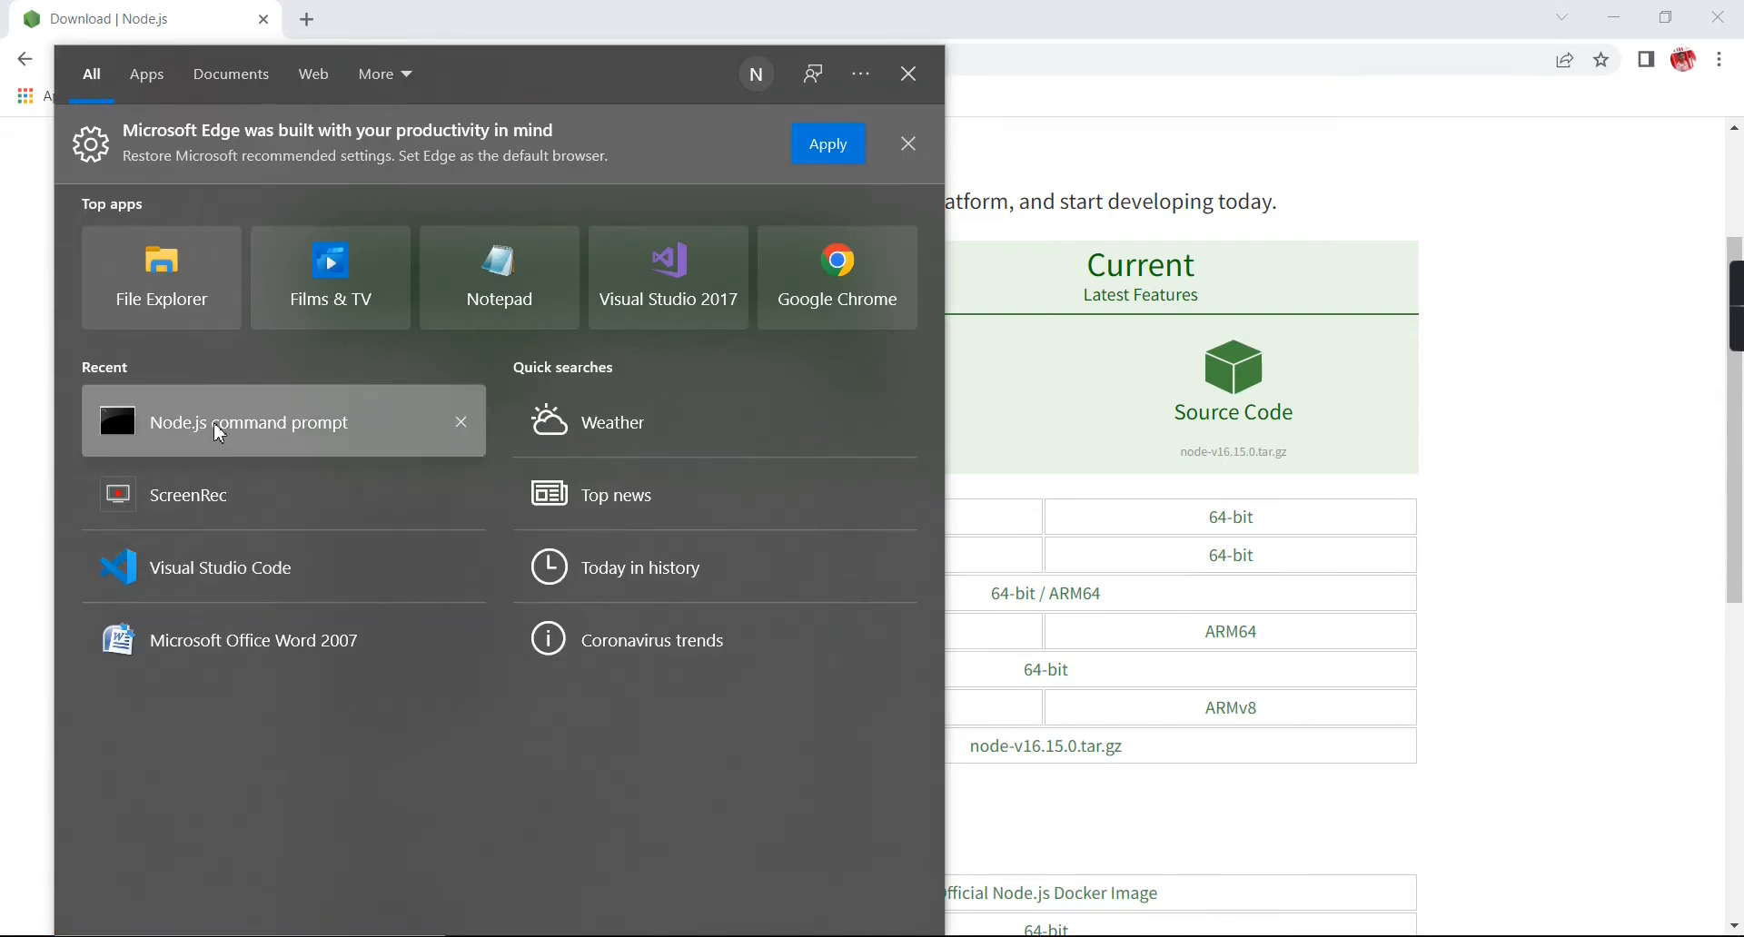
Step: Run node -v and npm -v to confirm Node v16.15.0 and npm 8.5.5
{"action": "left_click", "coordinate": [248, 422]}
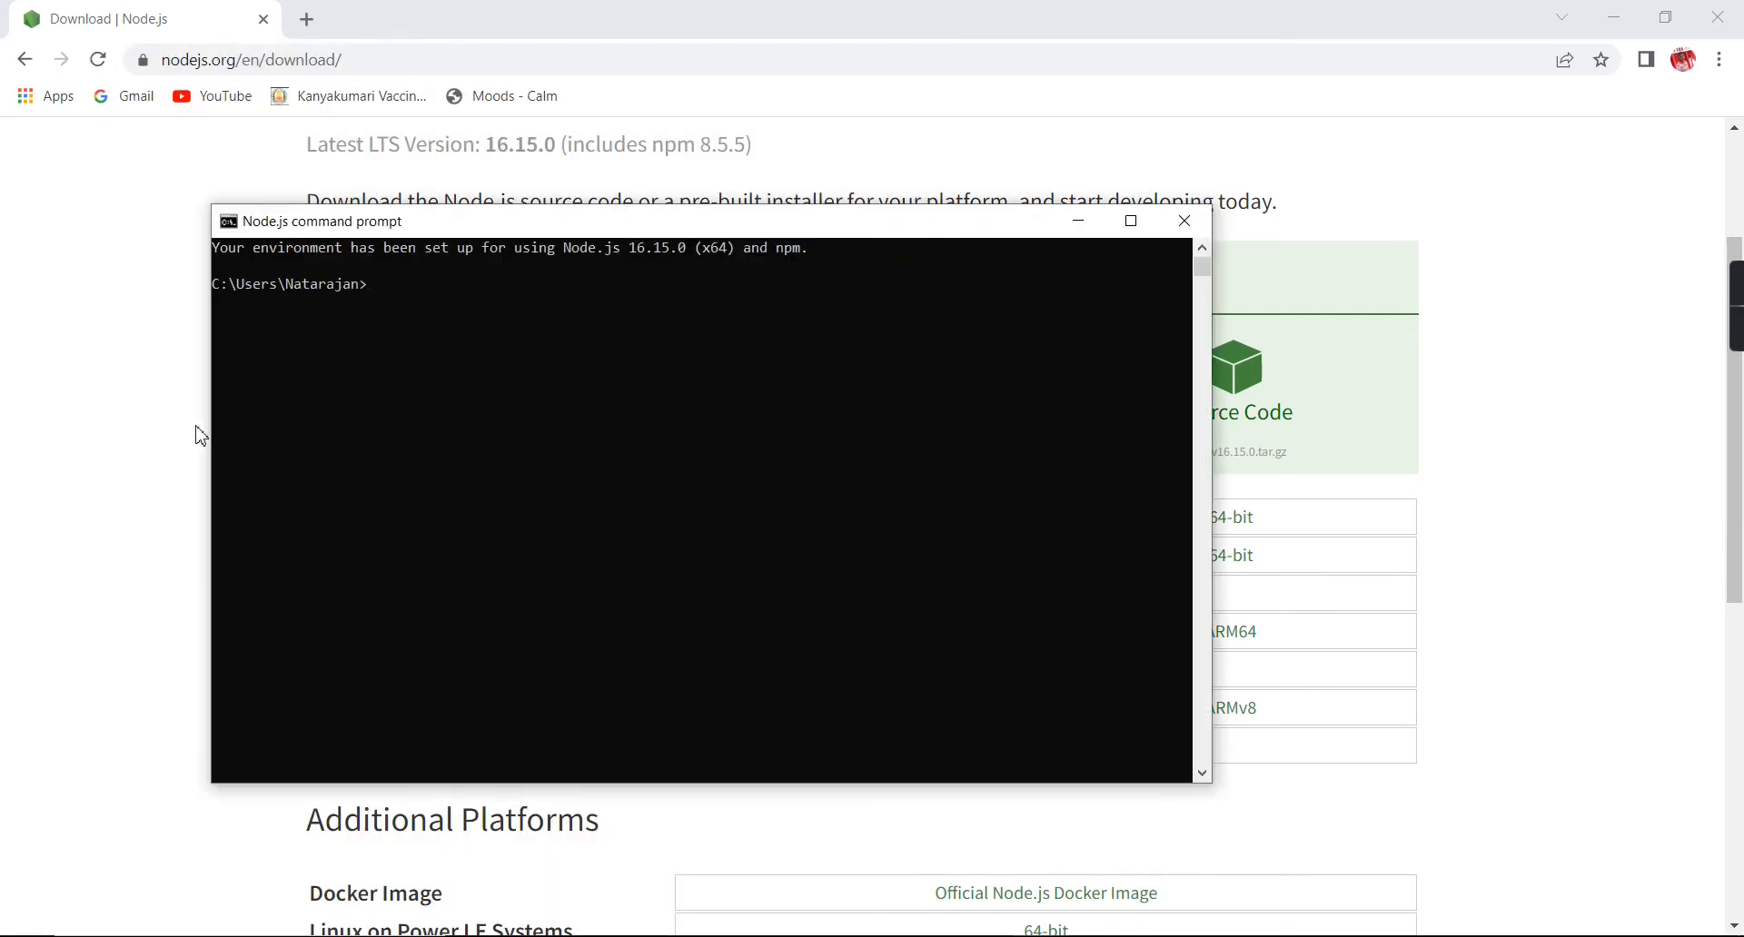
{"action": "type", "text": "no"}
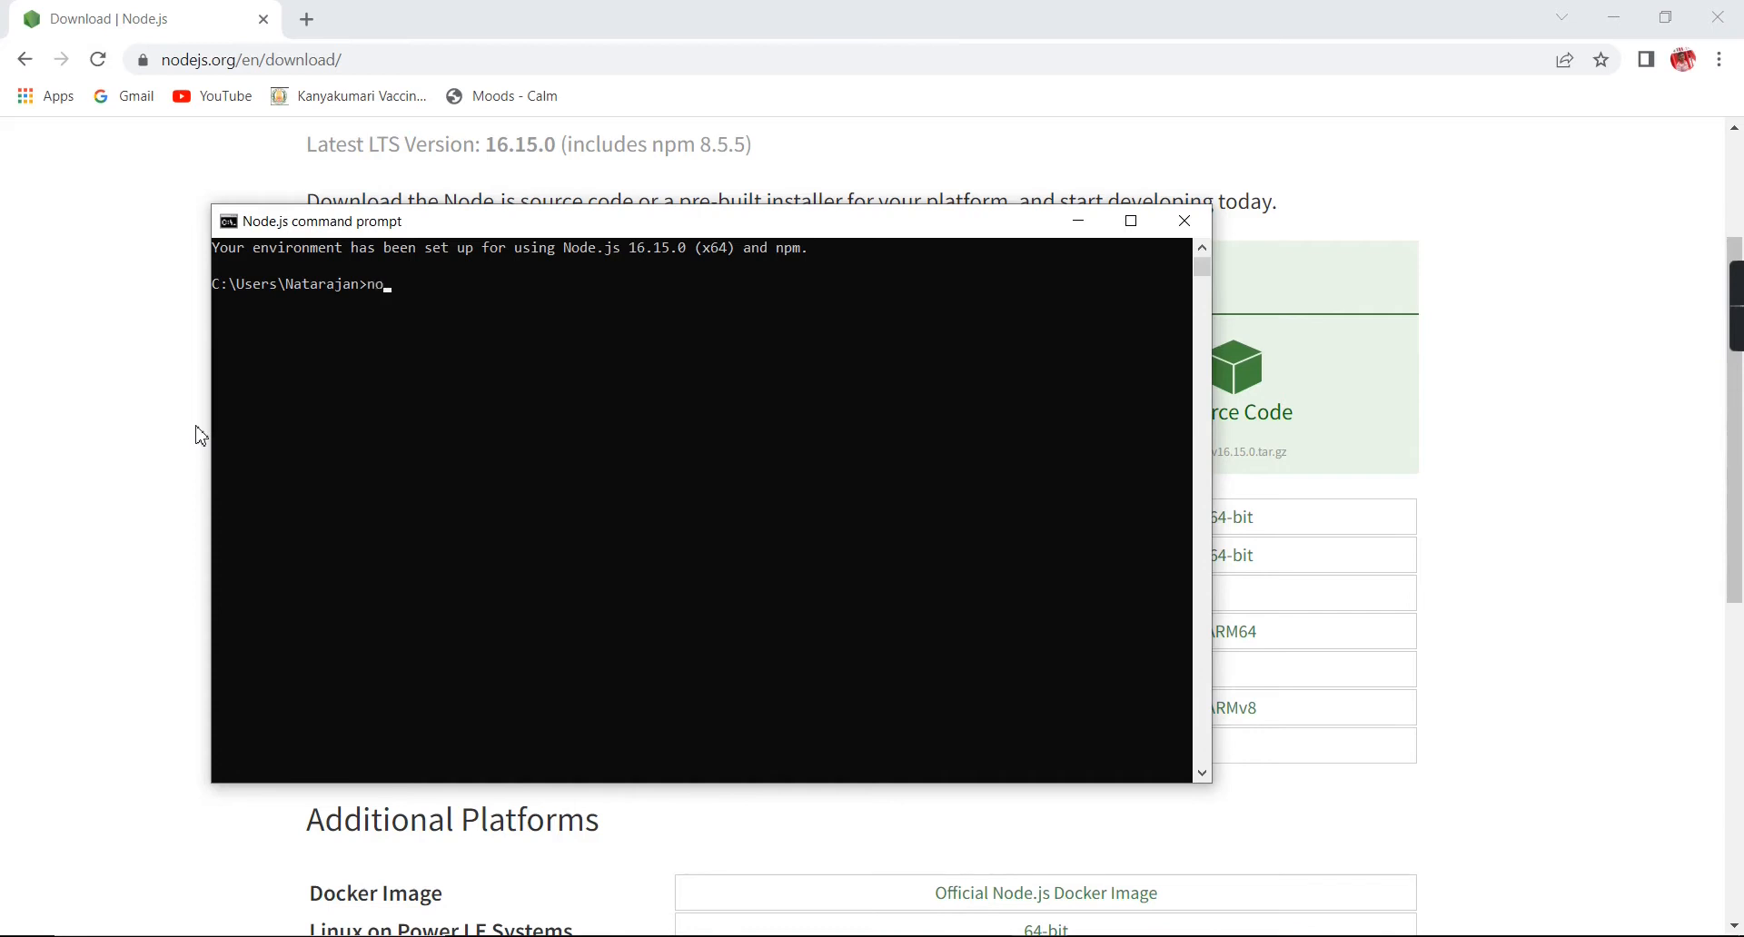
{"action": "type", "text": "de -v"}
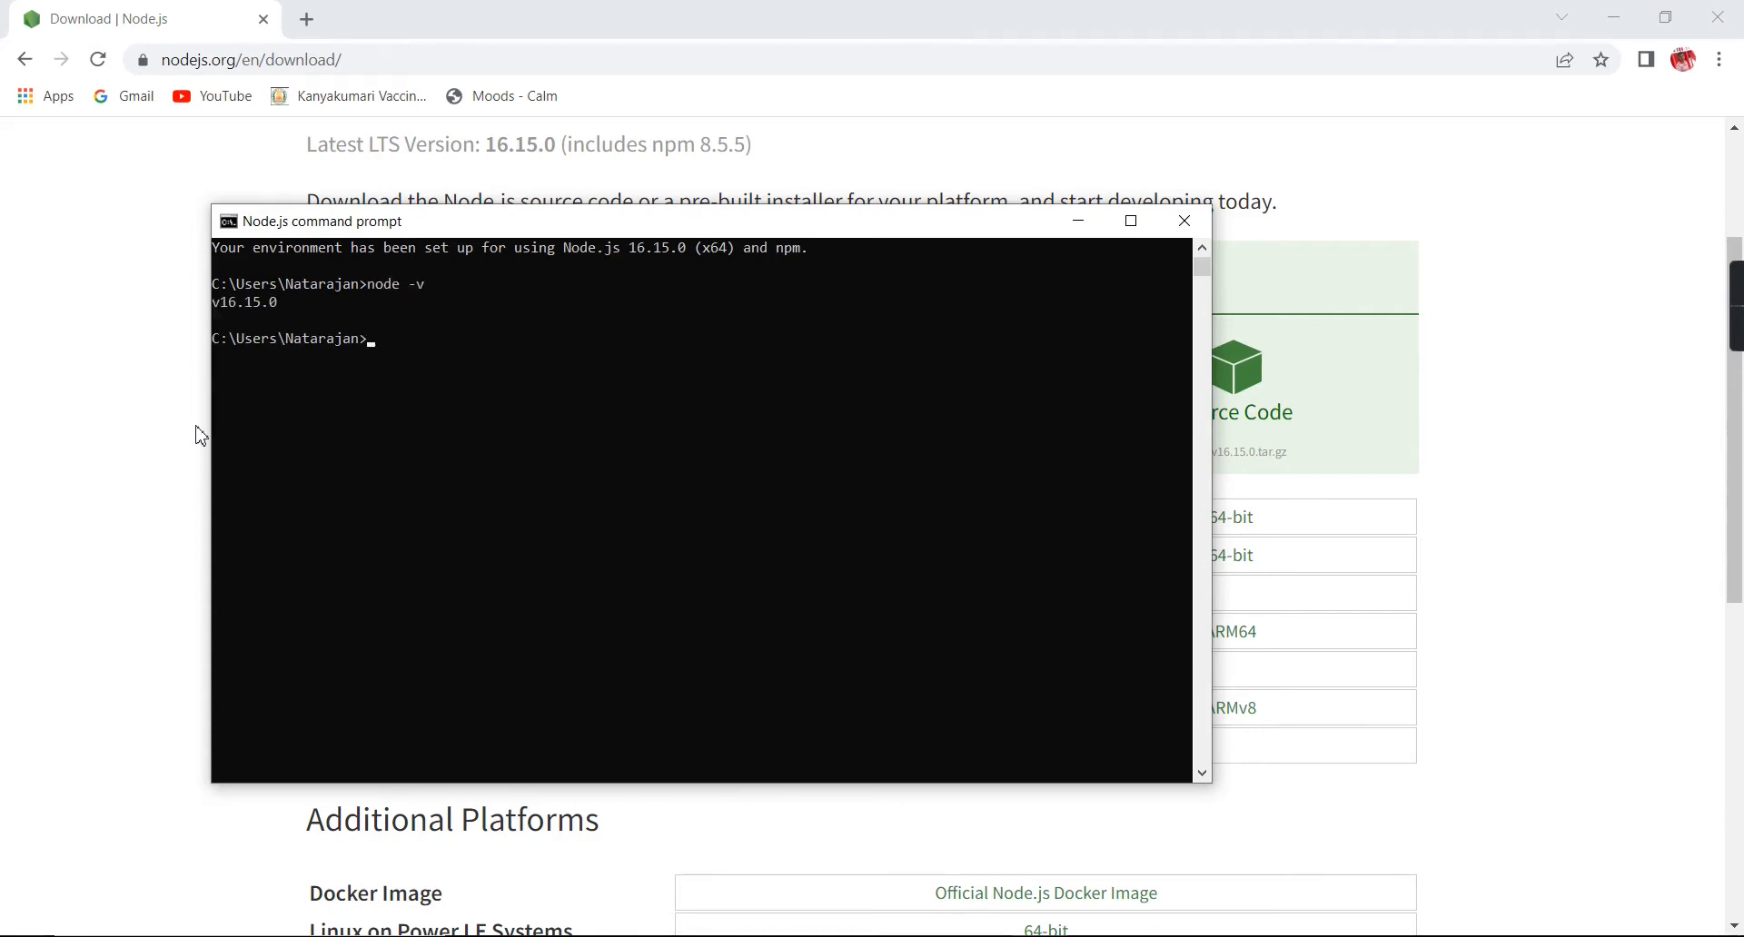
{"action": "mouse_move", "coordinate": [219, 313]}
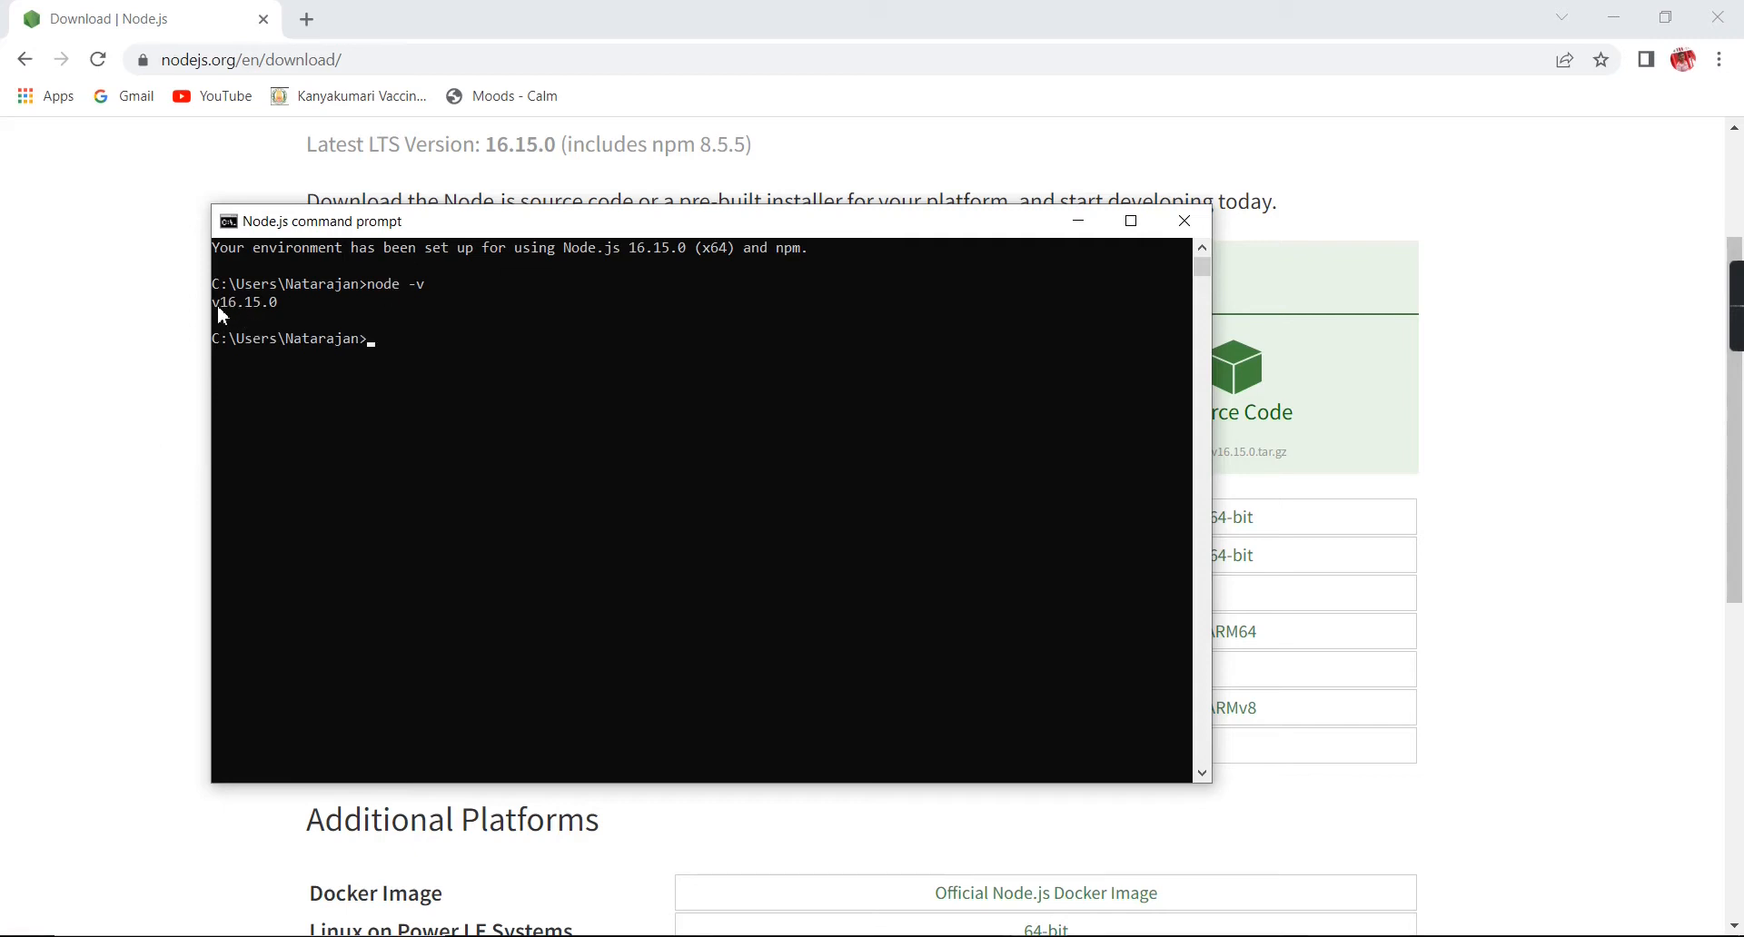
{"action": "mouse_move", "coordinate": [243, 322]}
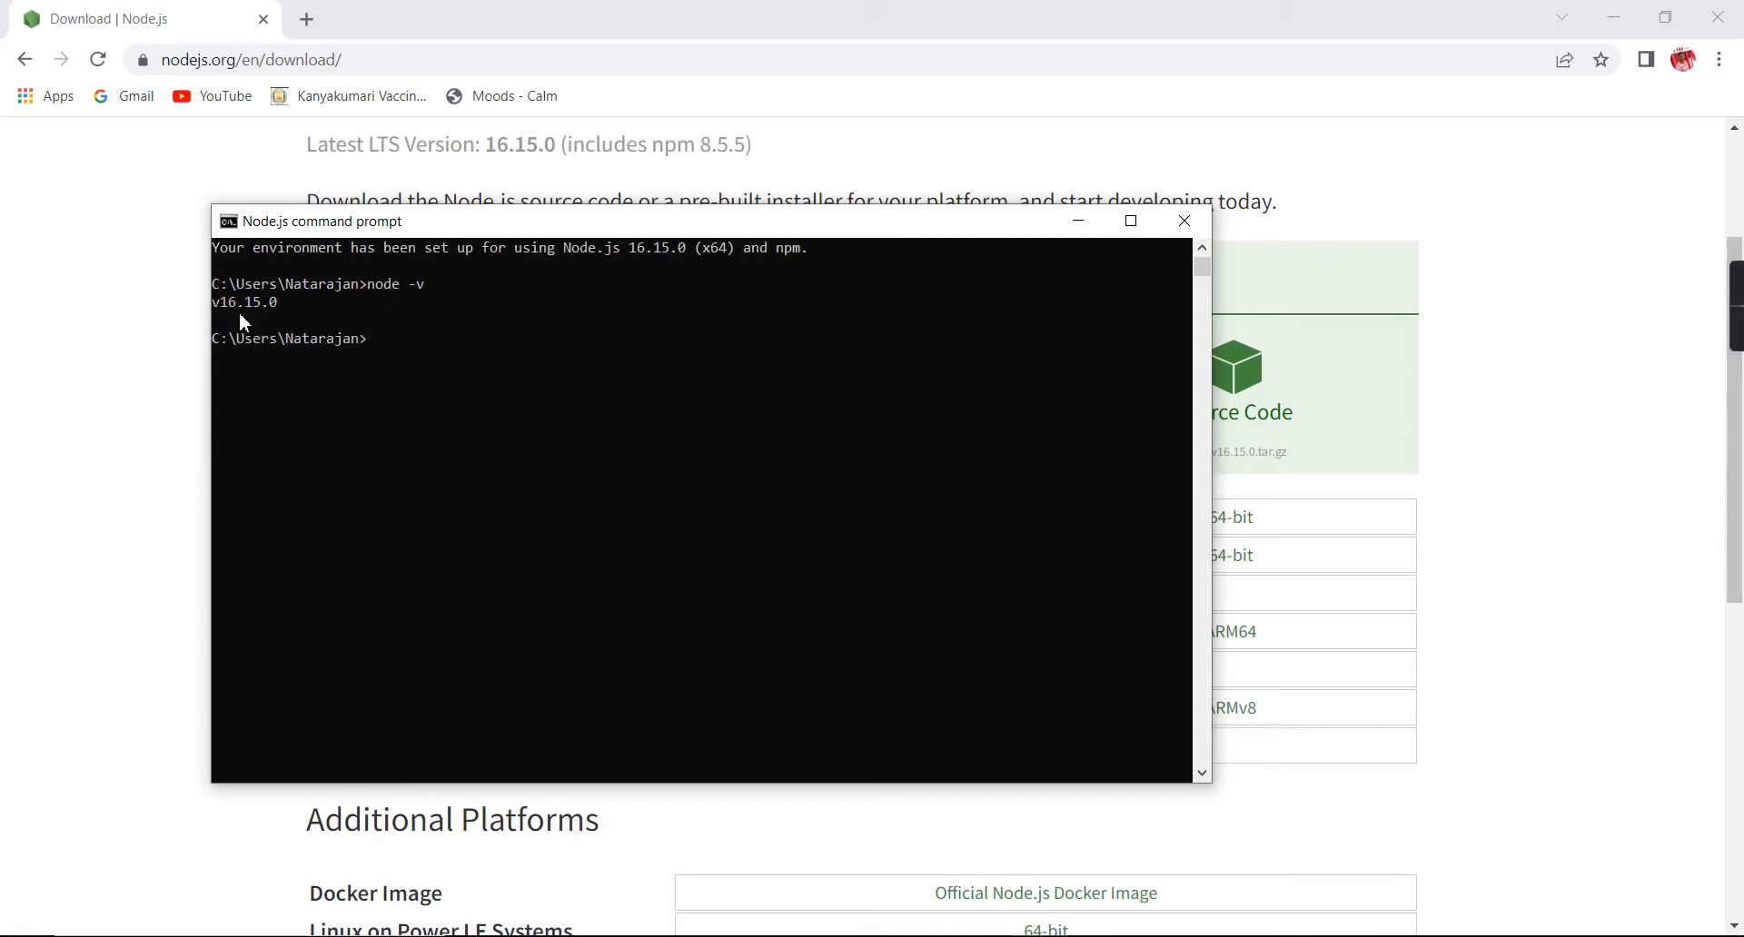
{"action": "mouse_move", "coordinate": [251, 322]}
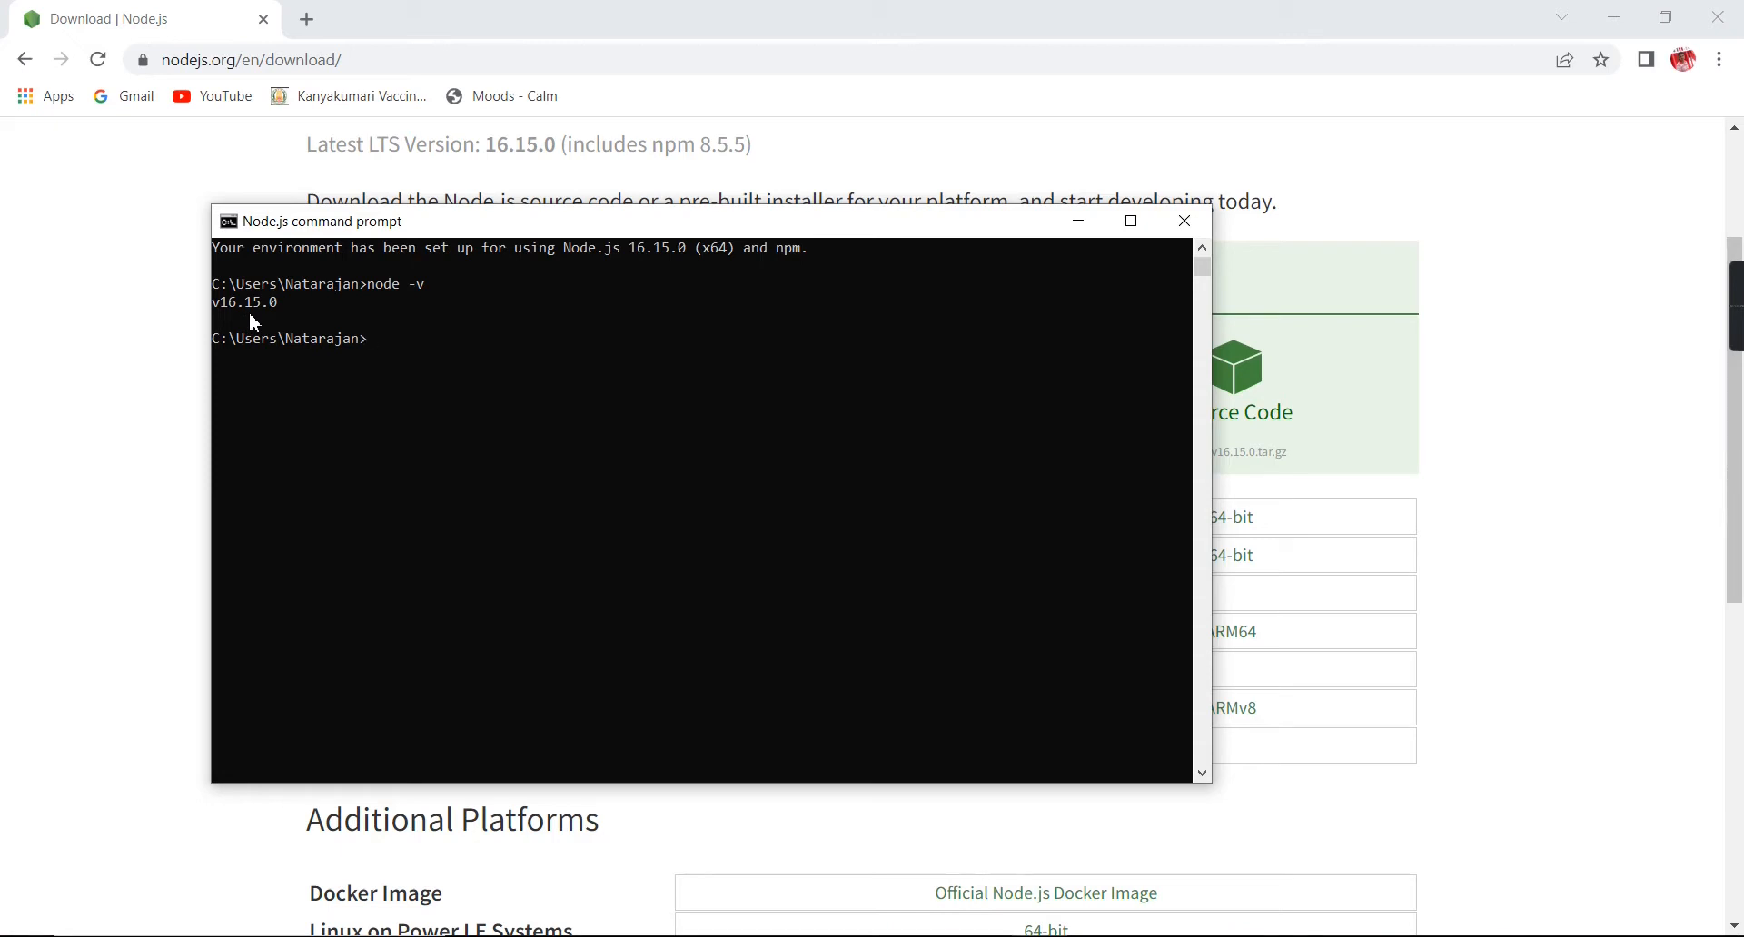
{"action": "type", "text": "np"}
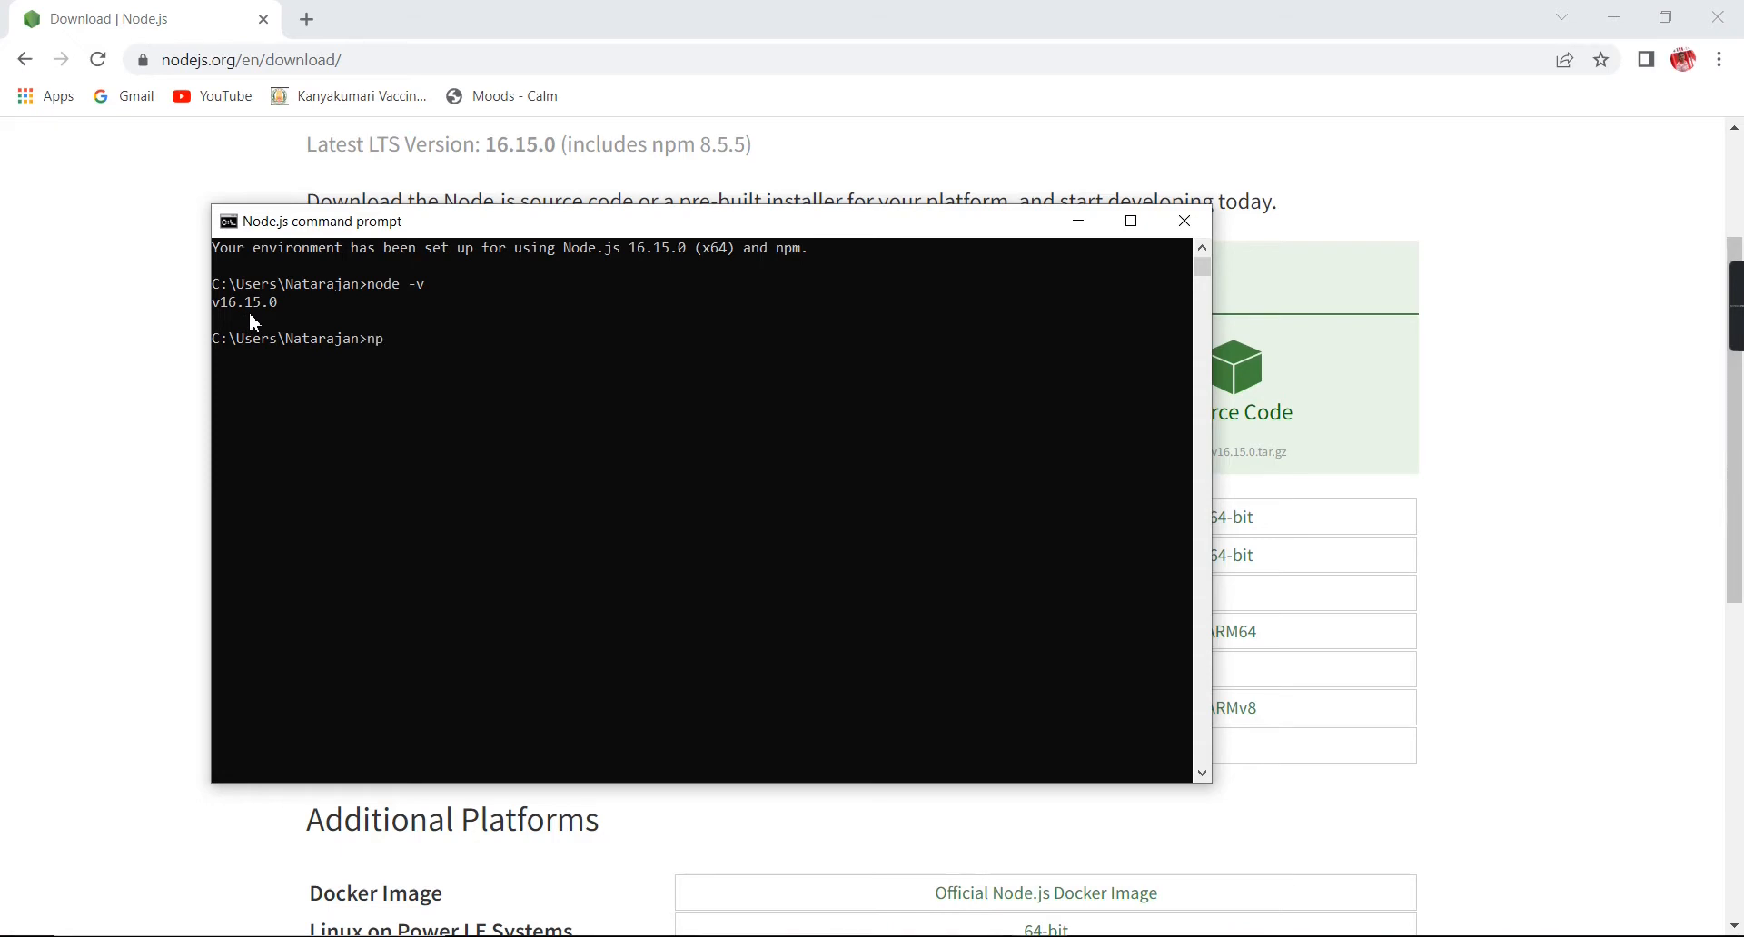
{"action": "type", "text": "-v"}
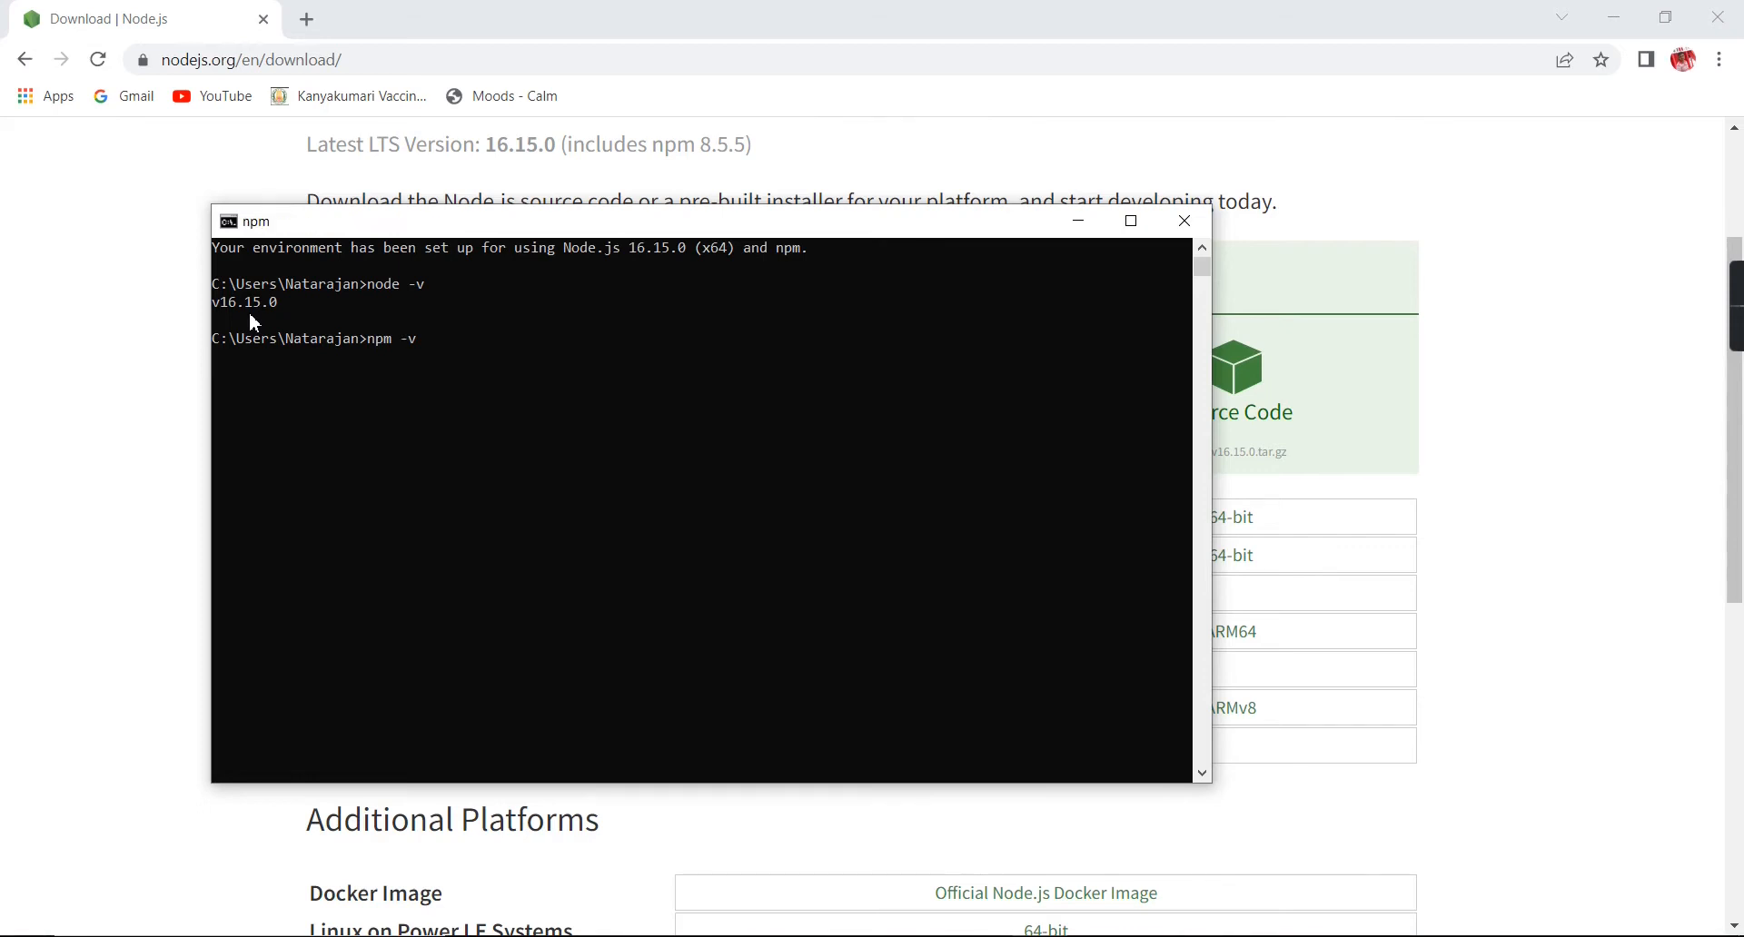
{"action": "key", "text": "Return"}
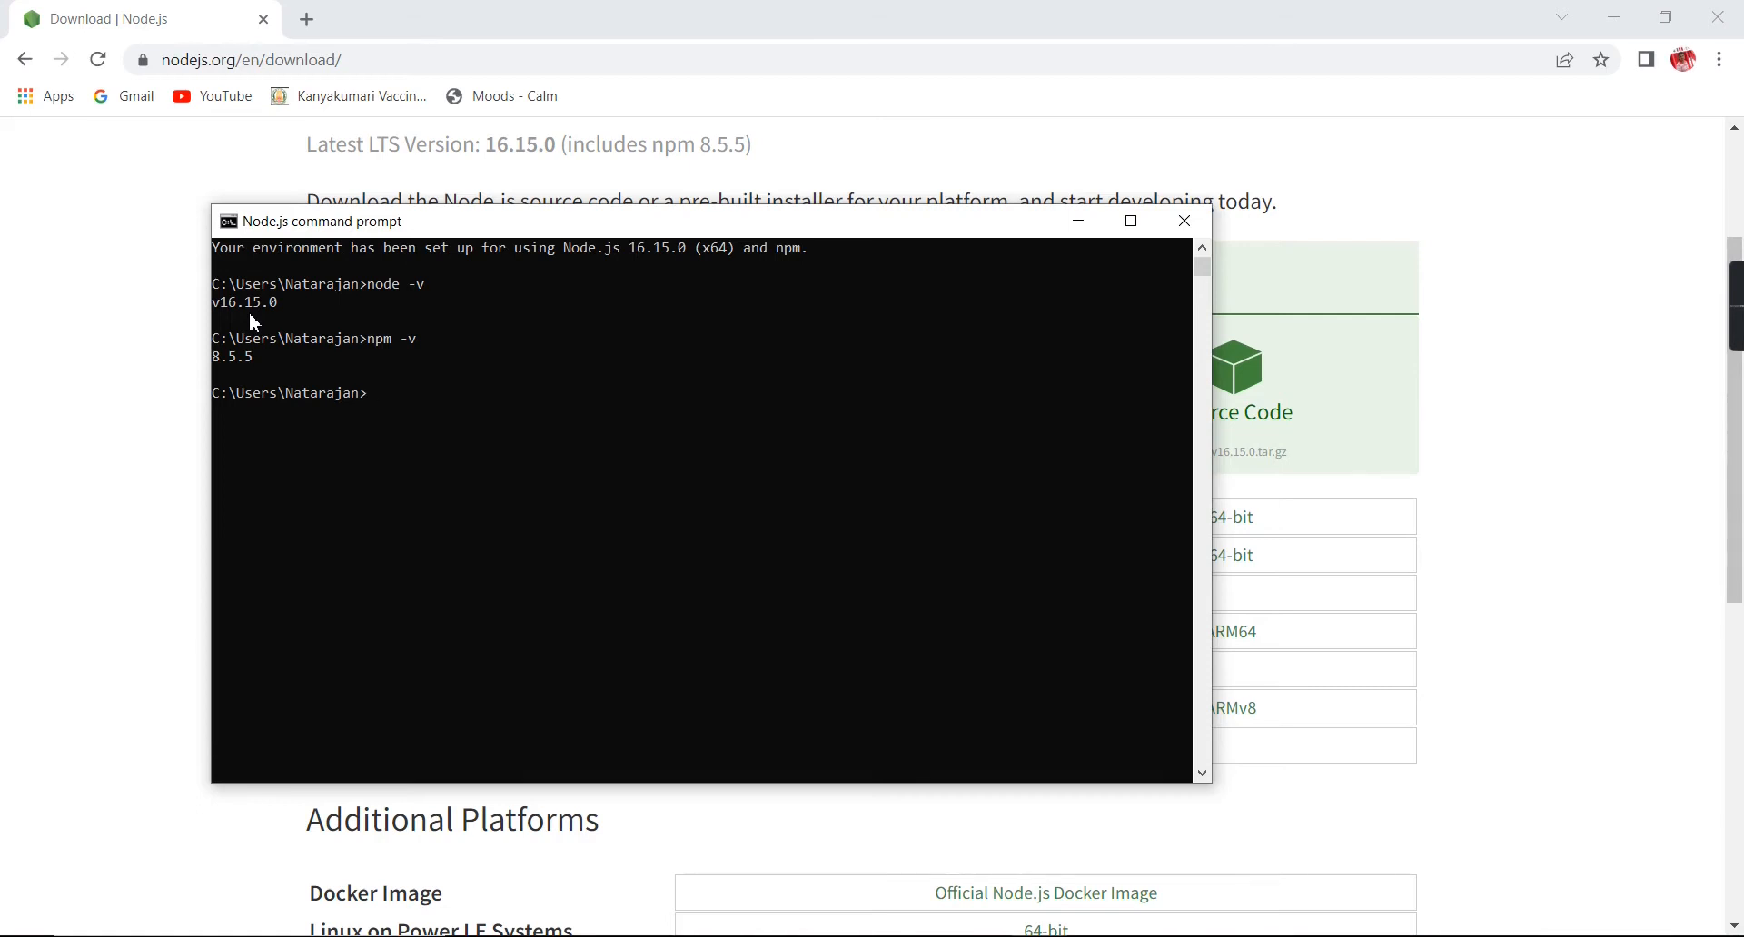
{"action": "mouse_move", "coordinate": [218, 391]}
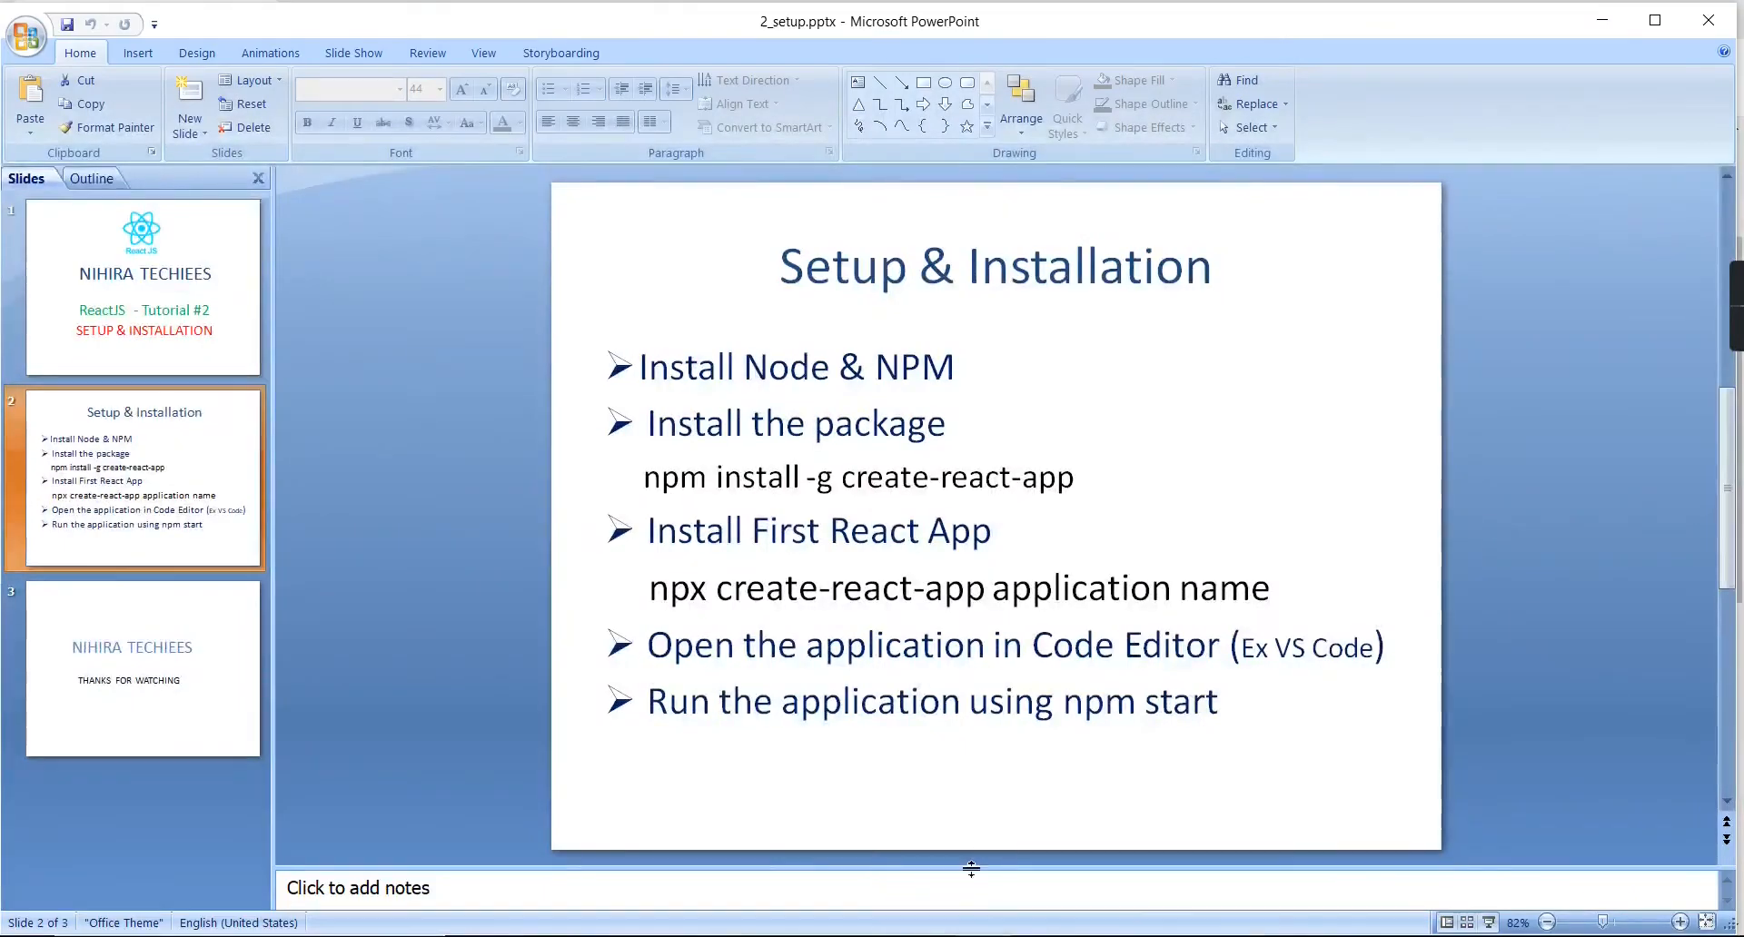
{"action": "mouse_move", "coordinate": [957, 778]}
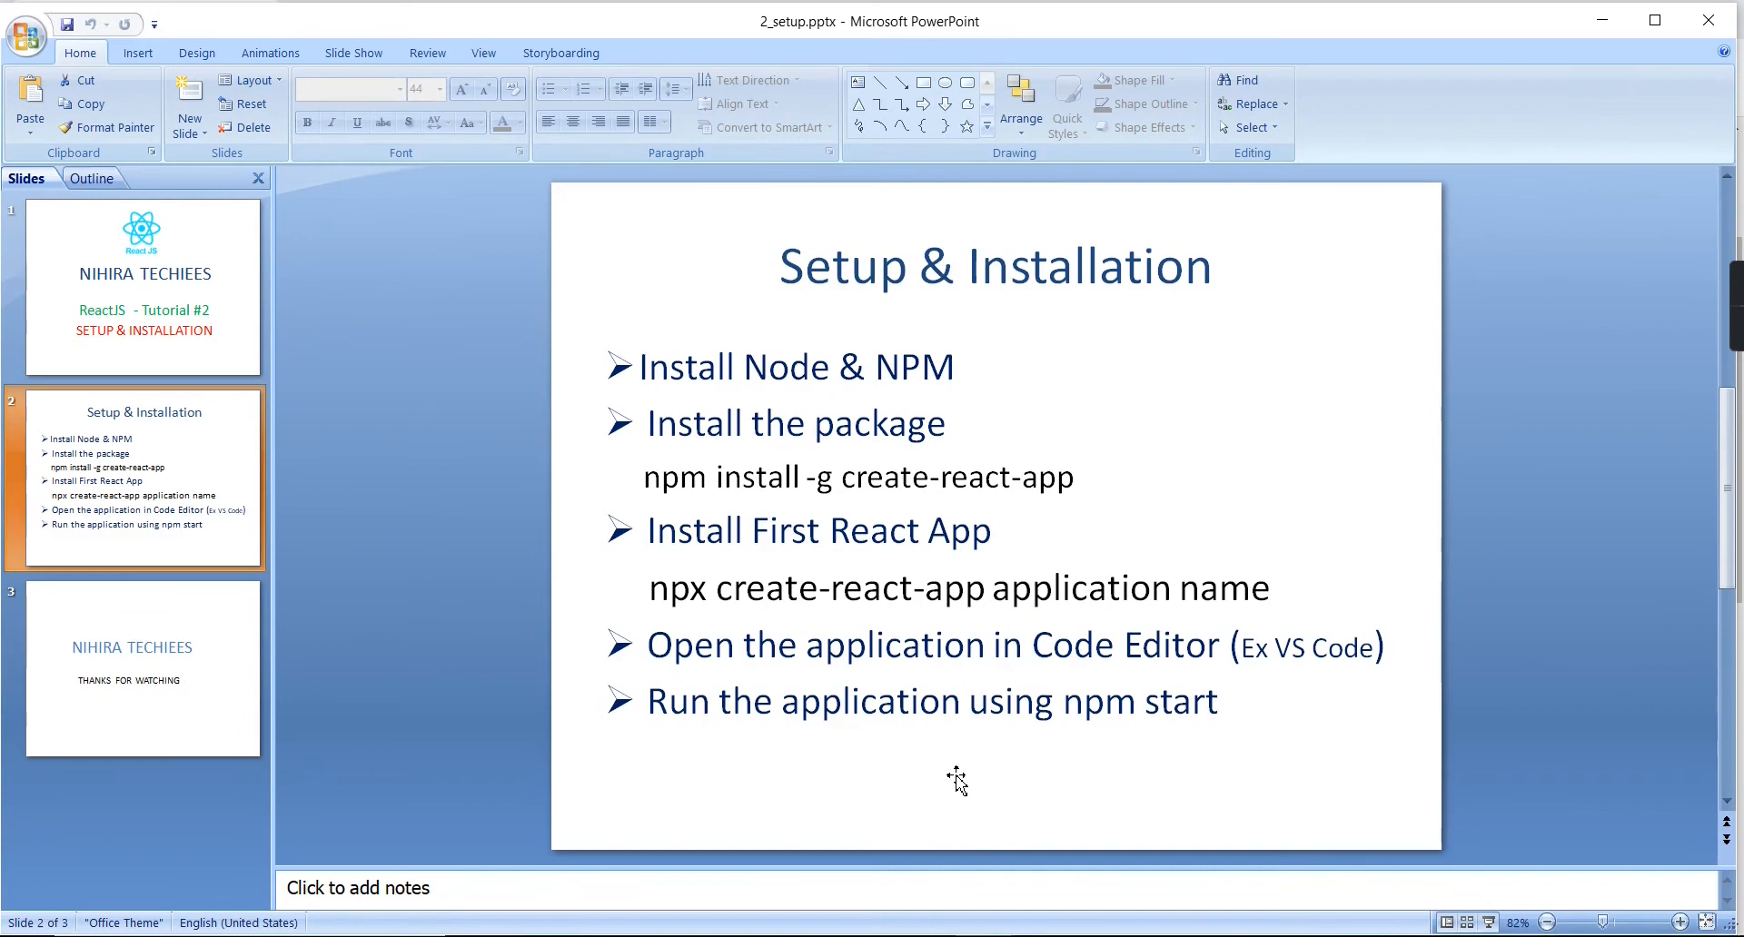
{"action": "mouse_move", "coordinate": [1338, 666]}
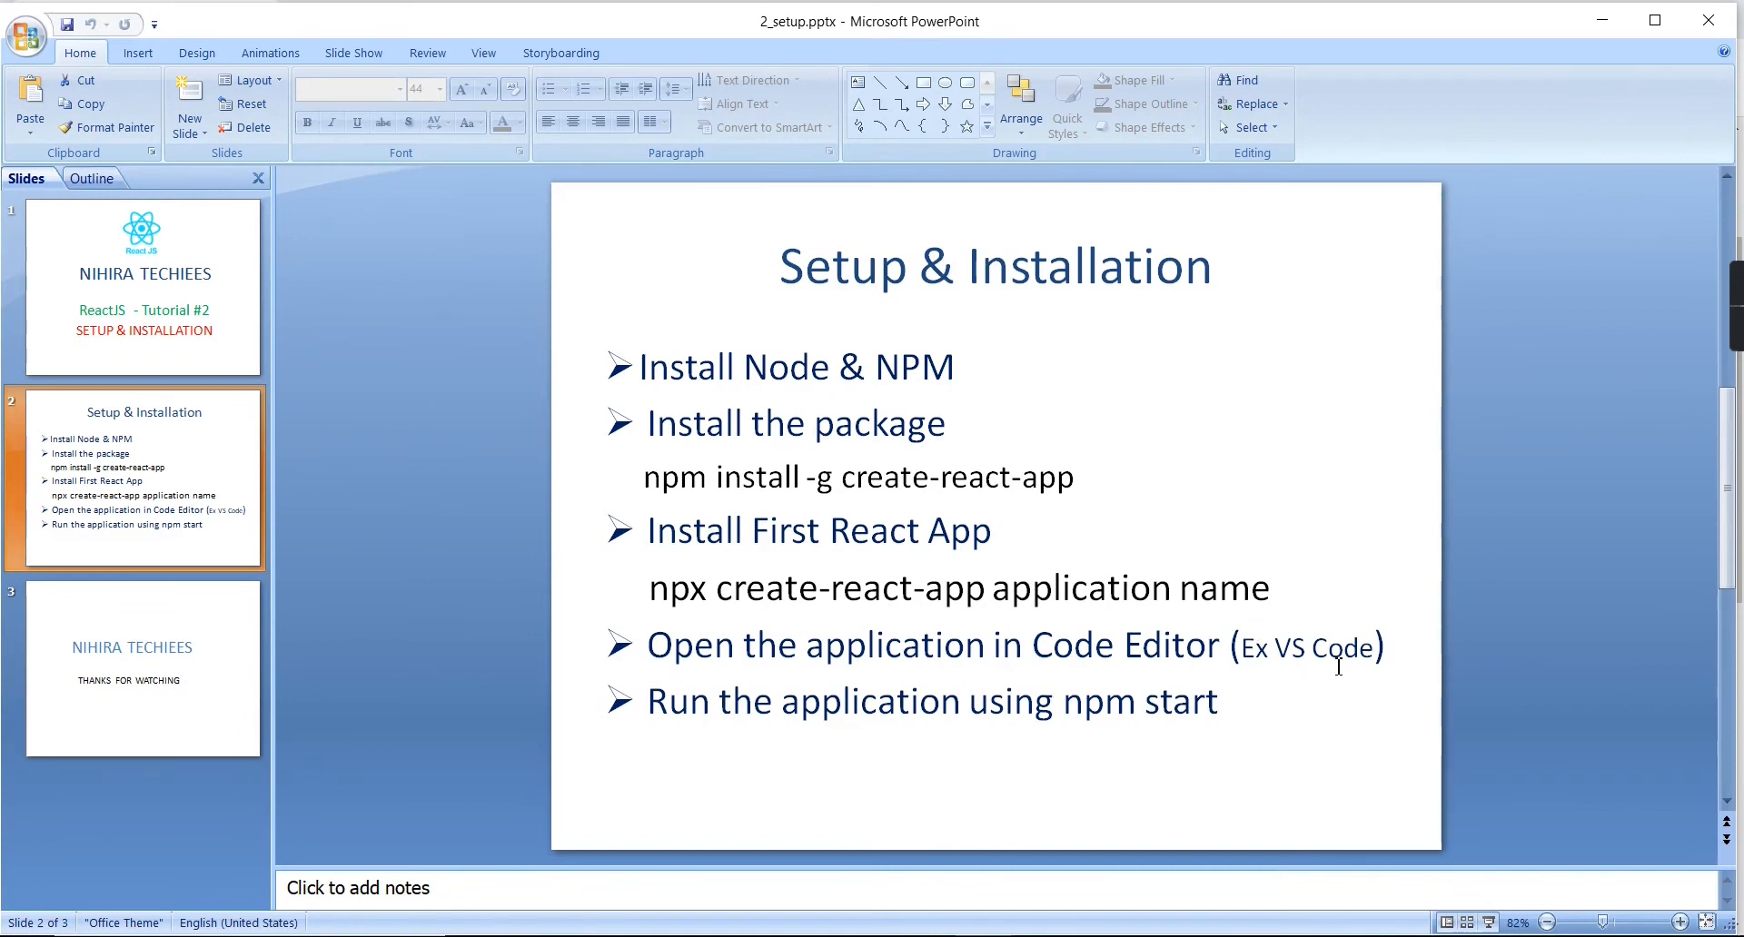
{"action": "mouse_move", "coordinate": [1293, 664]}
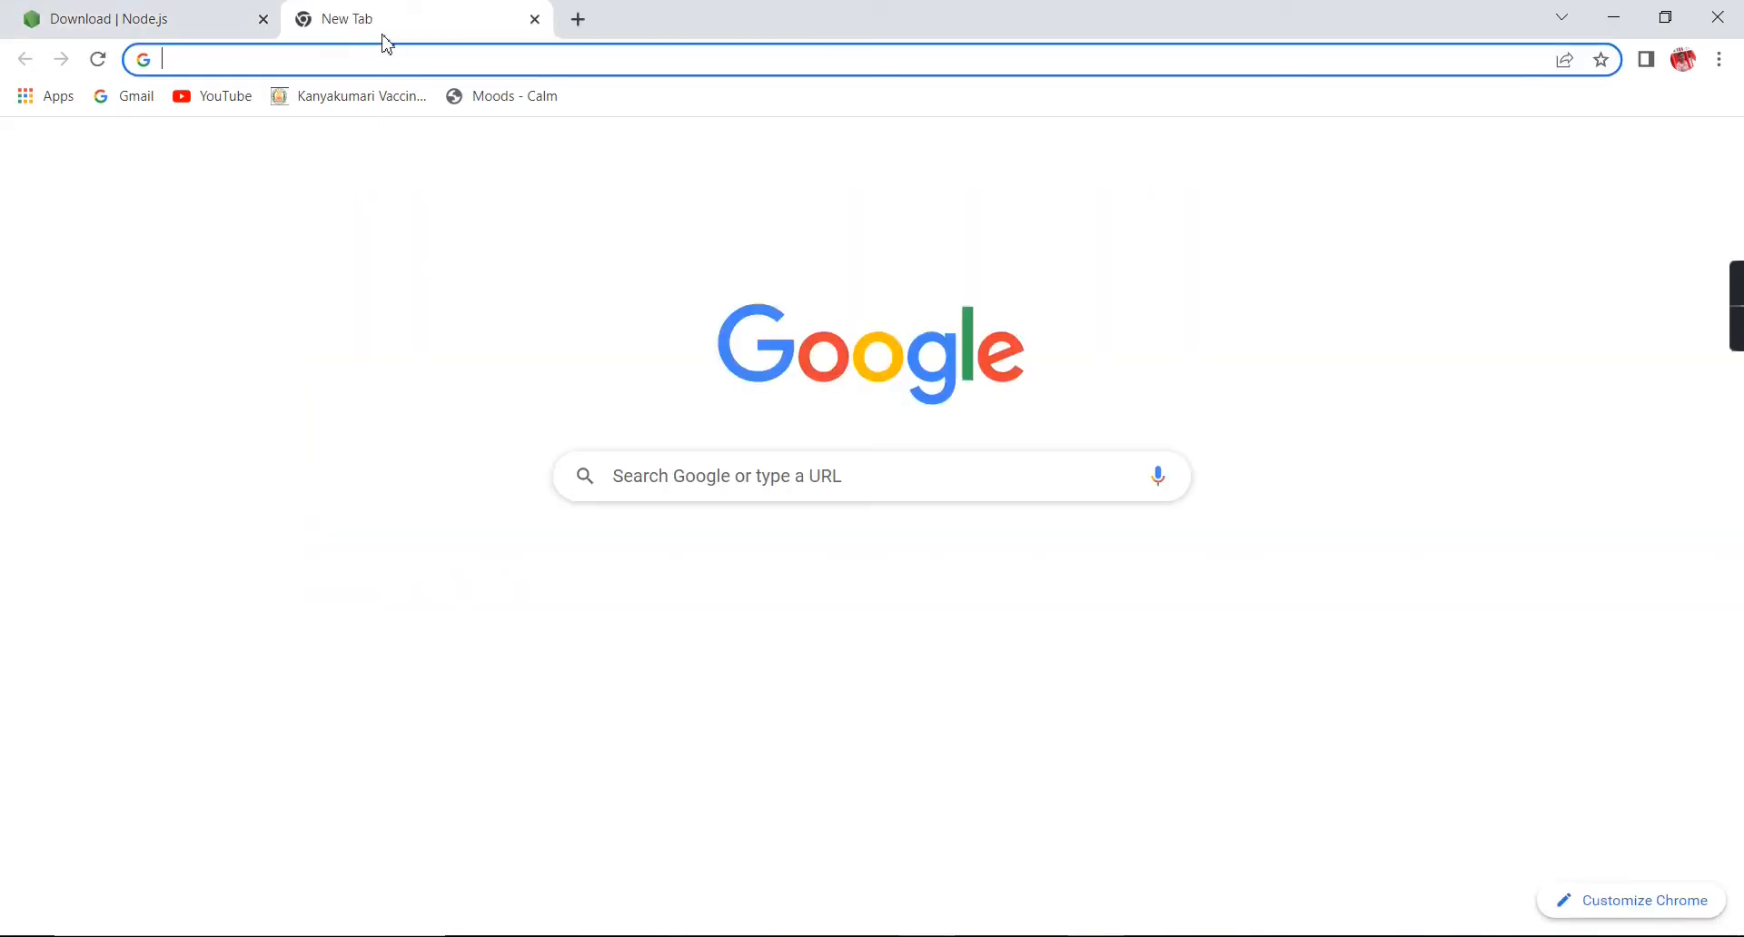
Step: Search for VS Code, open its download page, then return to the Node.js tab
{"action": "type", "text": "vs"}
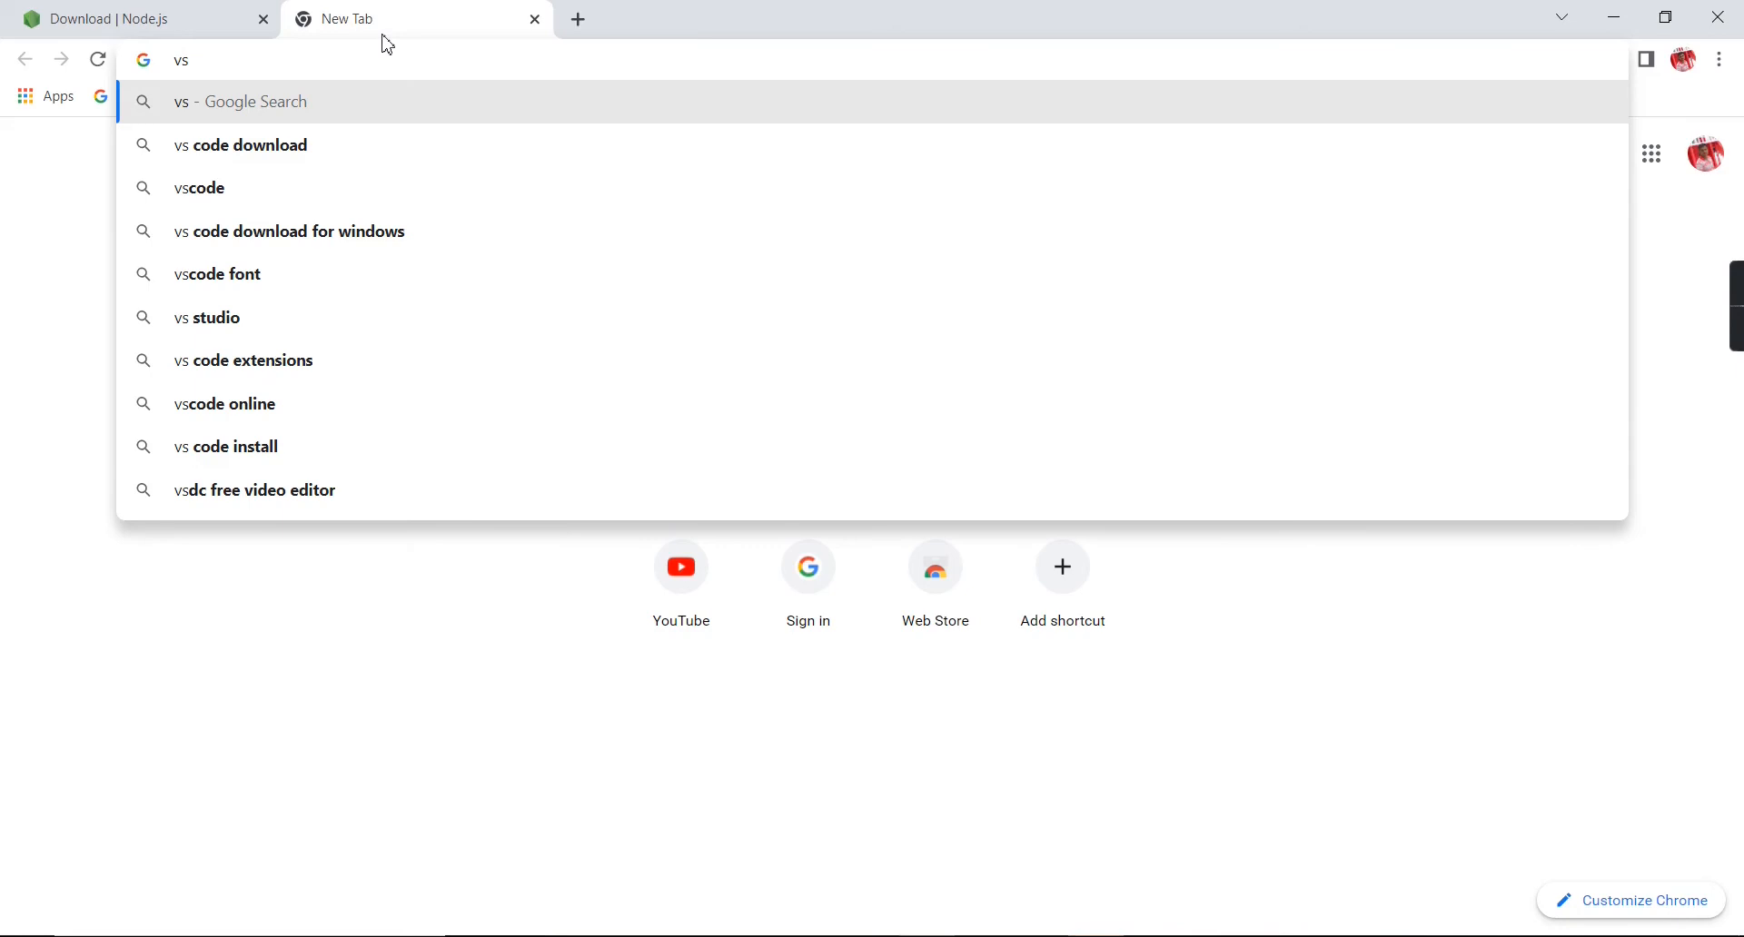
{"action": "left_click", "coordinate": [253, 145]}
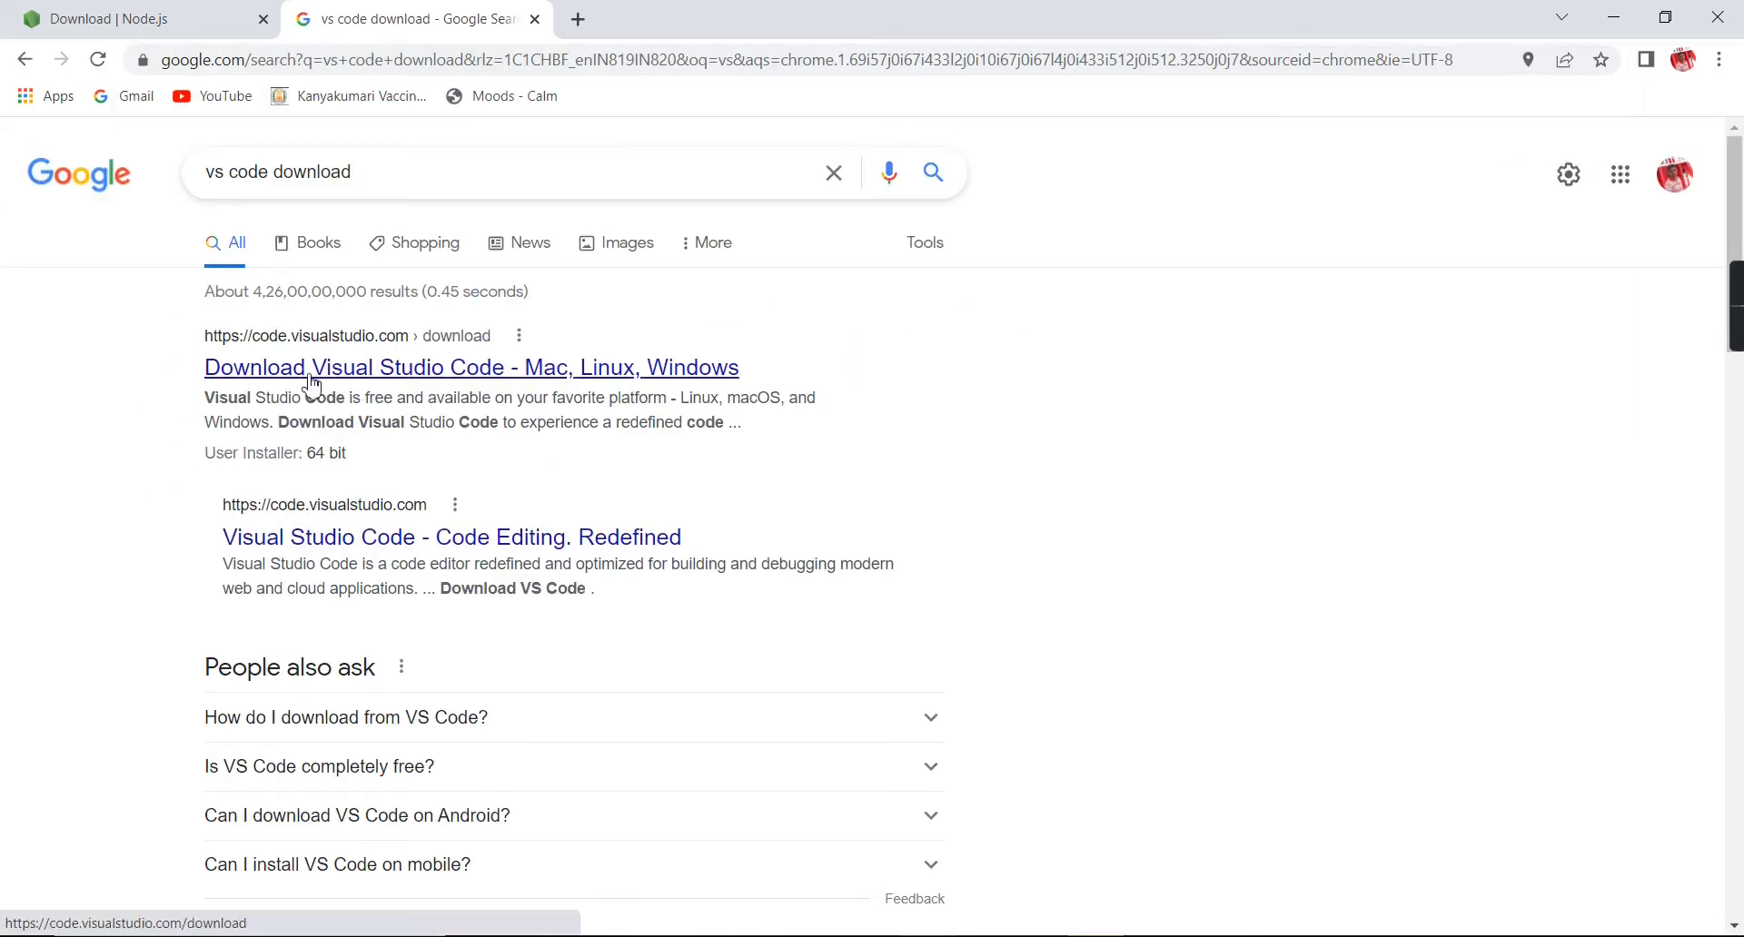
{"action": "left_click", "coordinate": [471, 367]}
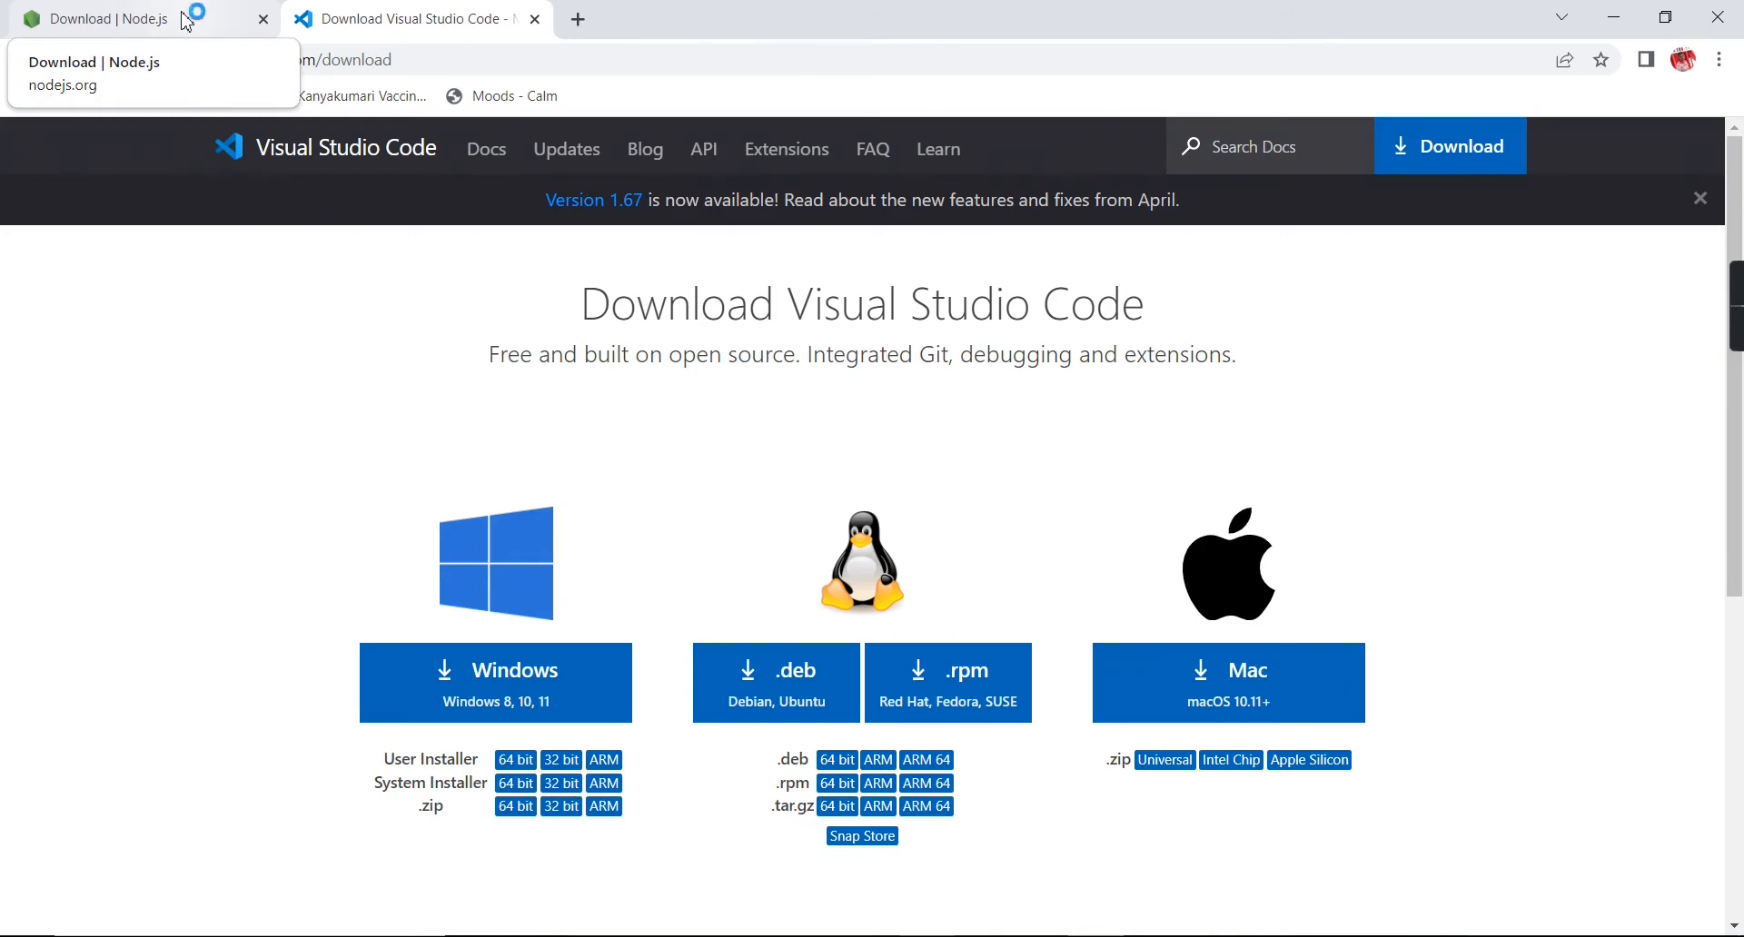
{"action": "left_click", "coordinate": [111, 19]}
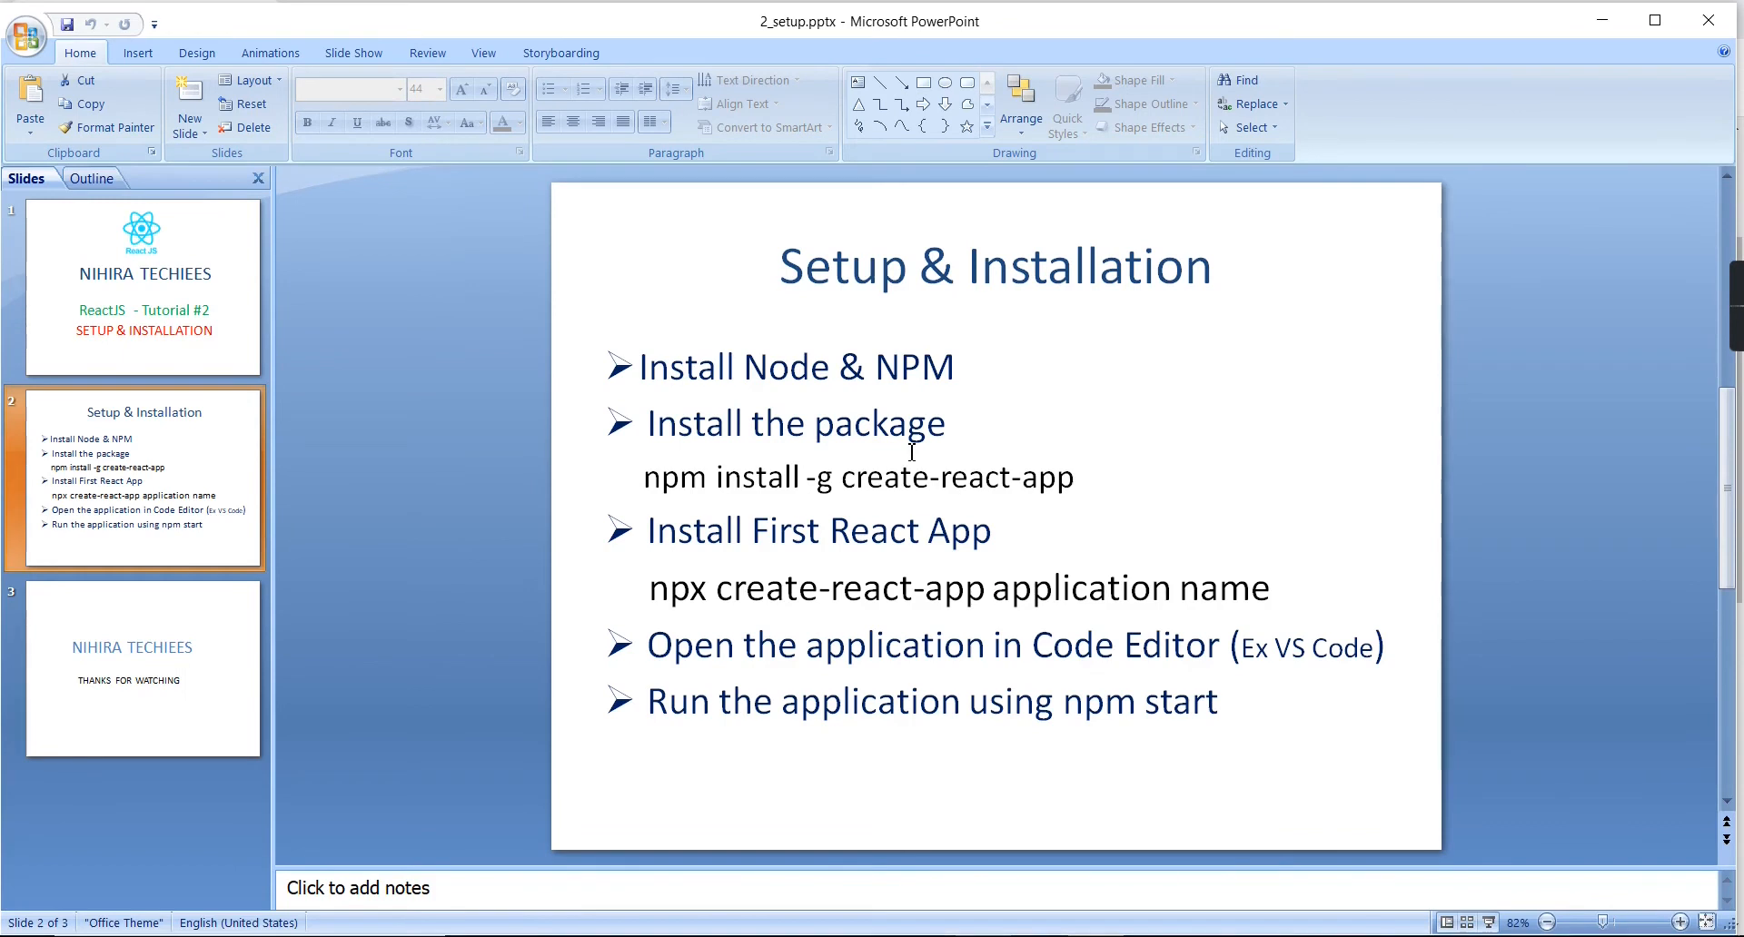
{"action": "mouse_move", "coordinate": [818, 486]}
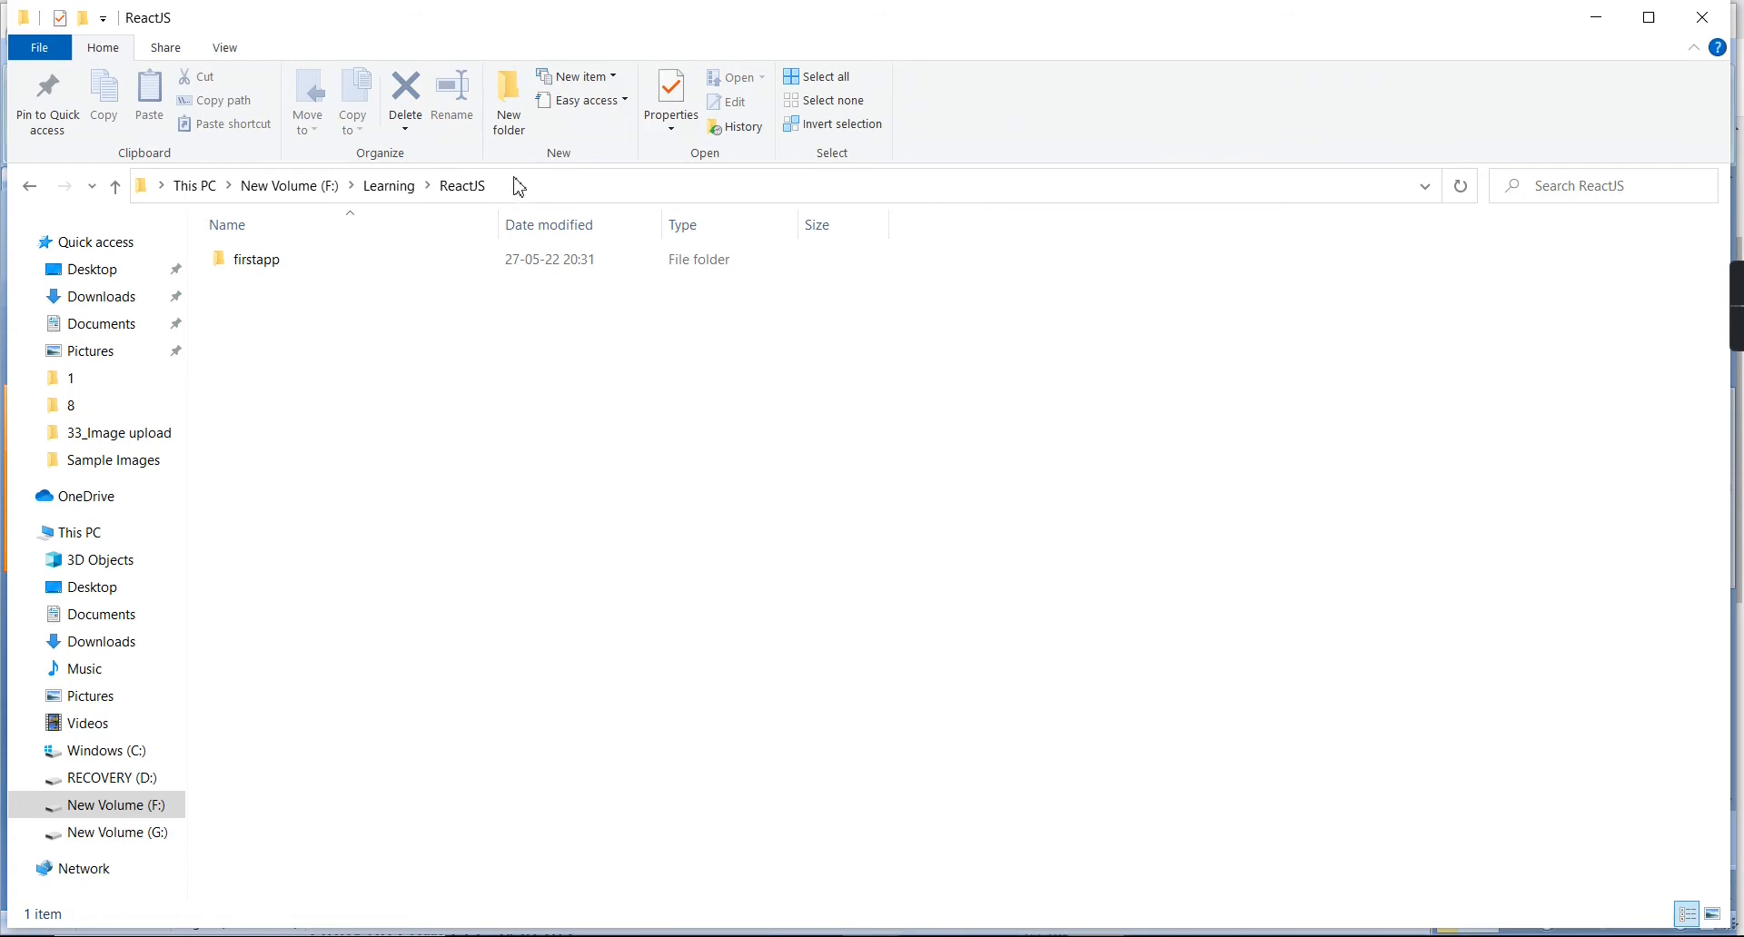
Step: Change to F:\Learning\ReactJS and run npm install -g create-react-app
{"action": "left_click", "coordinate": [500, 185]}
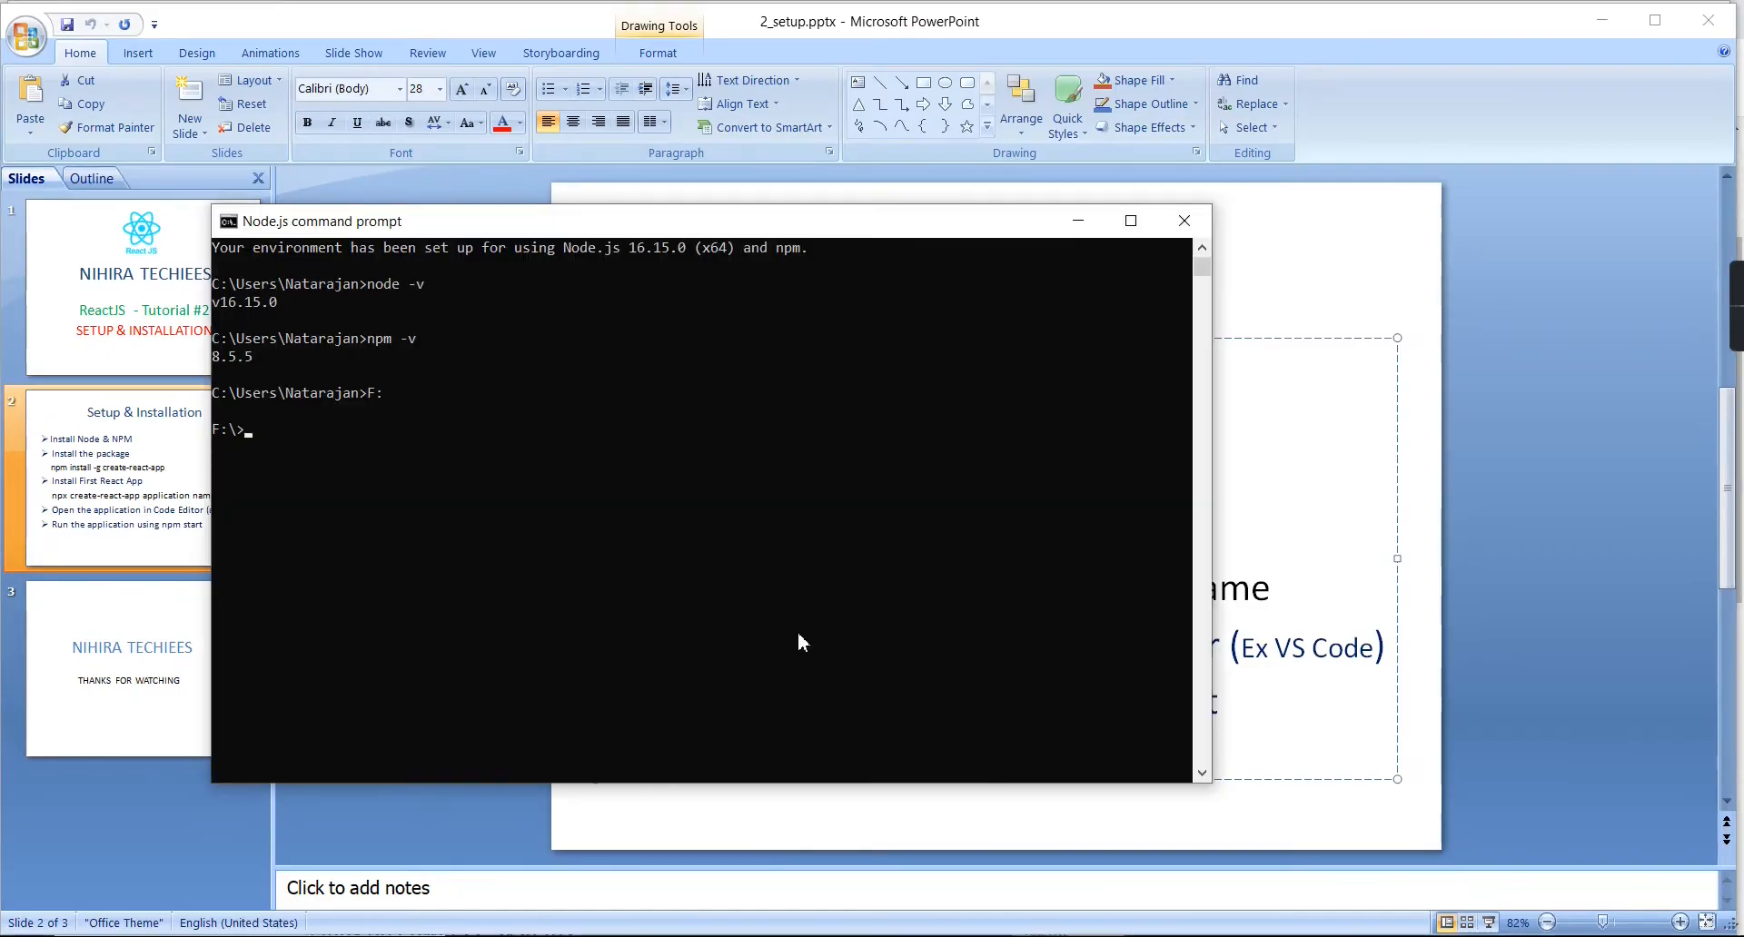
{"action": "type", "text": "cd F:\\Learning\\ReactJS"}
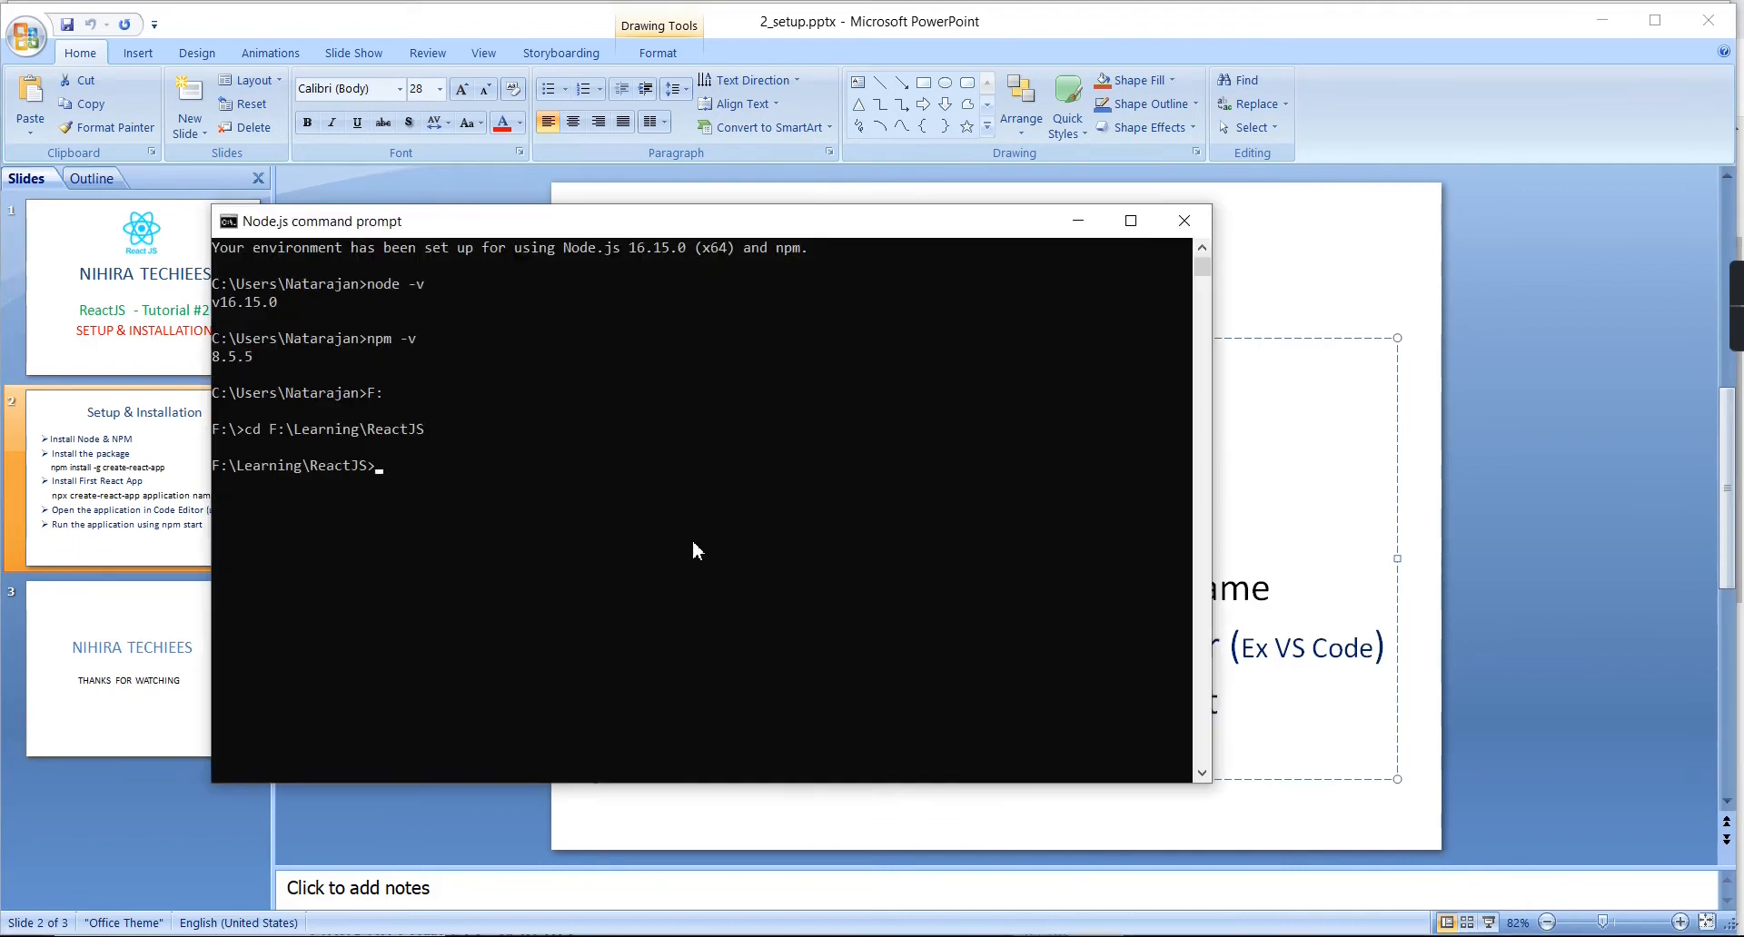
{"action": "type", "text": "npm install -g create-react-app"}
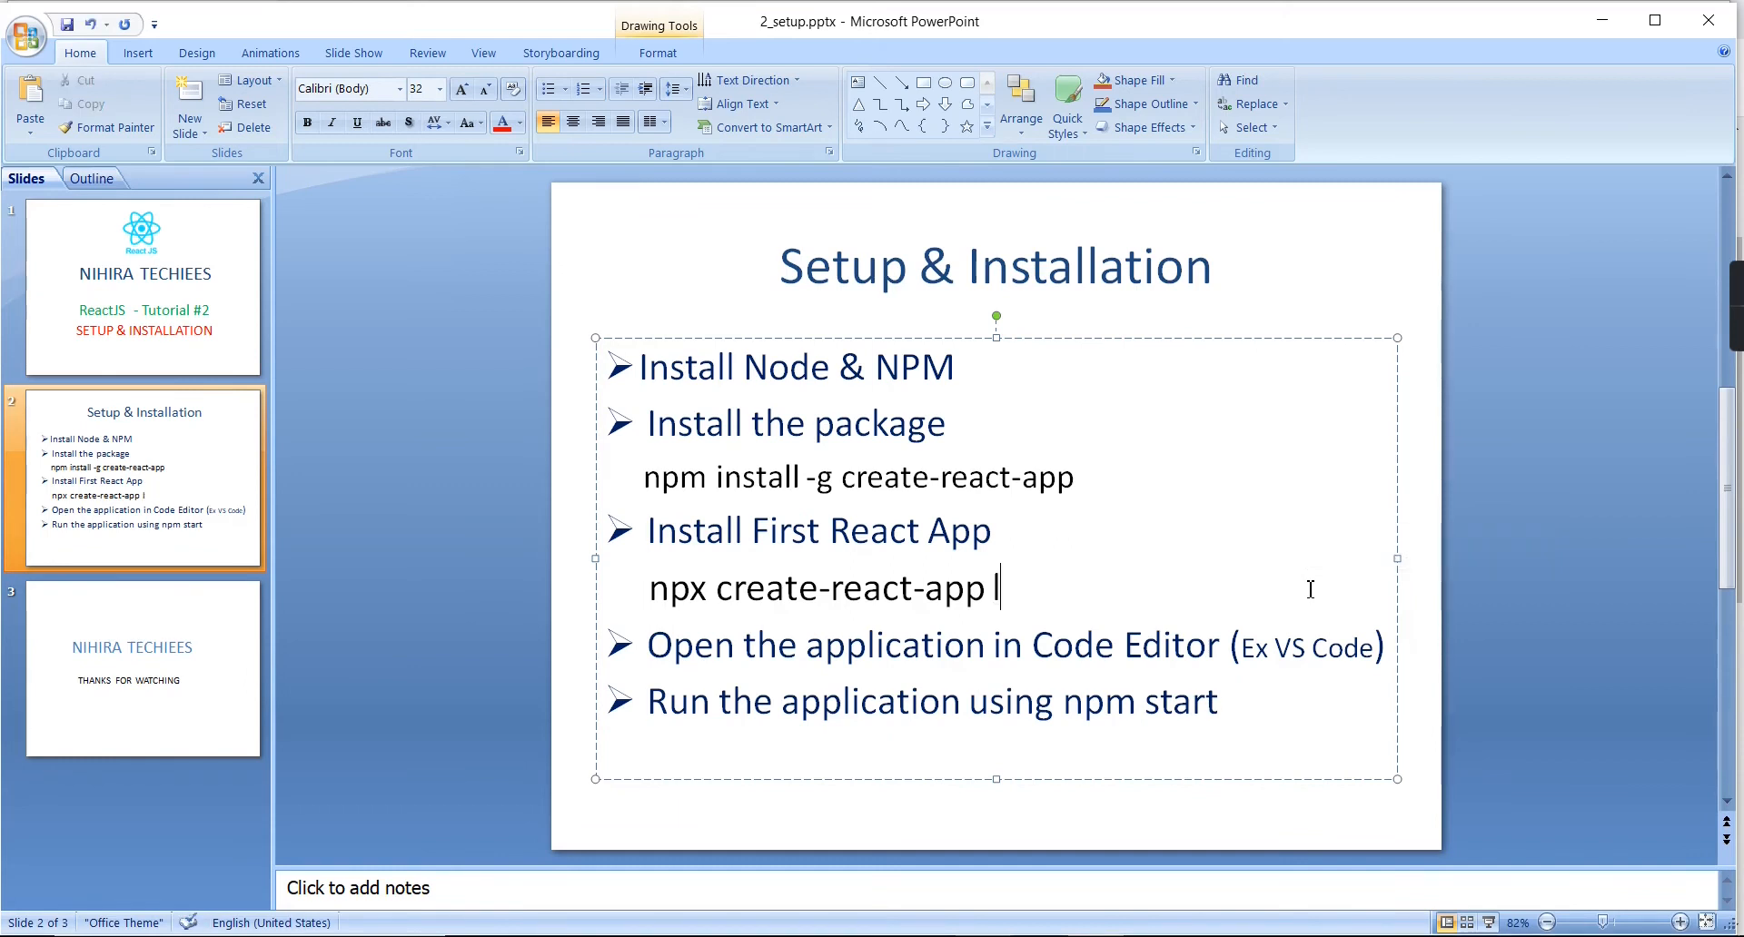
Step: Edit the slide command to read 'npx create-react-app learnreact' and select that line
{"action": "type", "text": "earnr"}
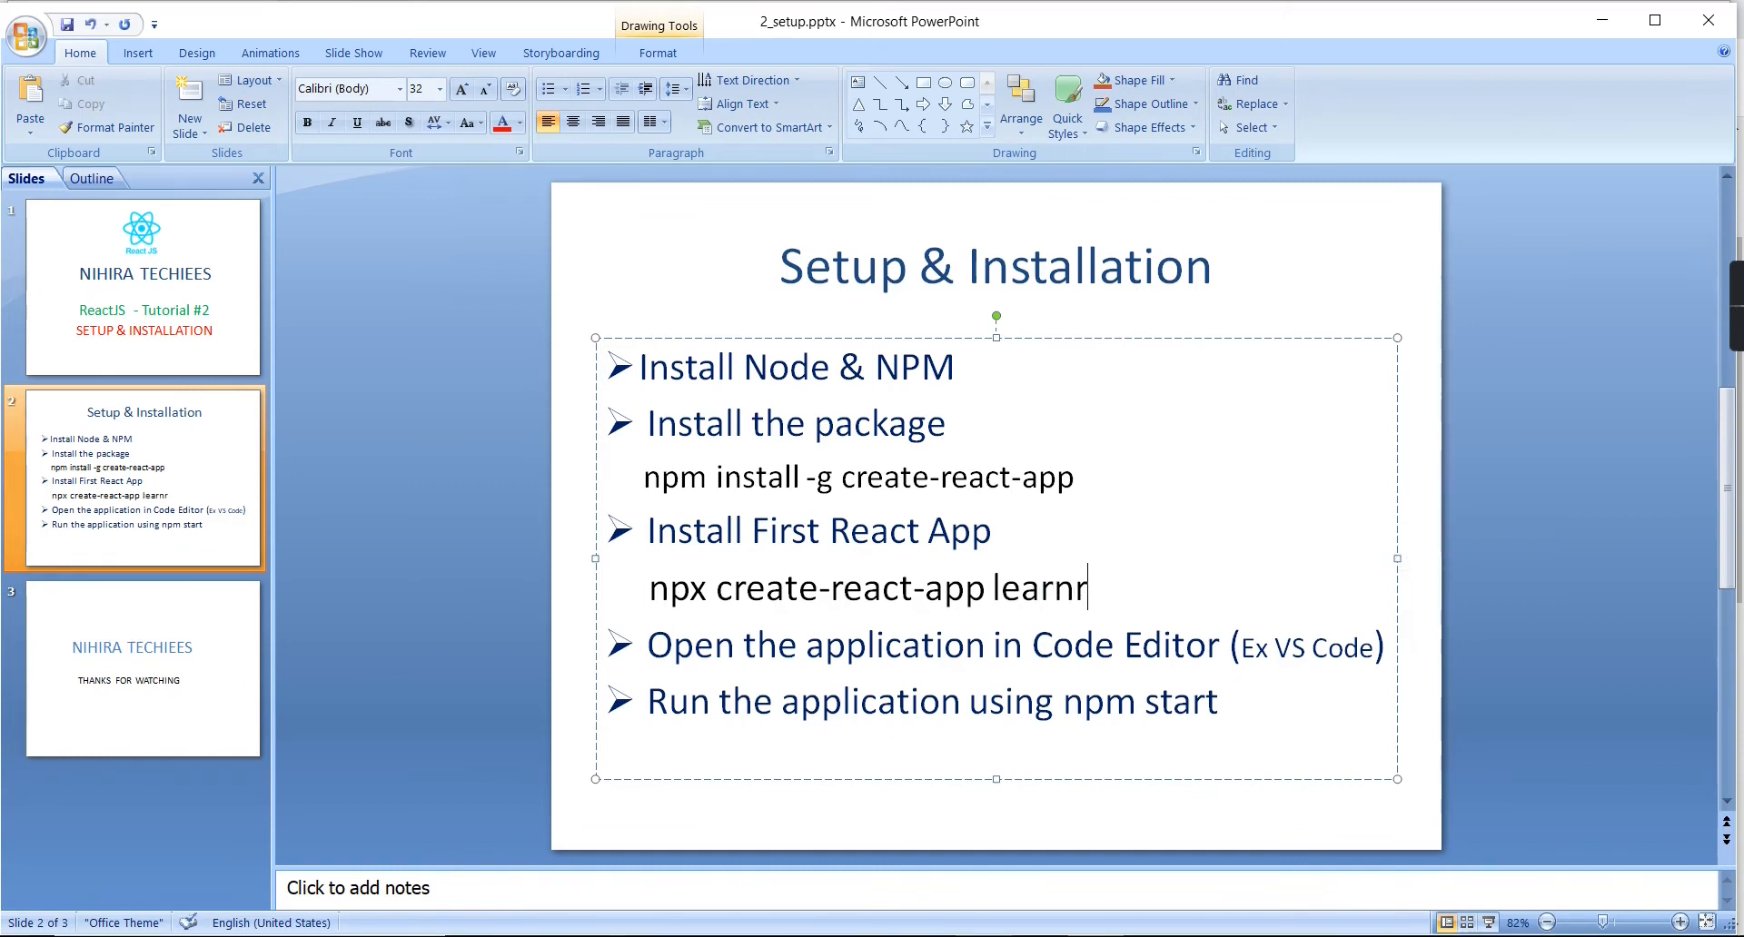
{"action": "type", "text": "eact"}
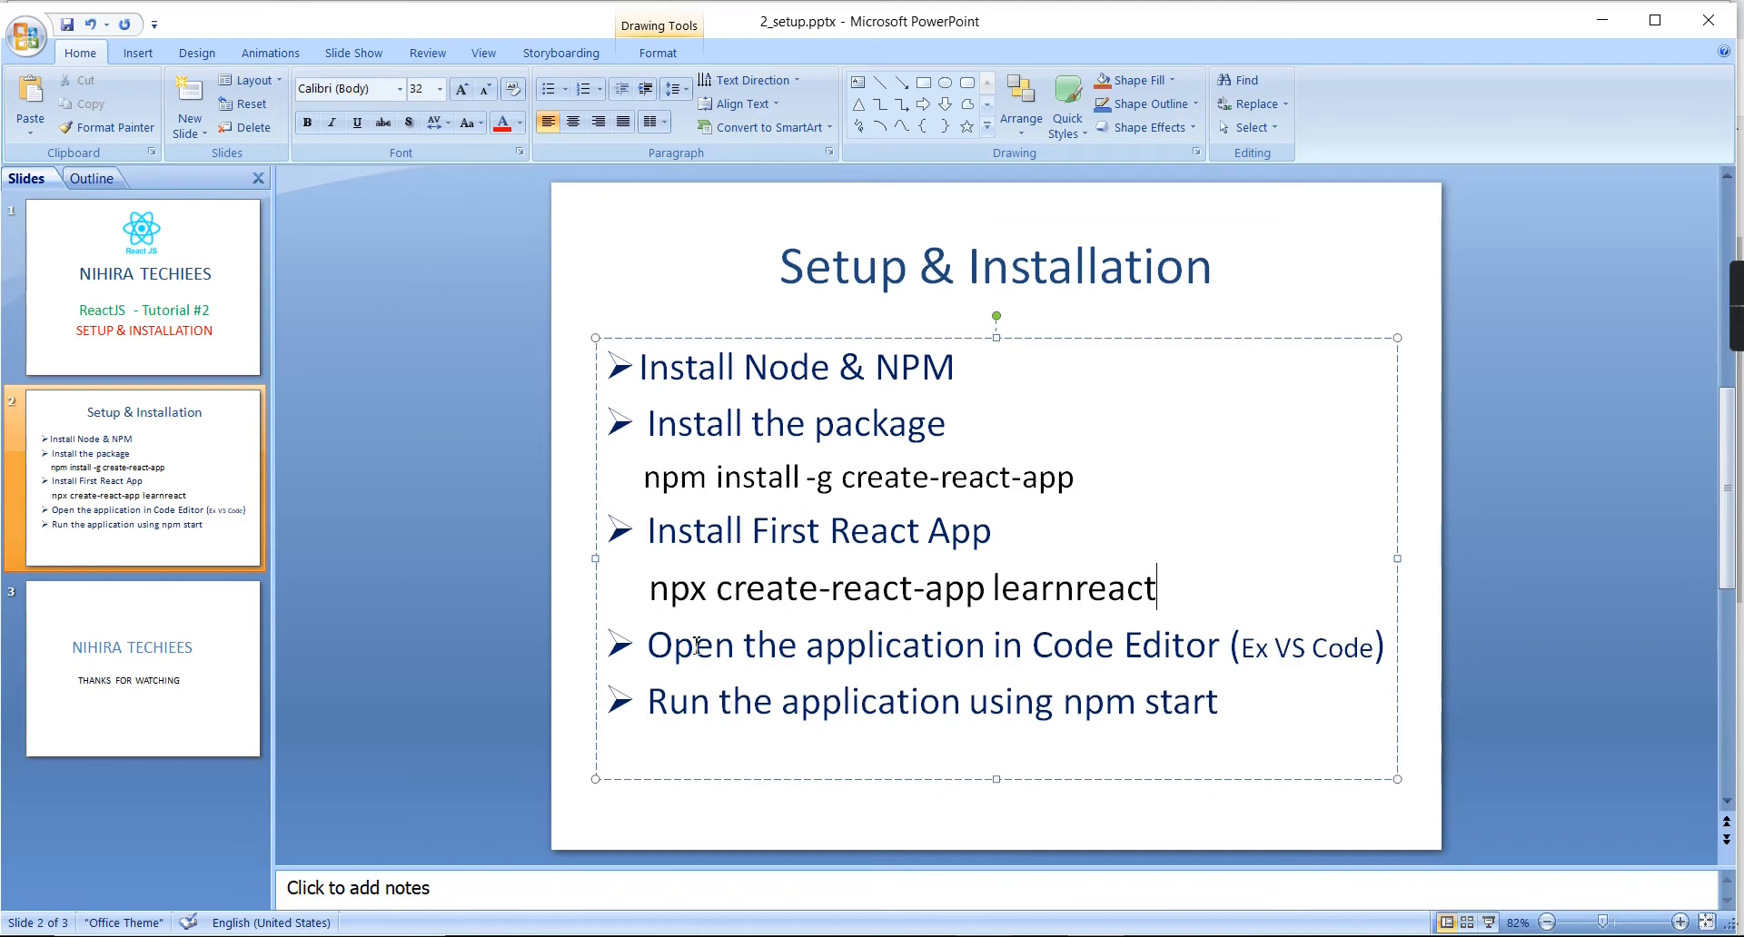
{"action": "triple_click", "coordinate": [901, 587]}
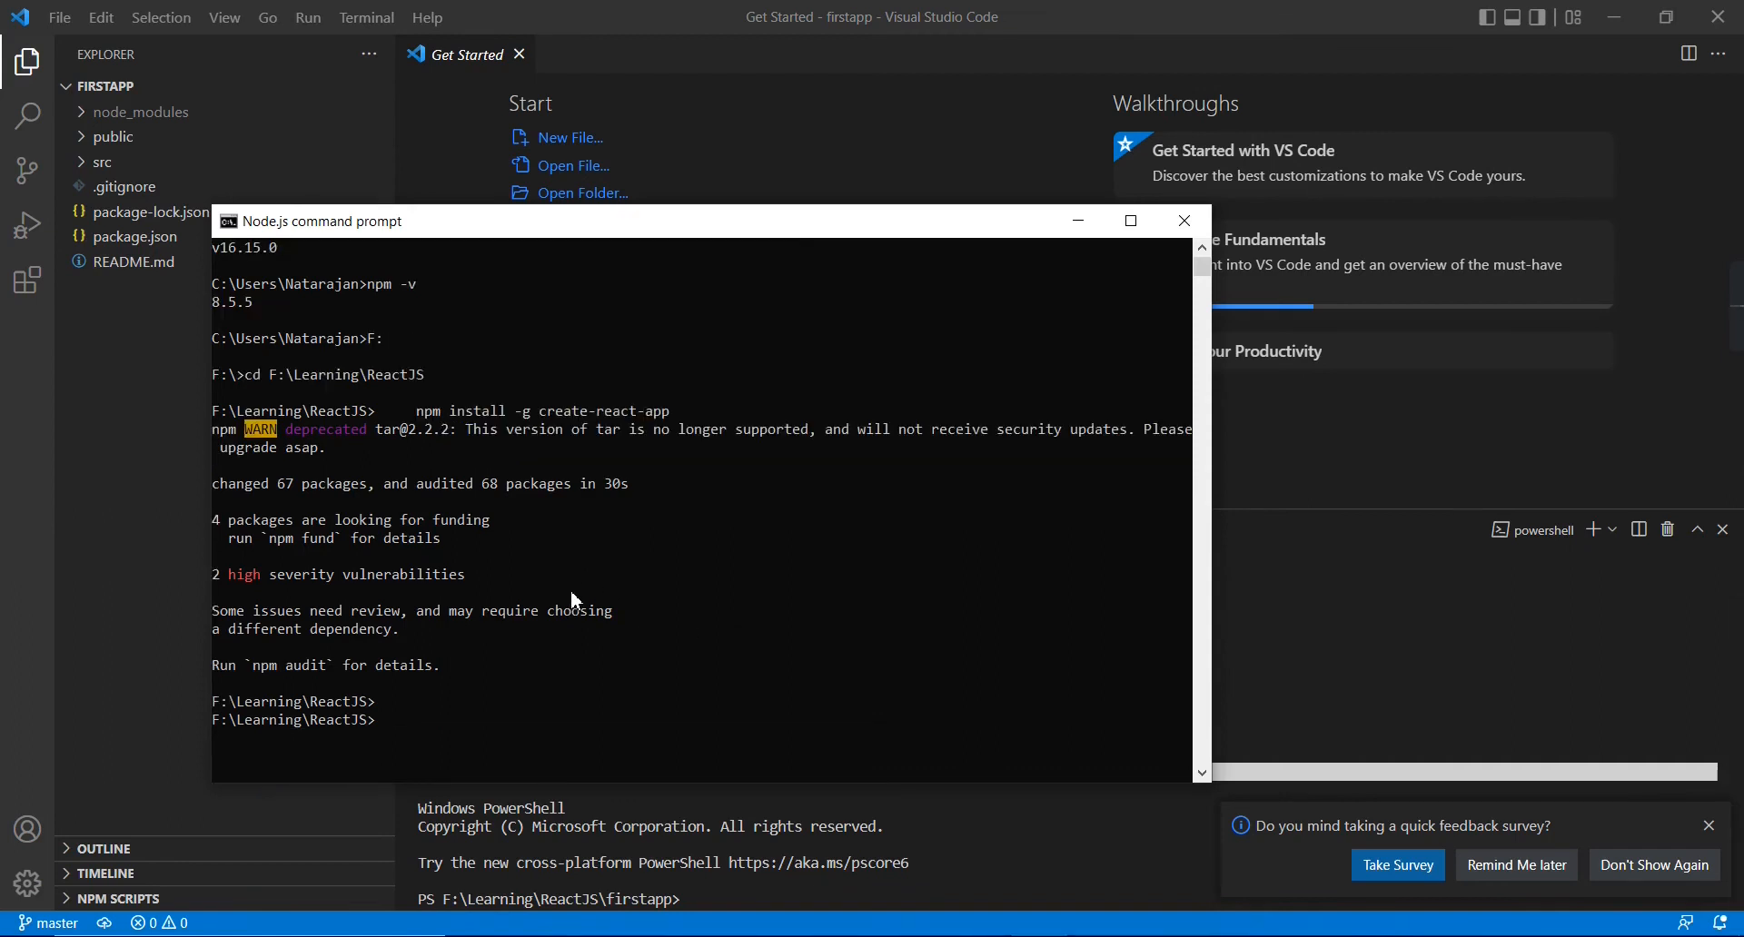
Step: Run npx create-react-app learnreact until it reports Success
{"action": "type", "text": "npx create-react-app learnreact"}
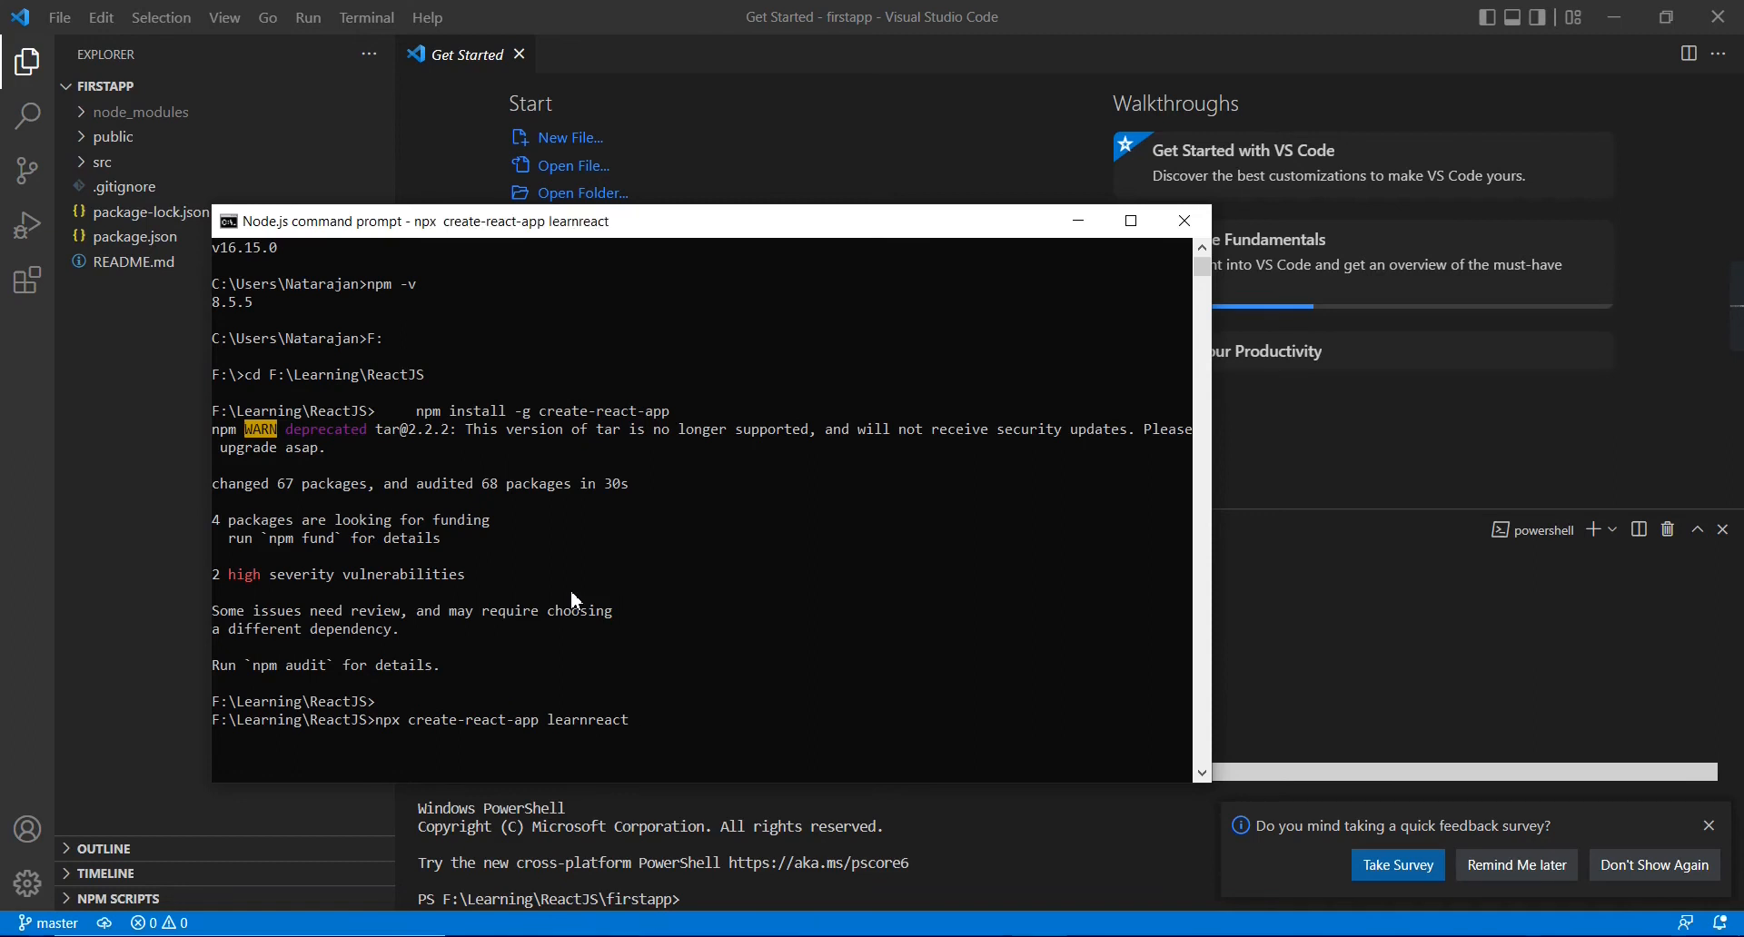
{"action": "key", "text": "Return"}
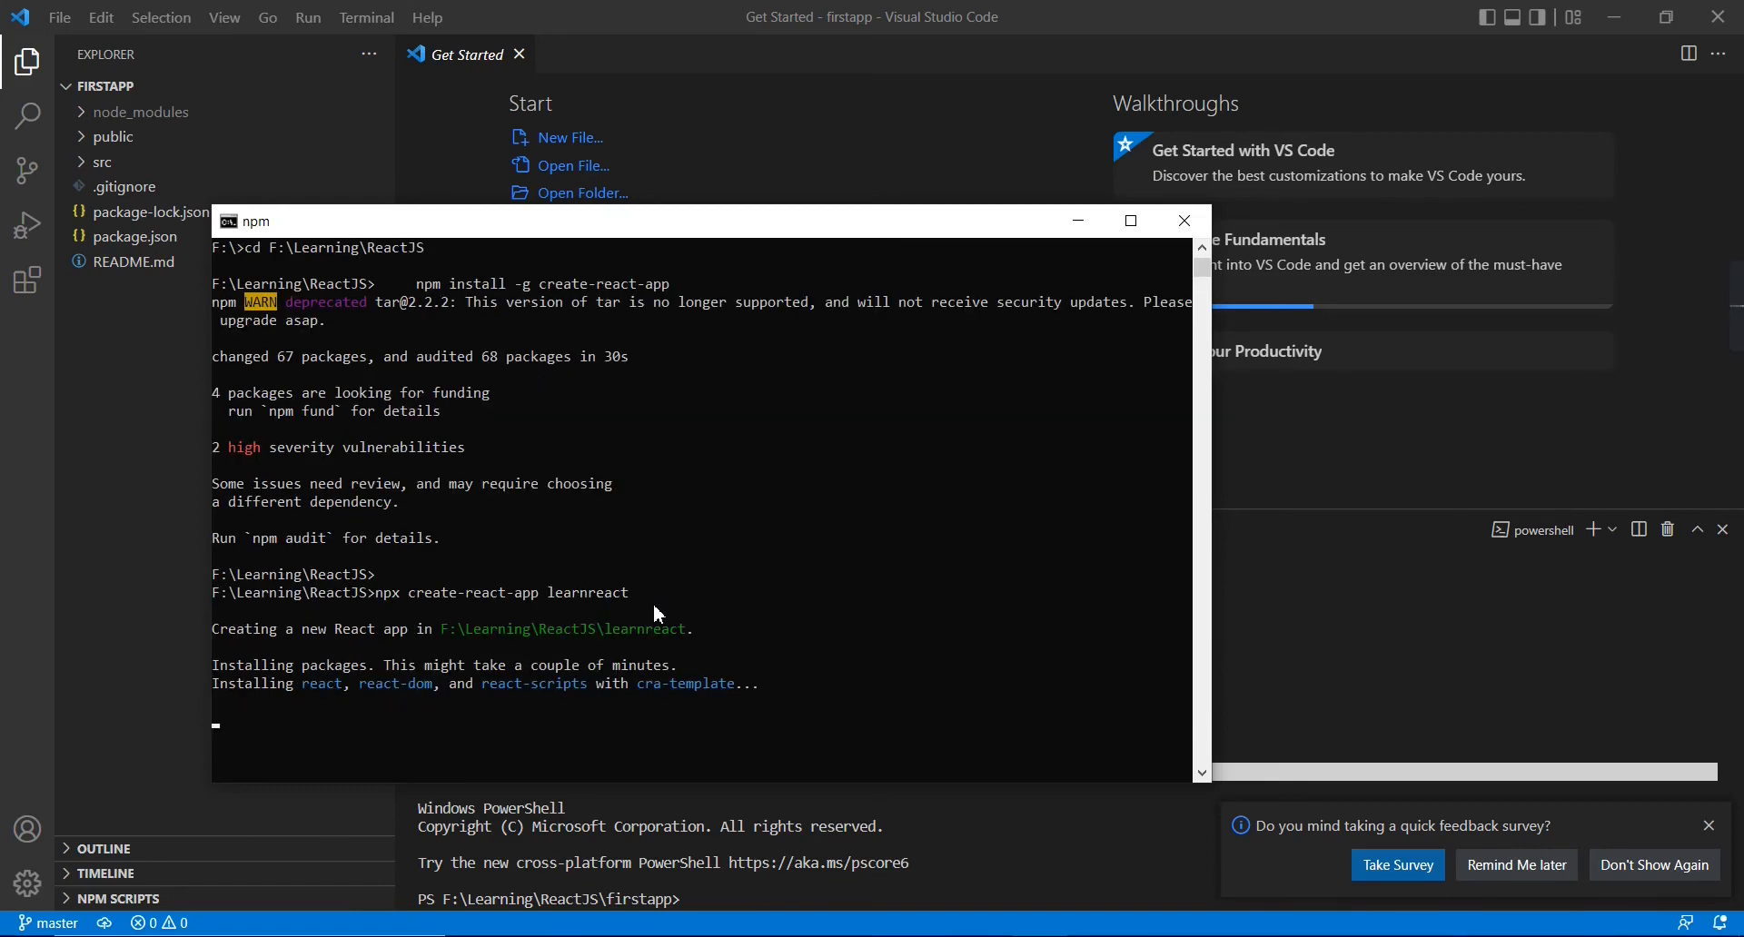
{"action": "mouse_move", "coordinate": [371, 693]}
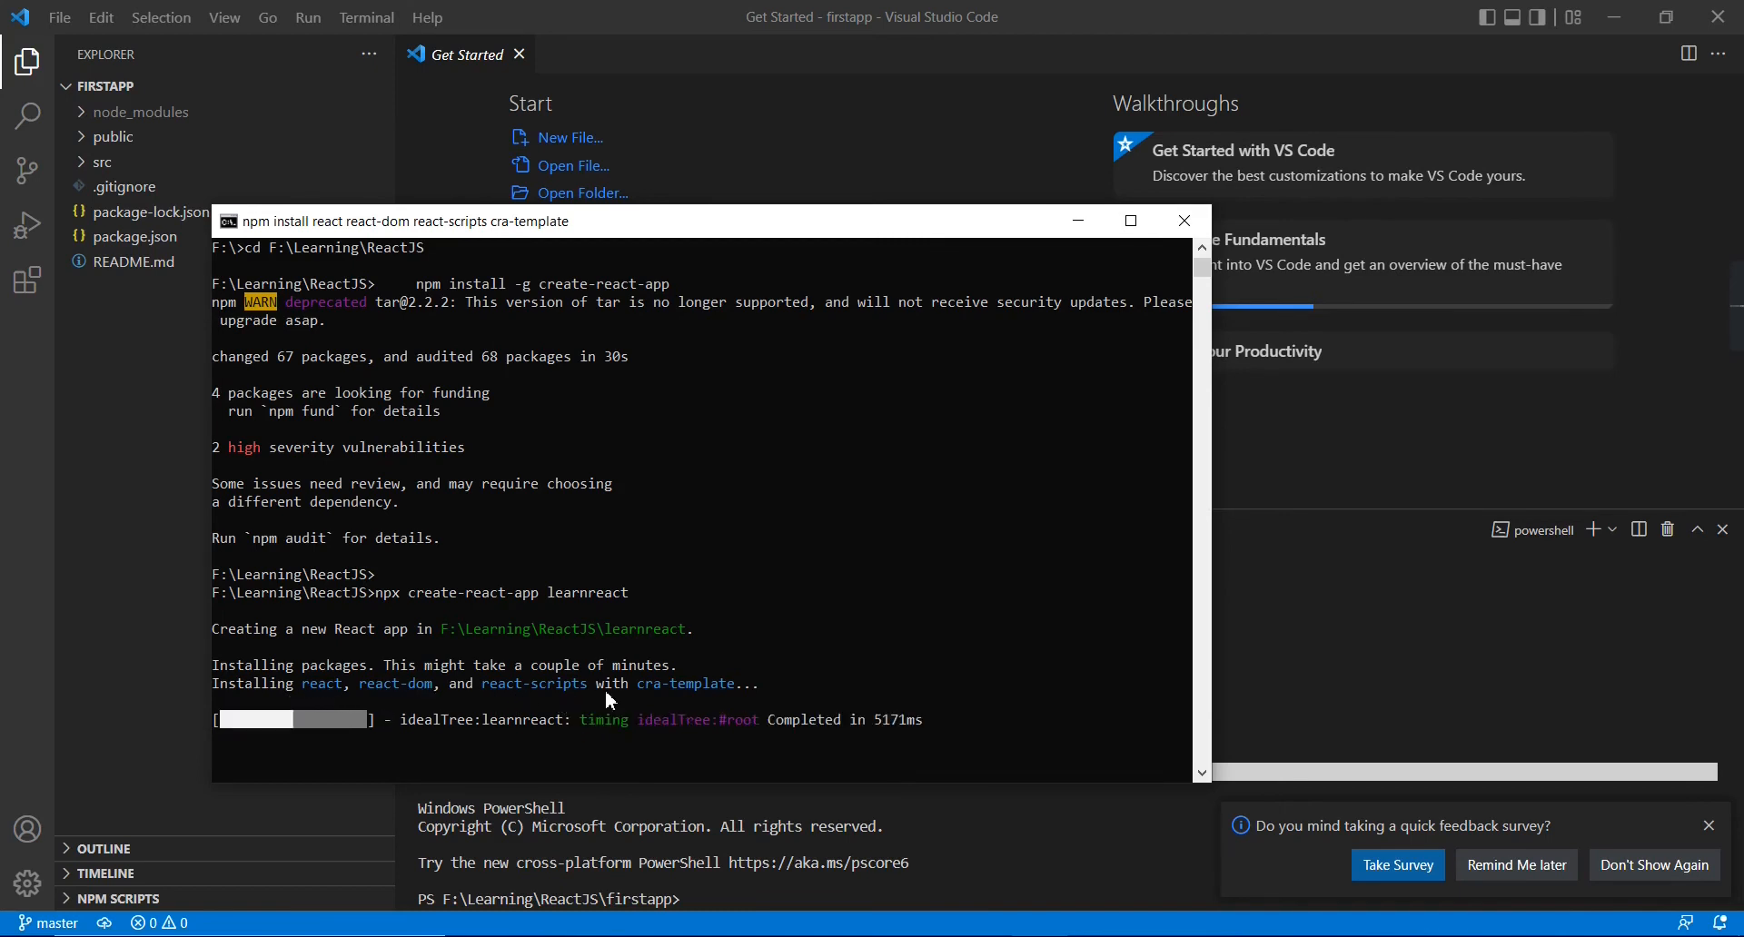
{"action": "mouse_move", "coordinate": [672, 699]}
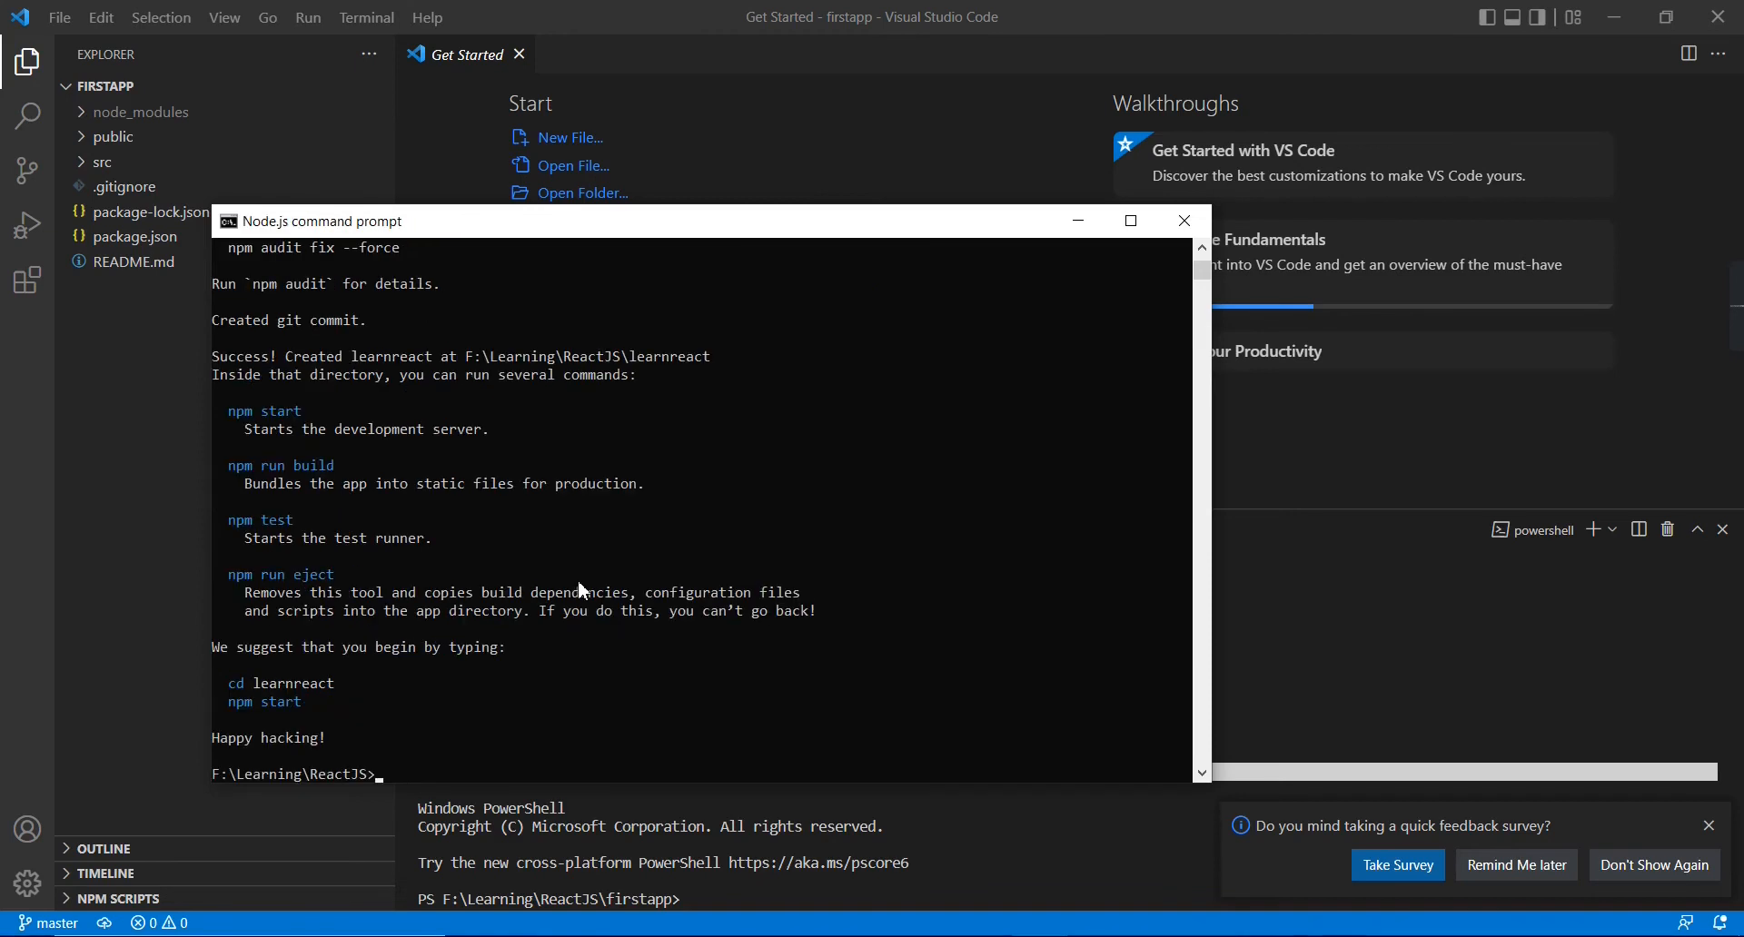
{"action": "mouse_move", "coordinate": [592, 616]}
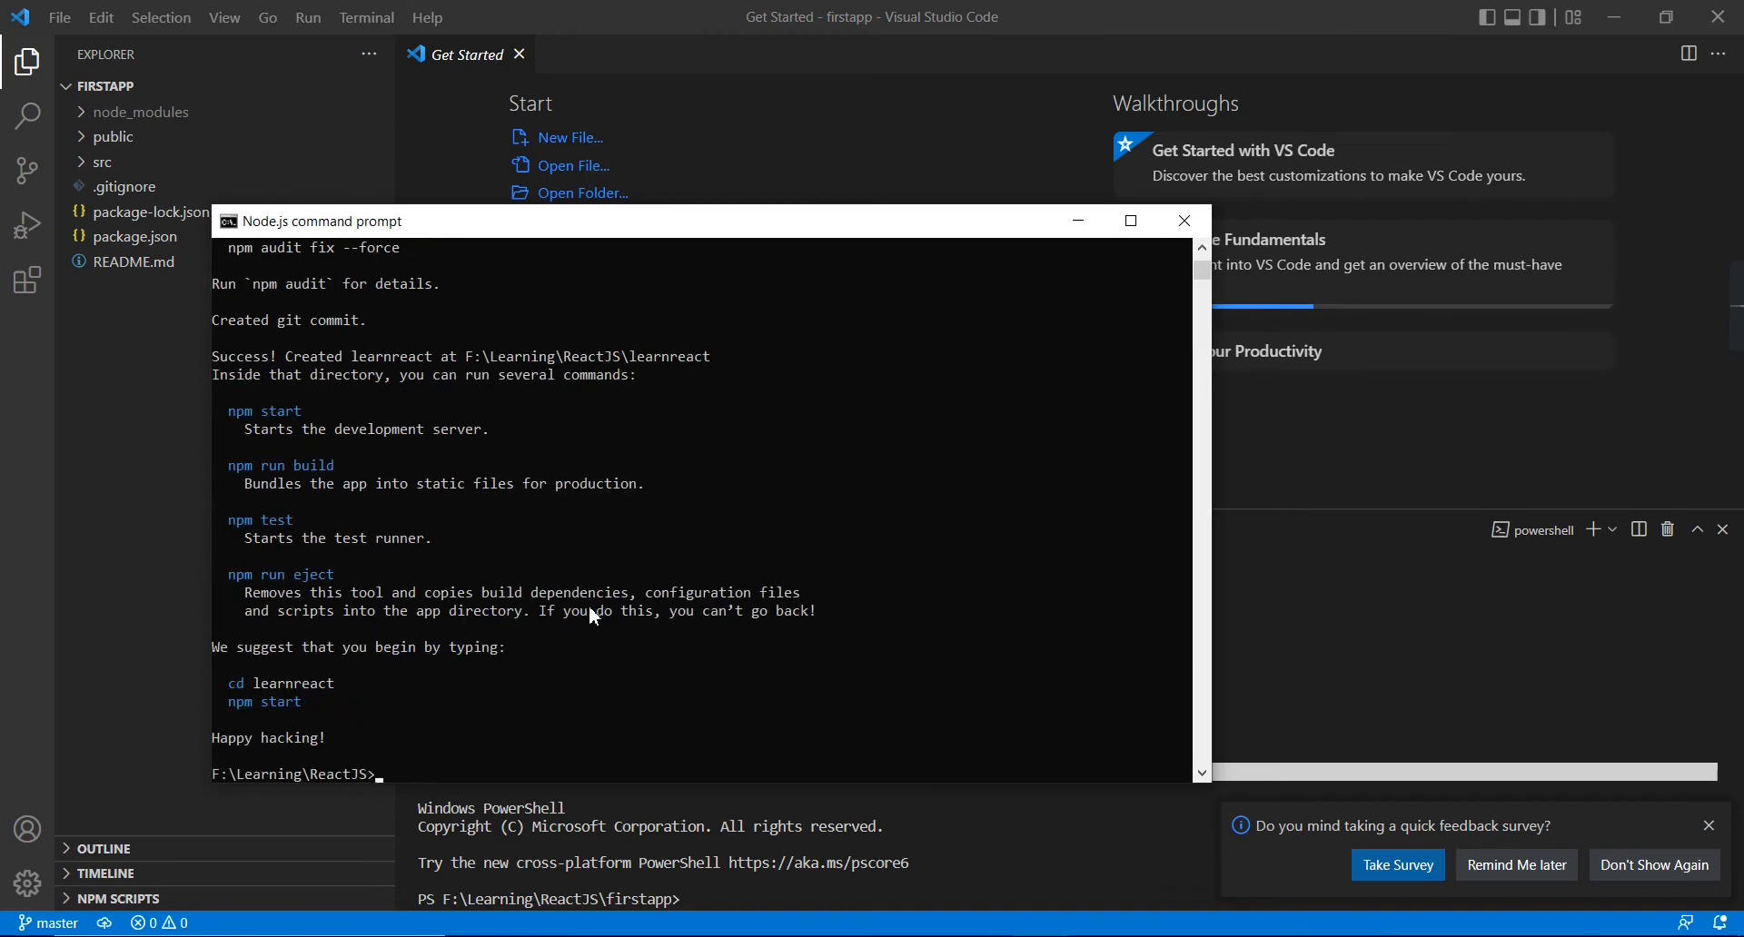
{"action": "left_click", "coordinate": [1183, 219]}
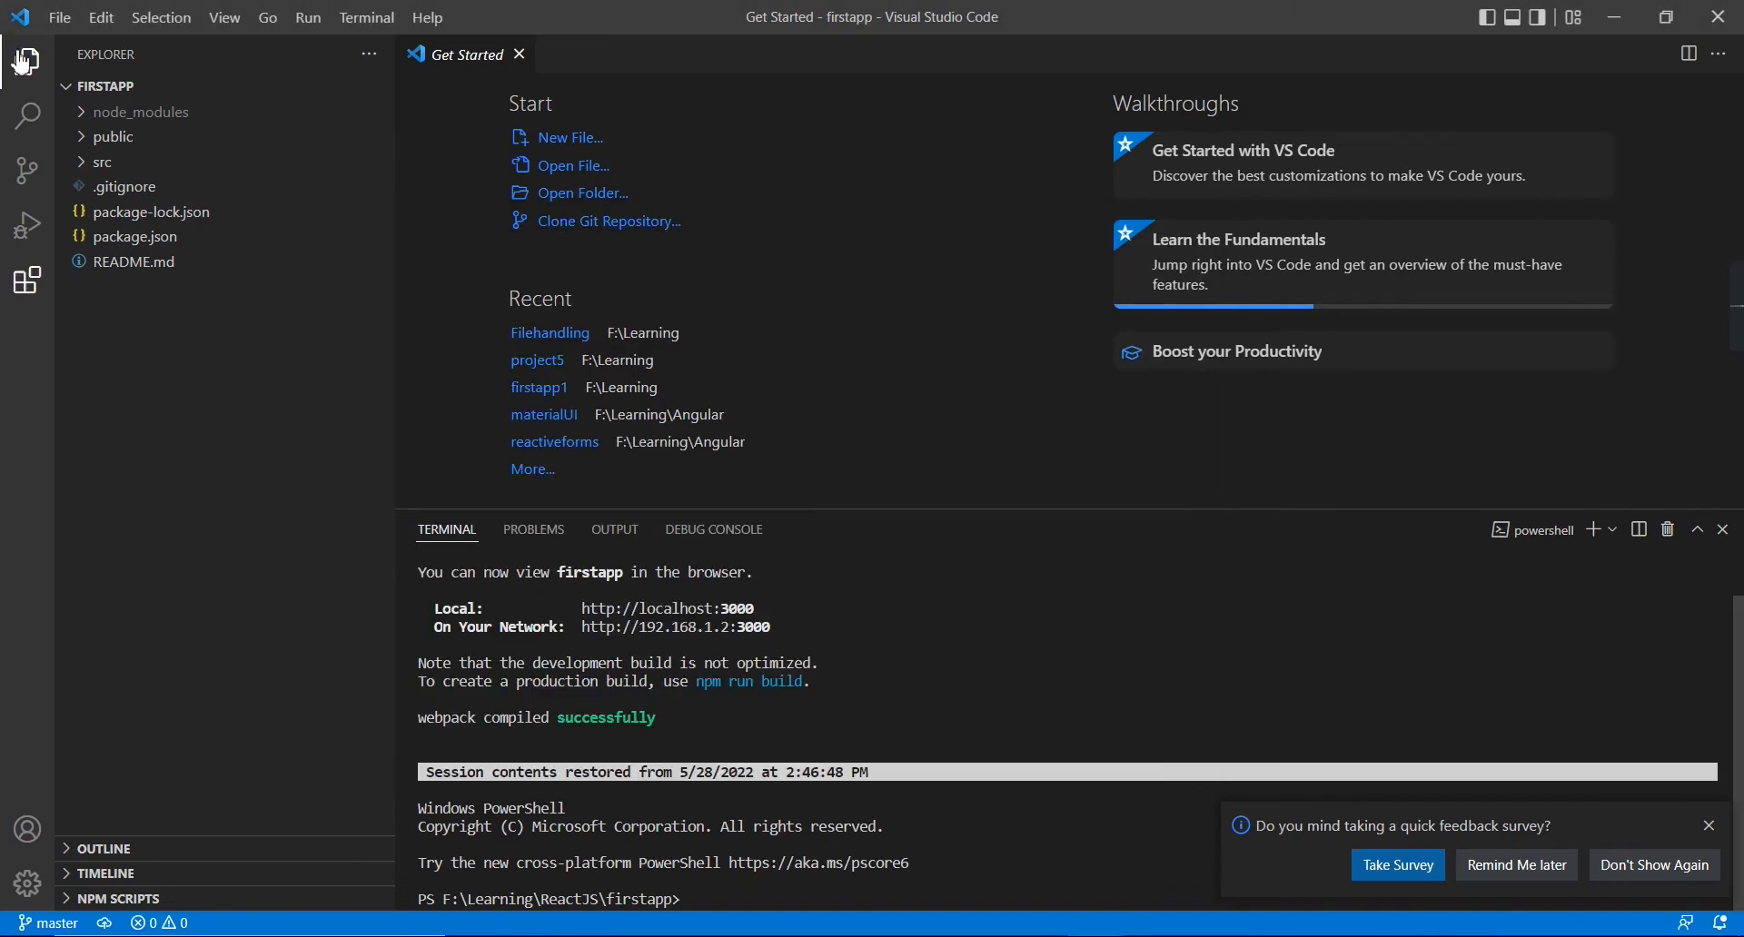
Step: Open F:\Learning\ReactJS\learnreact through File > Open Folder
{"action": "left_click", "coordinate": [59, 17]}
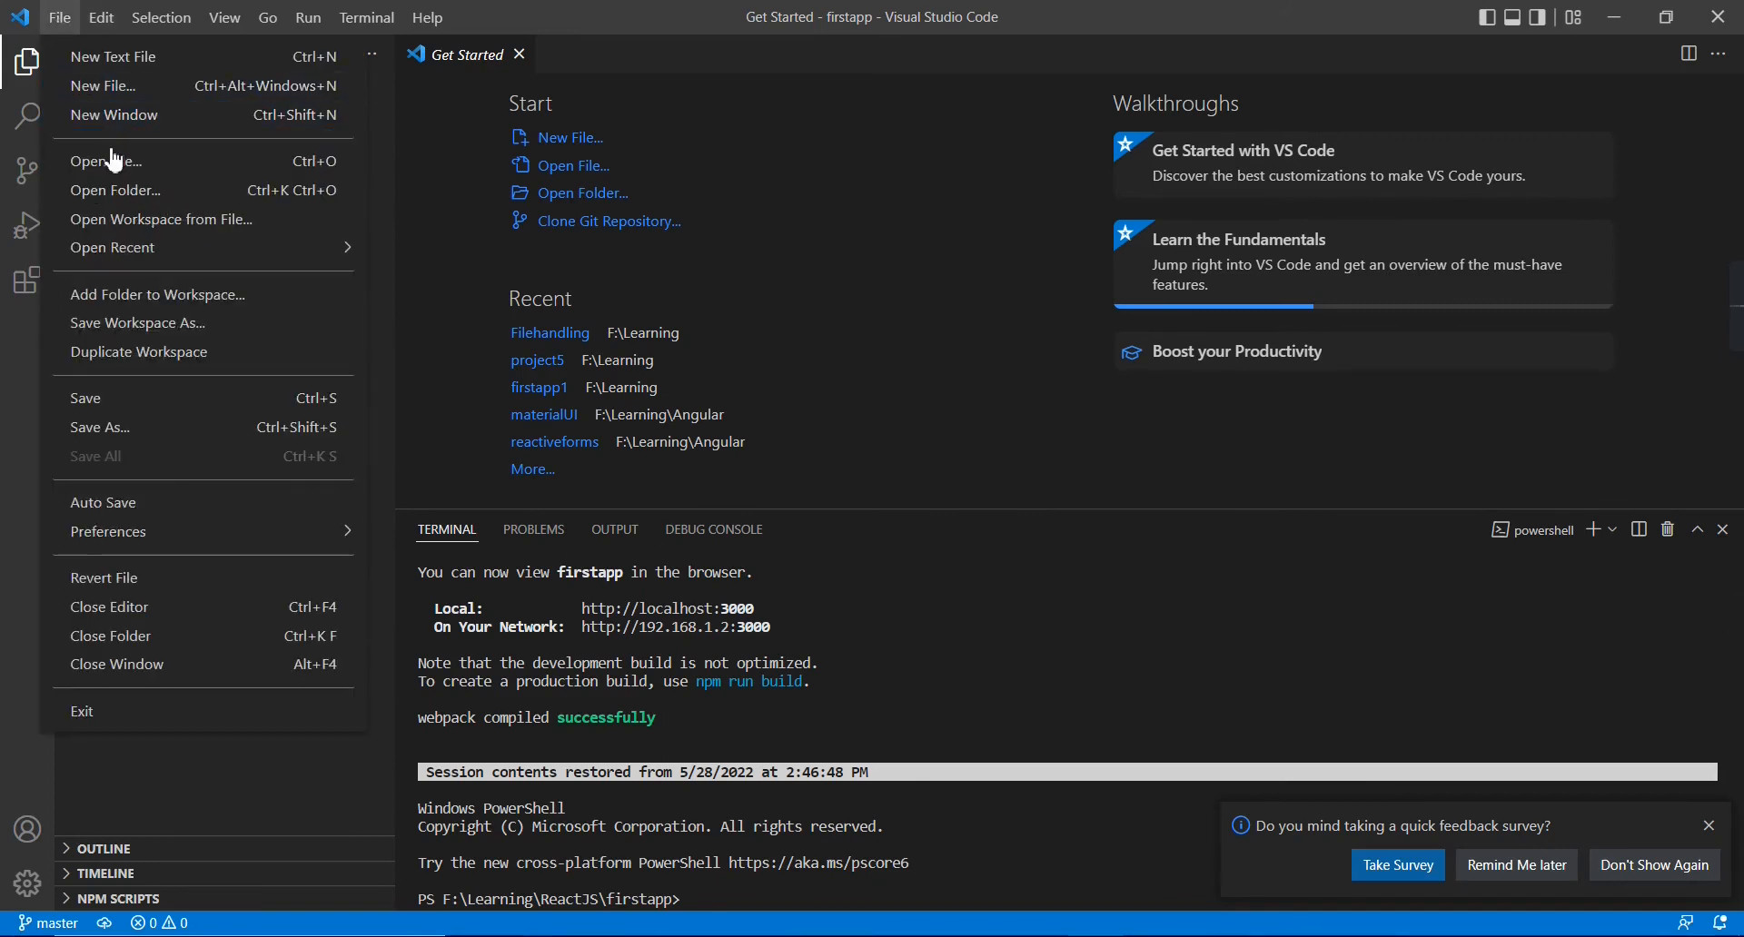
{"action": "left_click", "coordinate": [115, 189]}
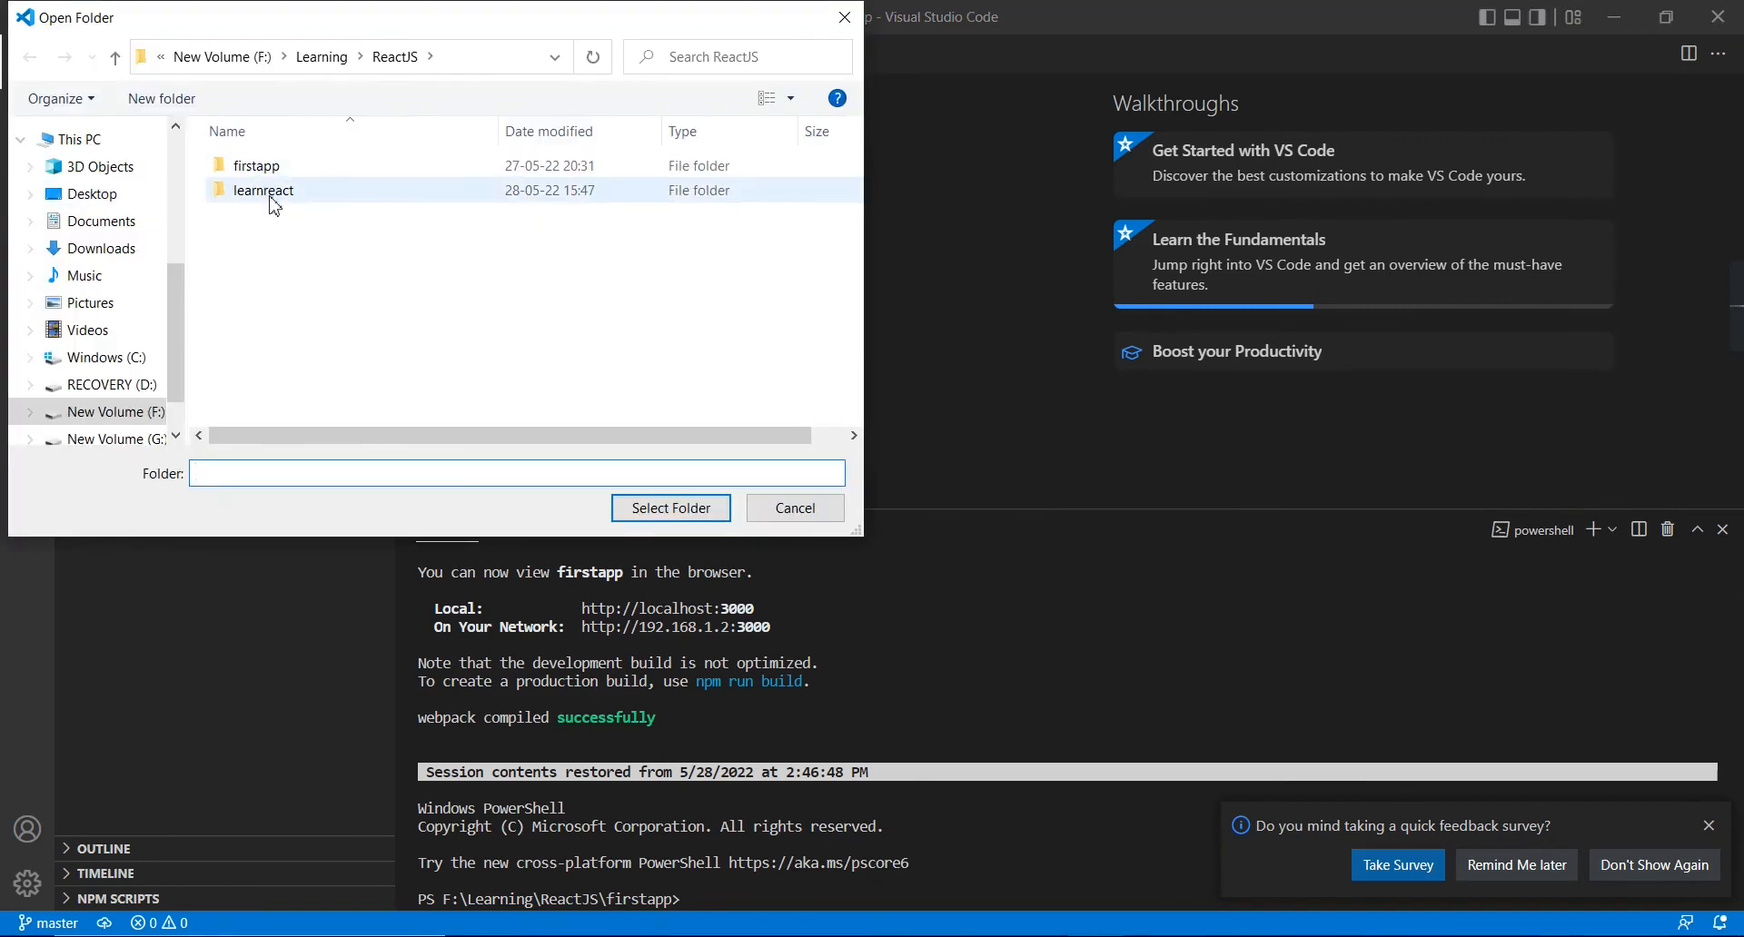
{"action": "left_click", "coordinate": [263, 190]}
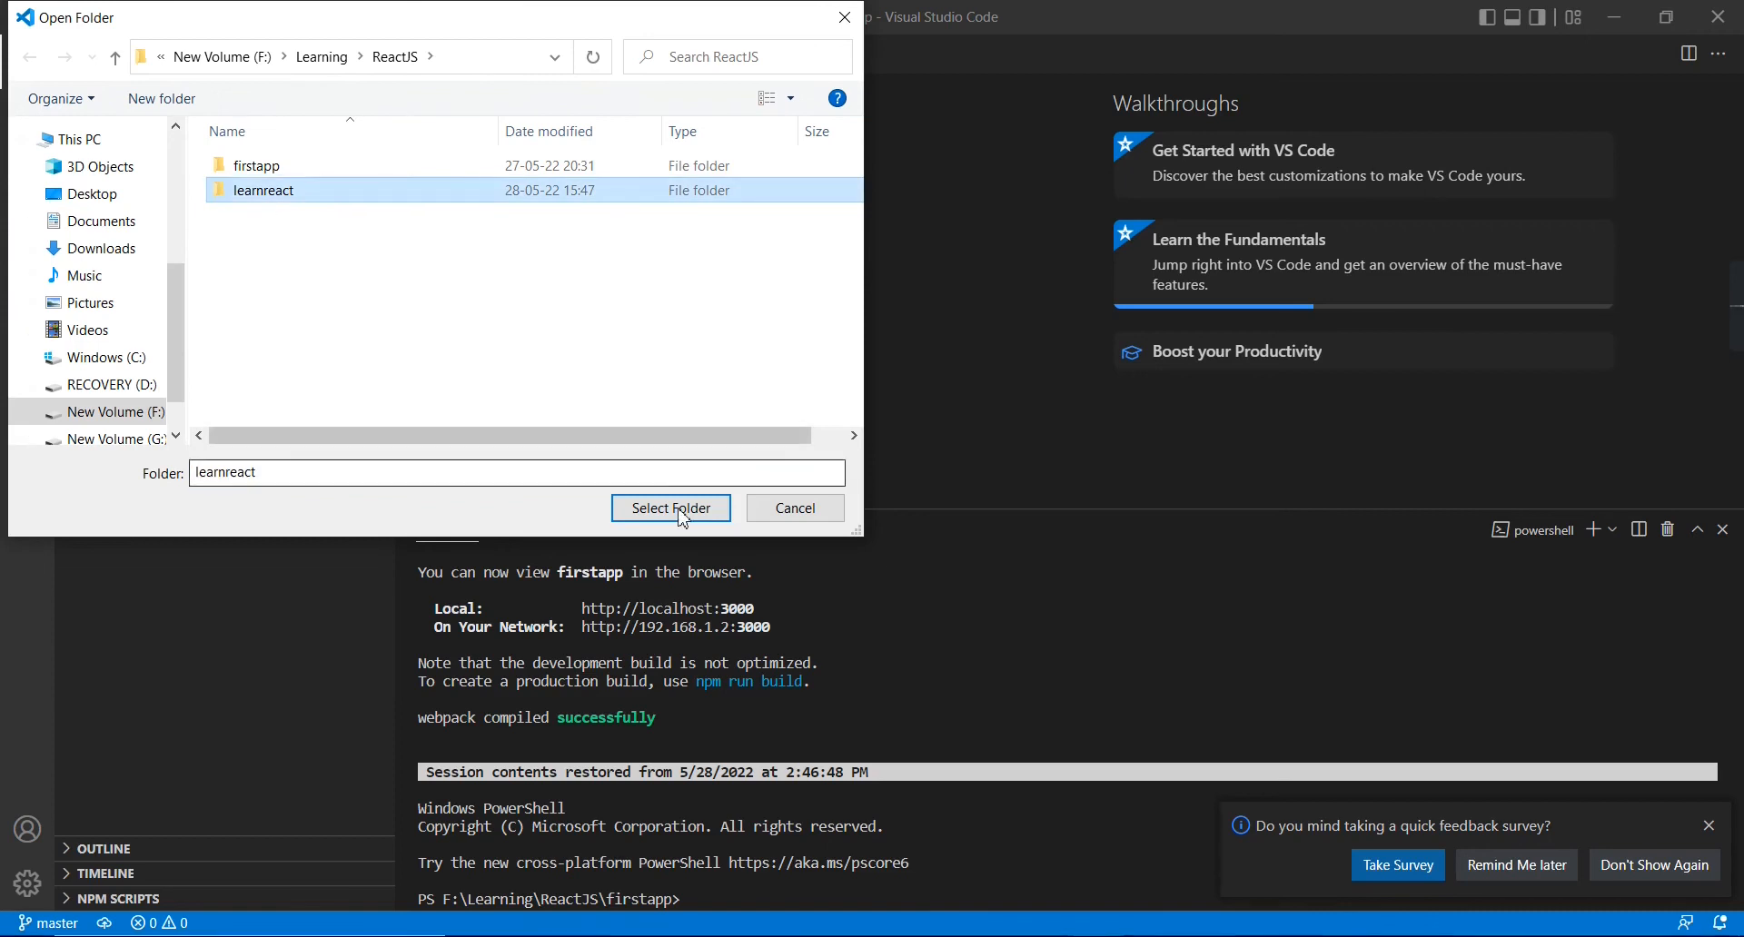
{"action": "left_click", "coordinate": [669, 508]}
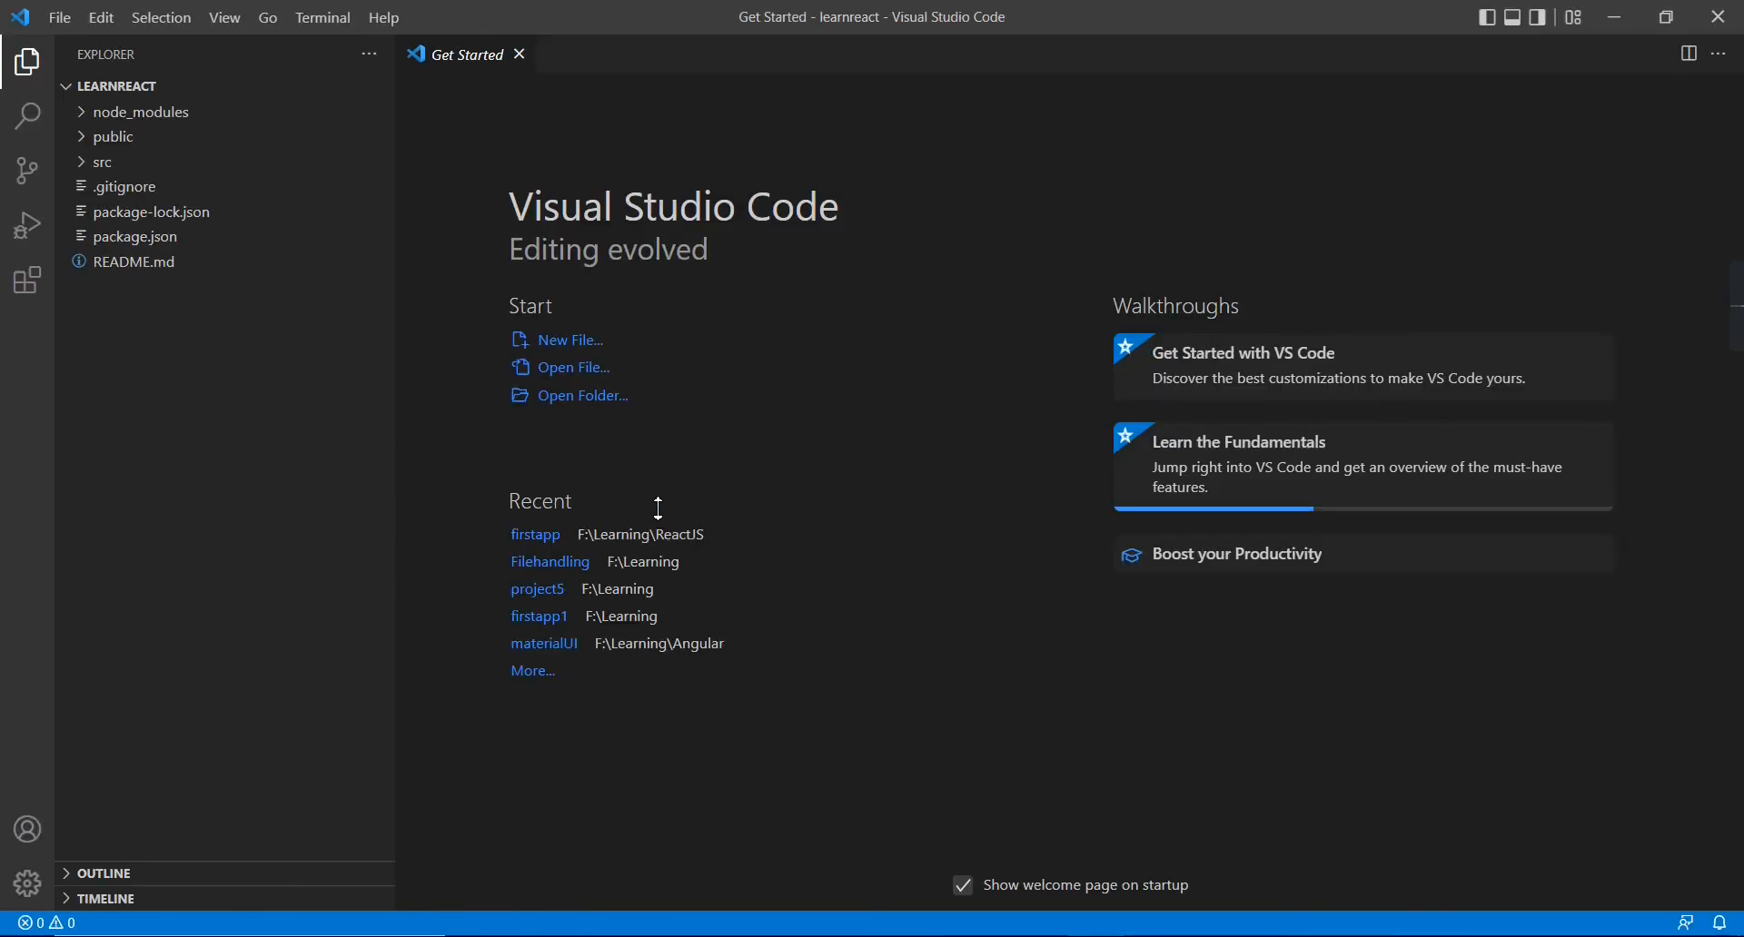
{"action": "mouse_move", "coordinate": [125, 297]}
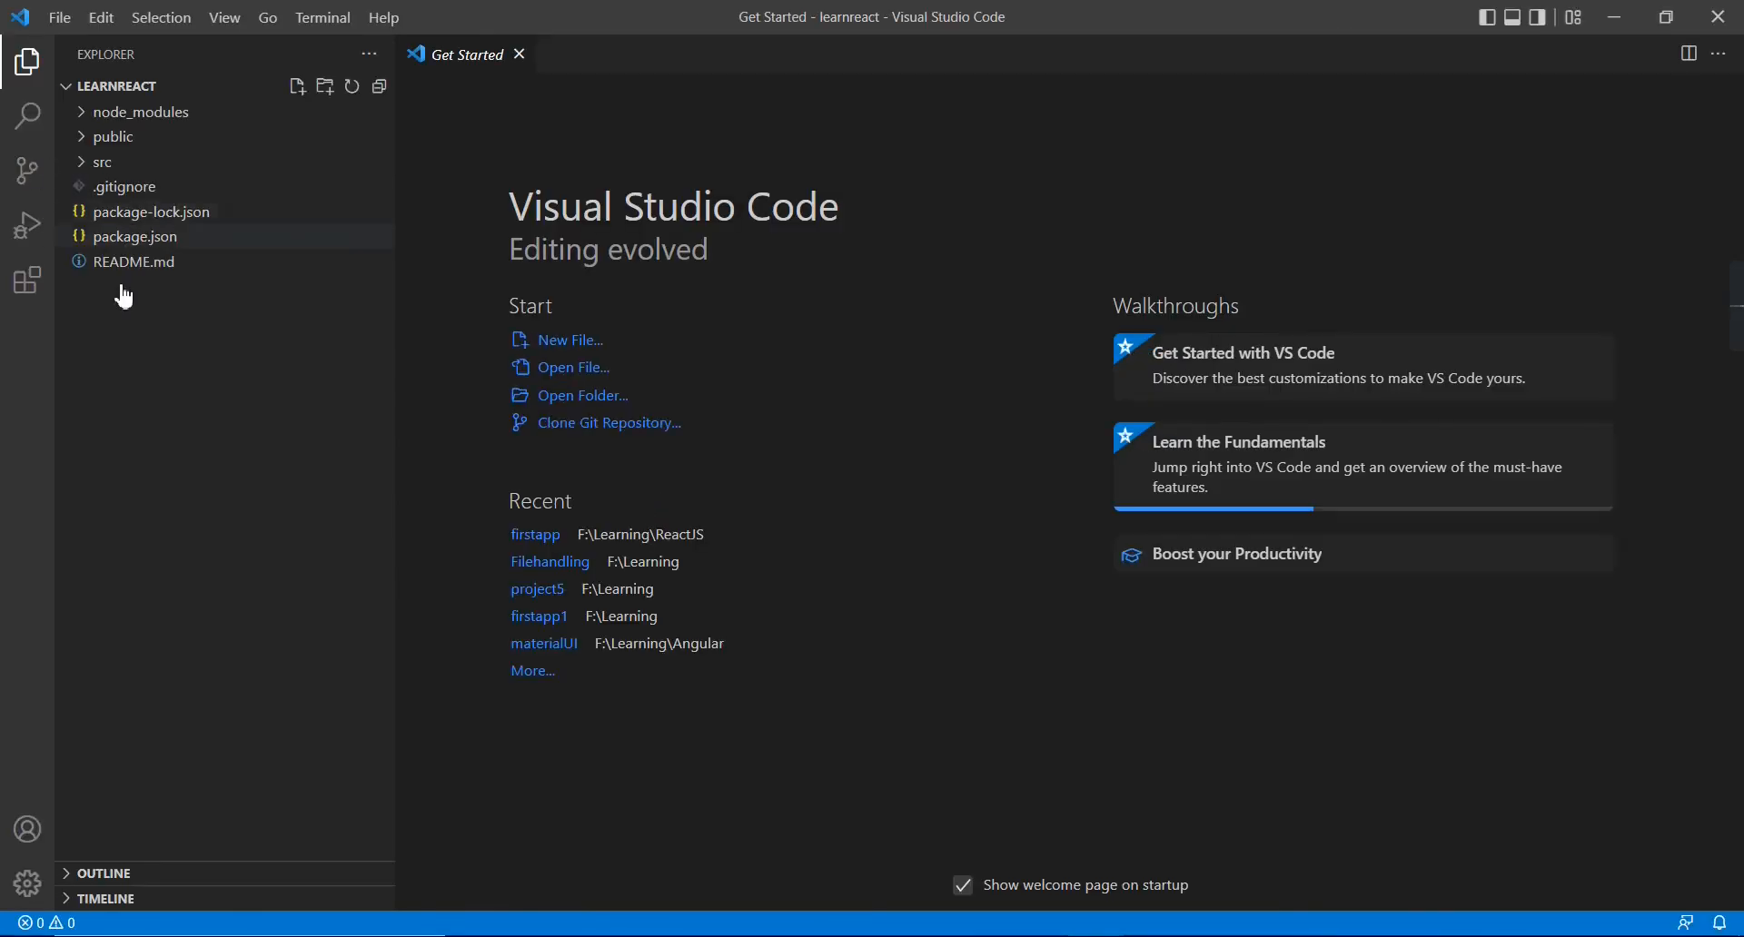
Step: Browse the src and public folders, collapse src, and show the Terminal menu
{"action": "left_click", "coordinate": [103, 163]}
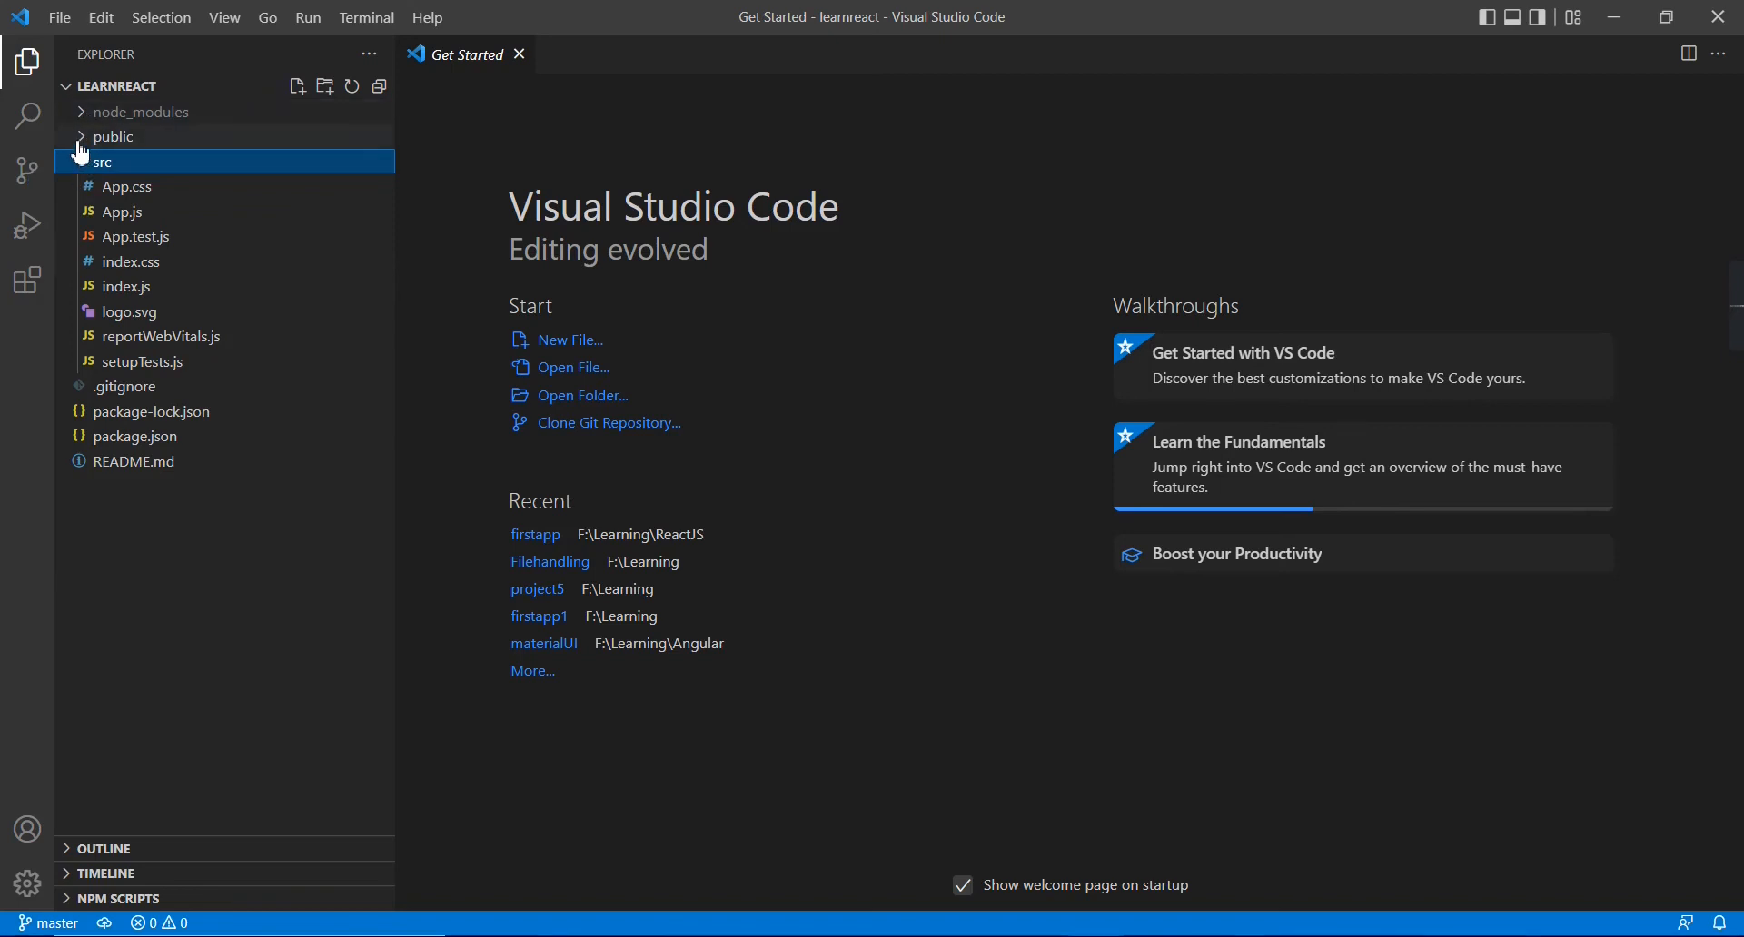
{"action": "left_click", "coordinate": [115, 136]}
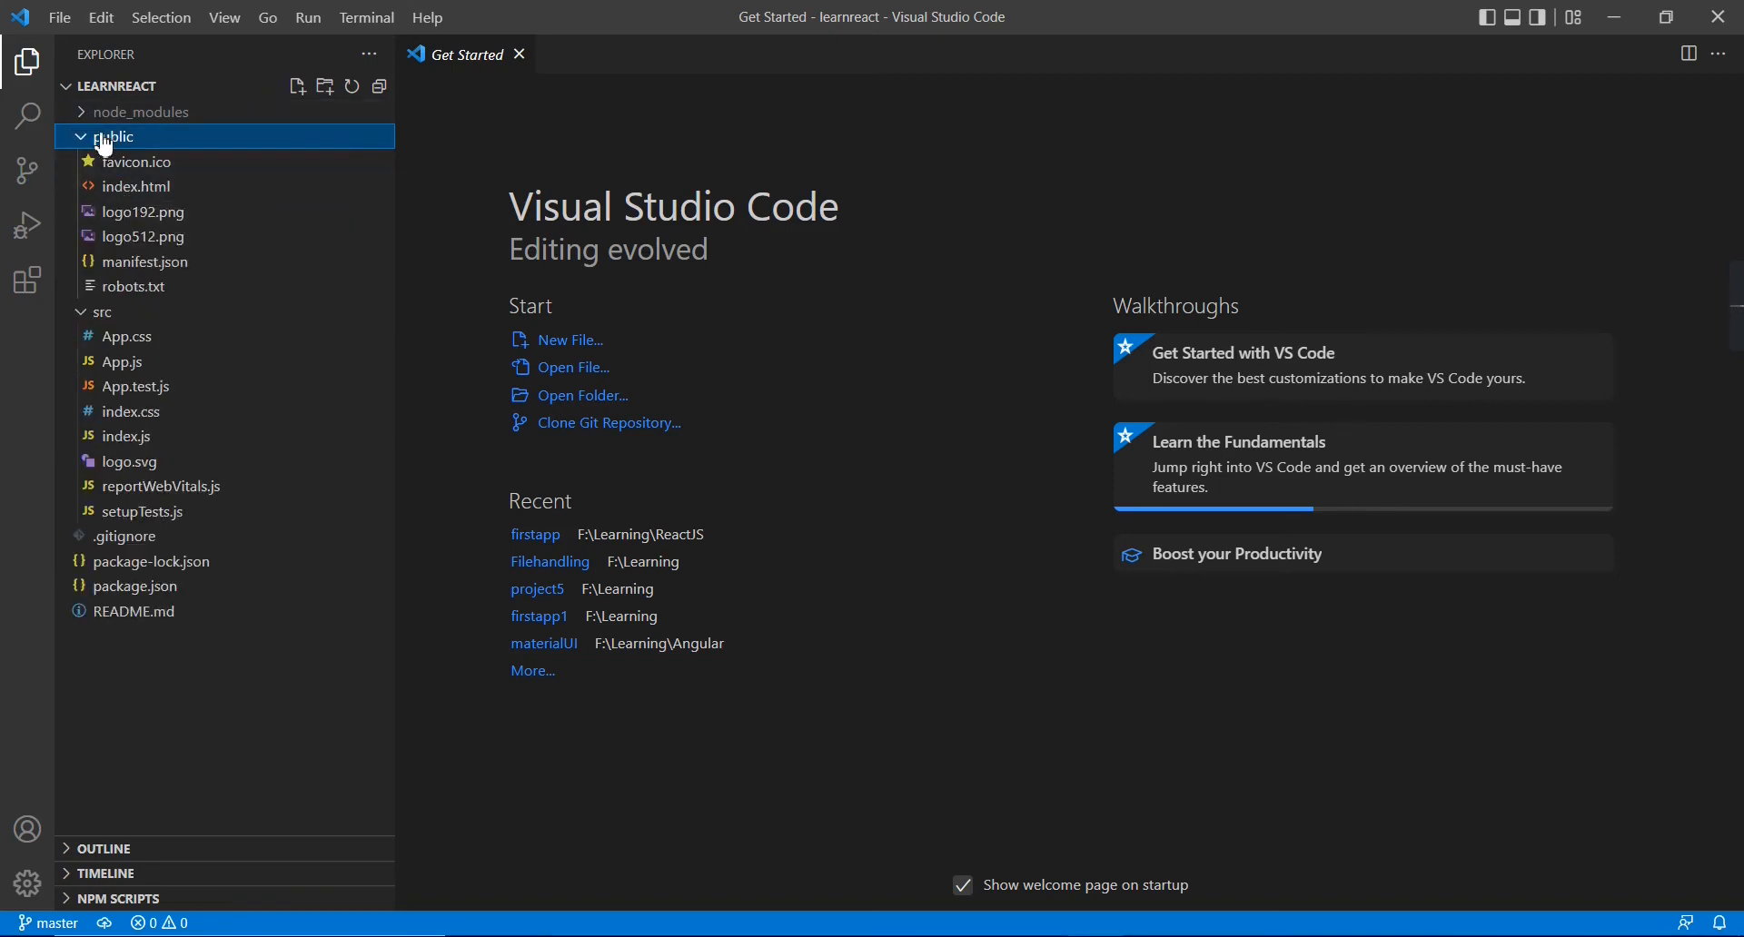
{"action": "left_click", "coordinate": [113, 135]}
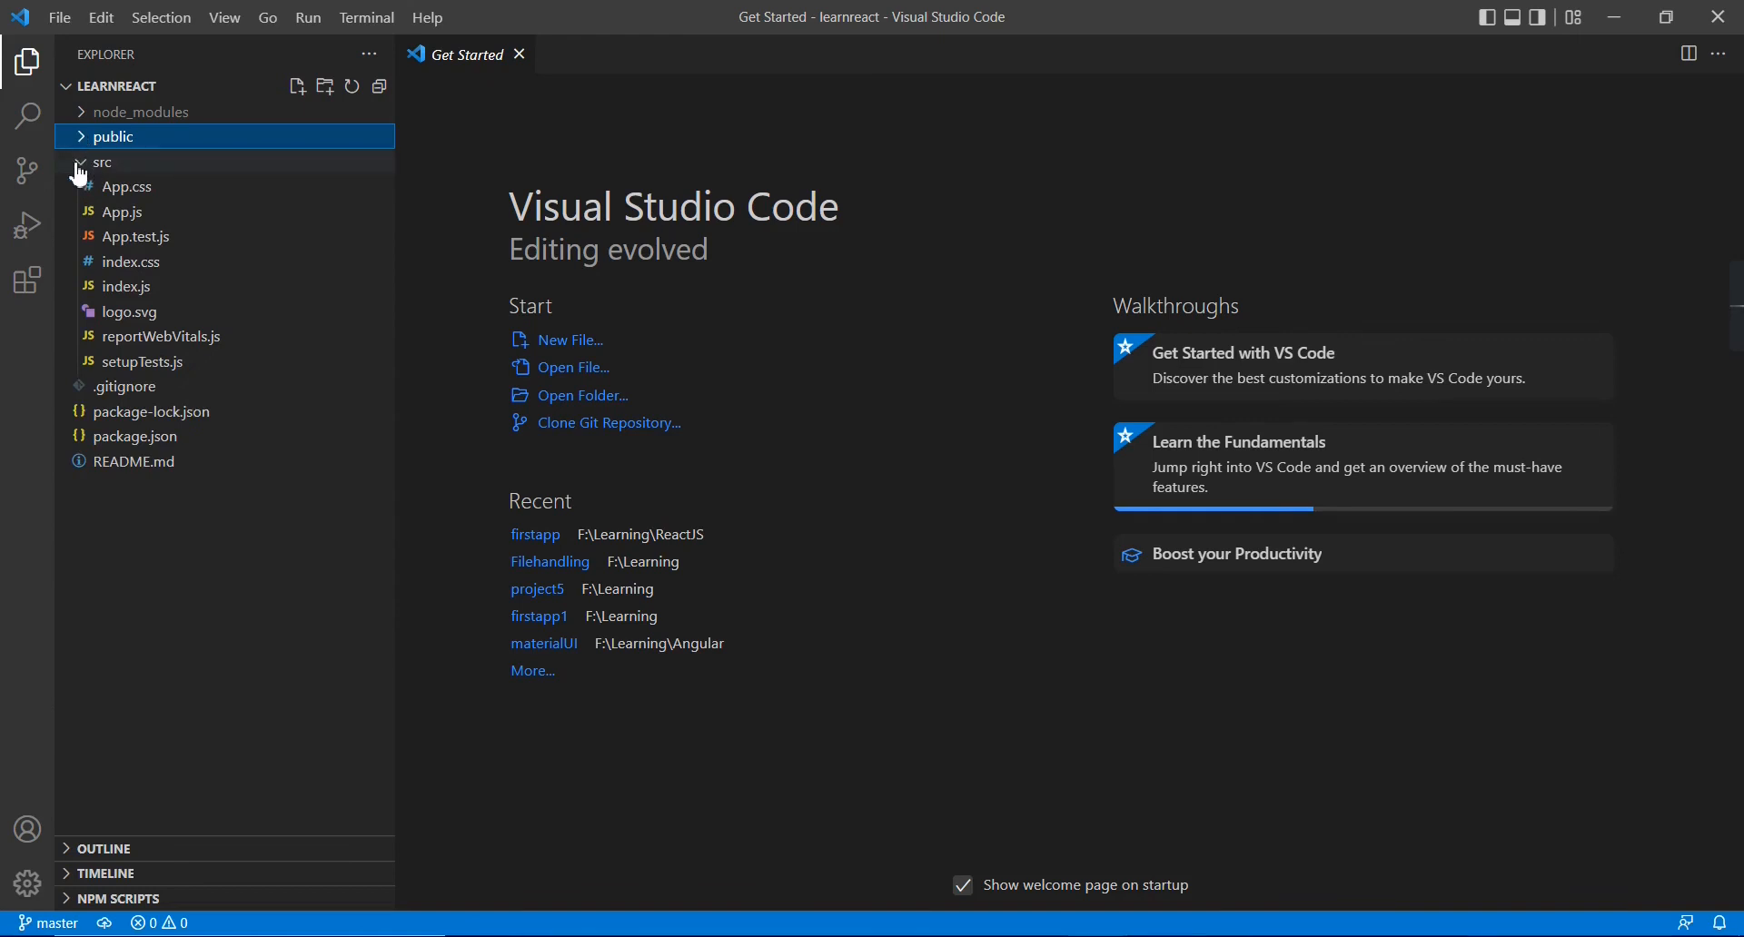
{"action": "left_click", "coordinate": [104, 163]}
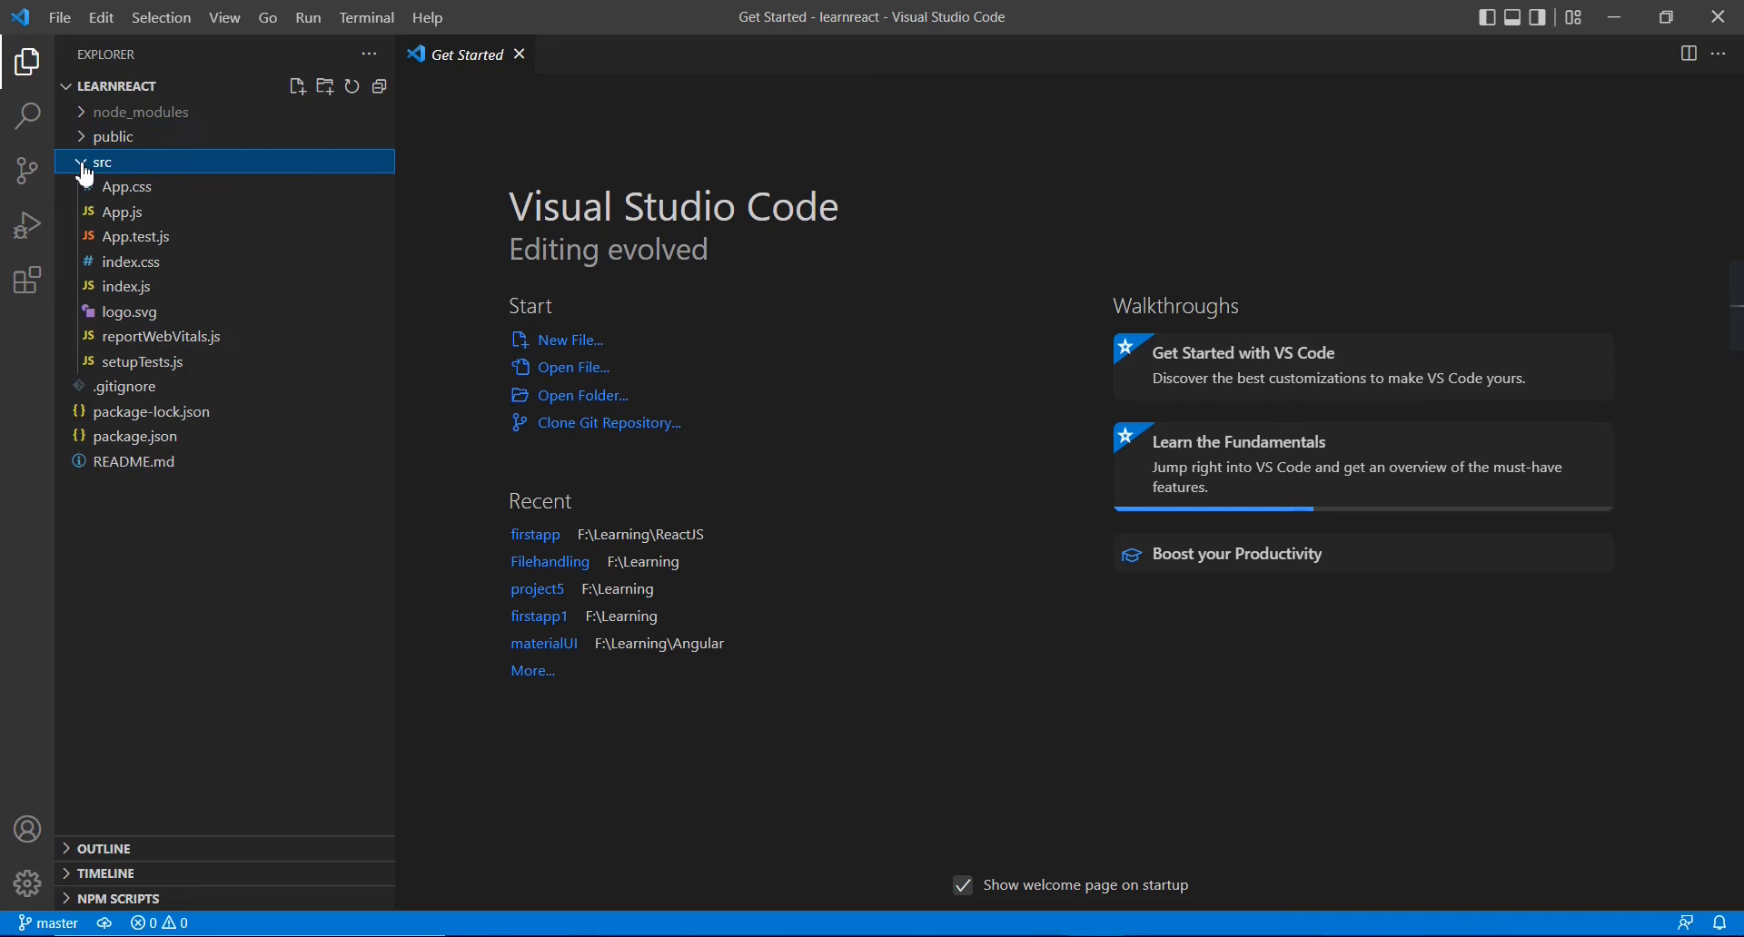
{"action": "left_click", "coordinate": [103, 162]}
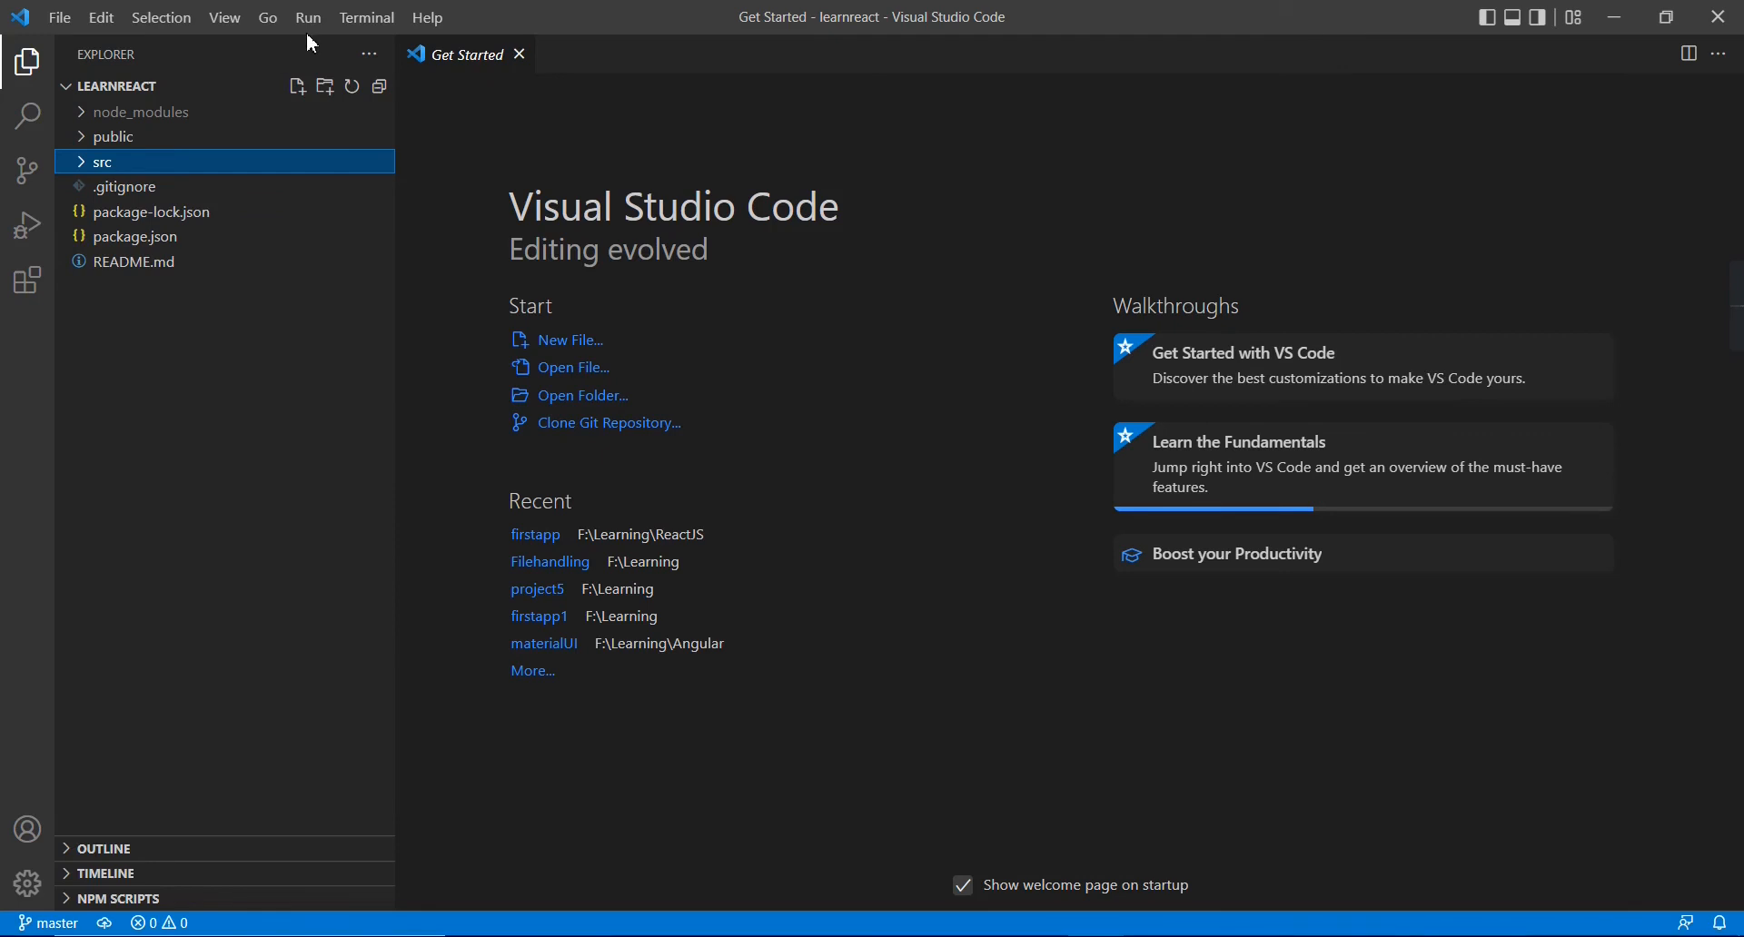
{"action": "left_click", "coordinate": [366, 18]}
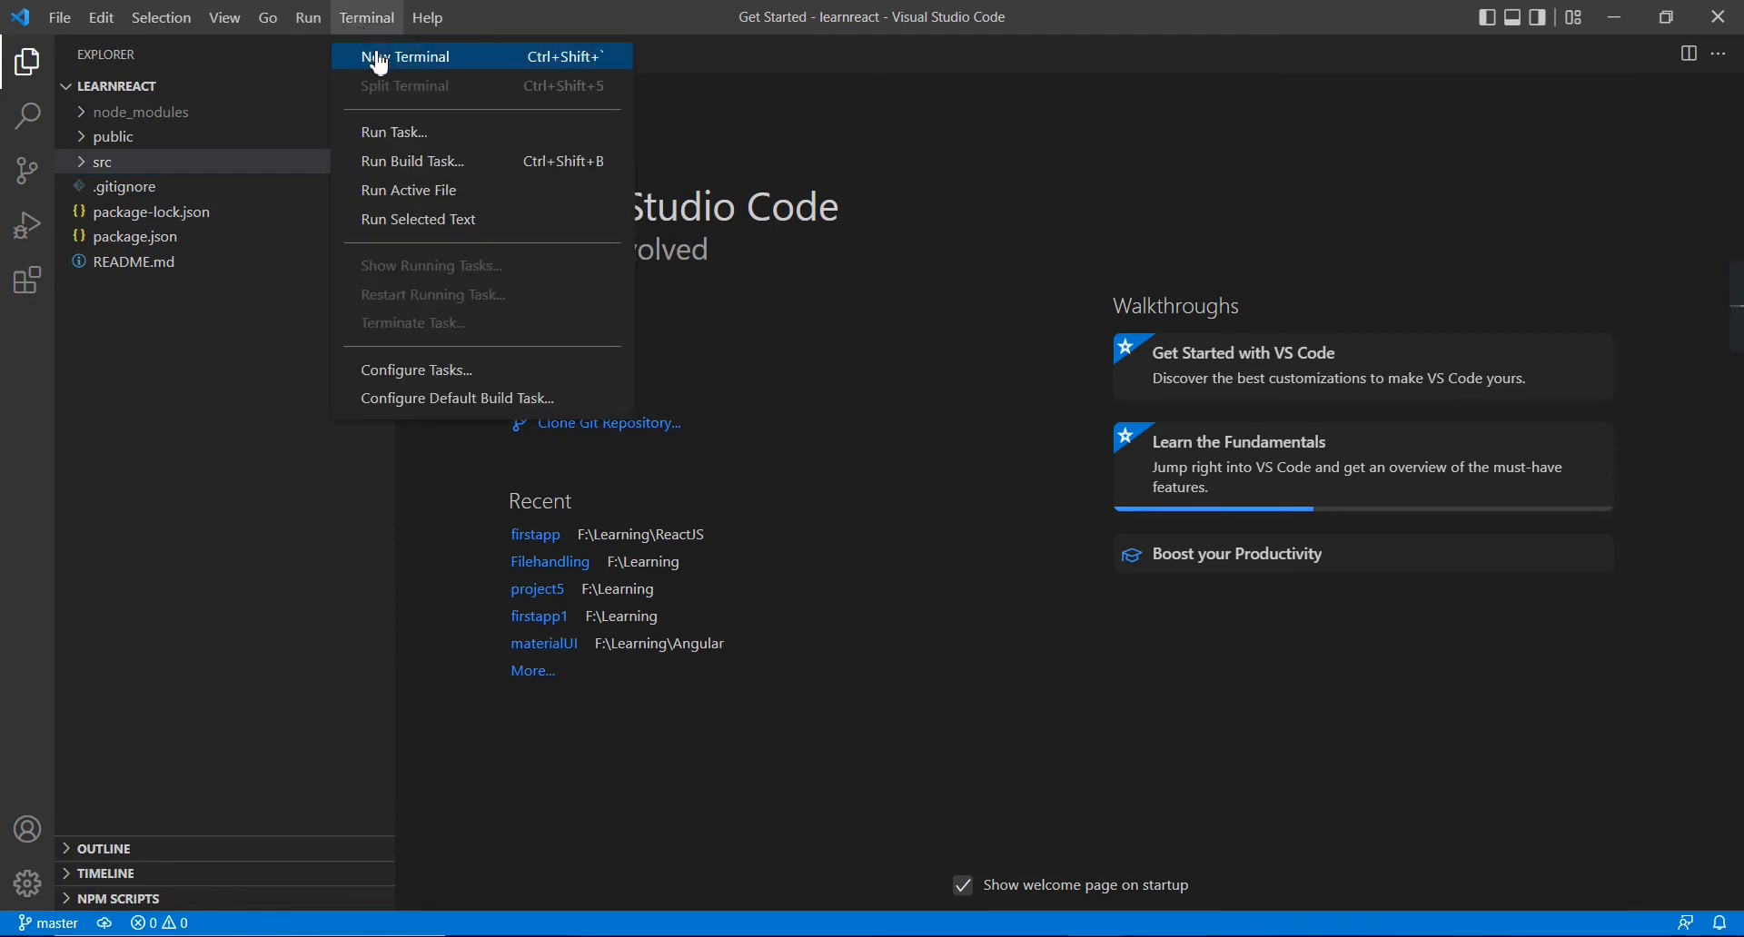
Step: Run npm start in a new PowerShell terminal to serve the app at localhost:3000
{"action": "left_click", "coordinate": [407, 55]}
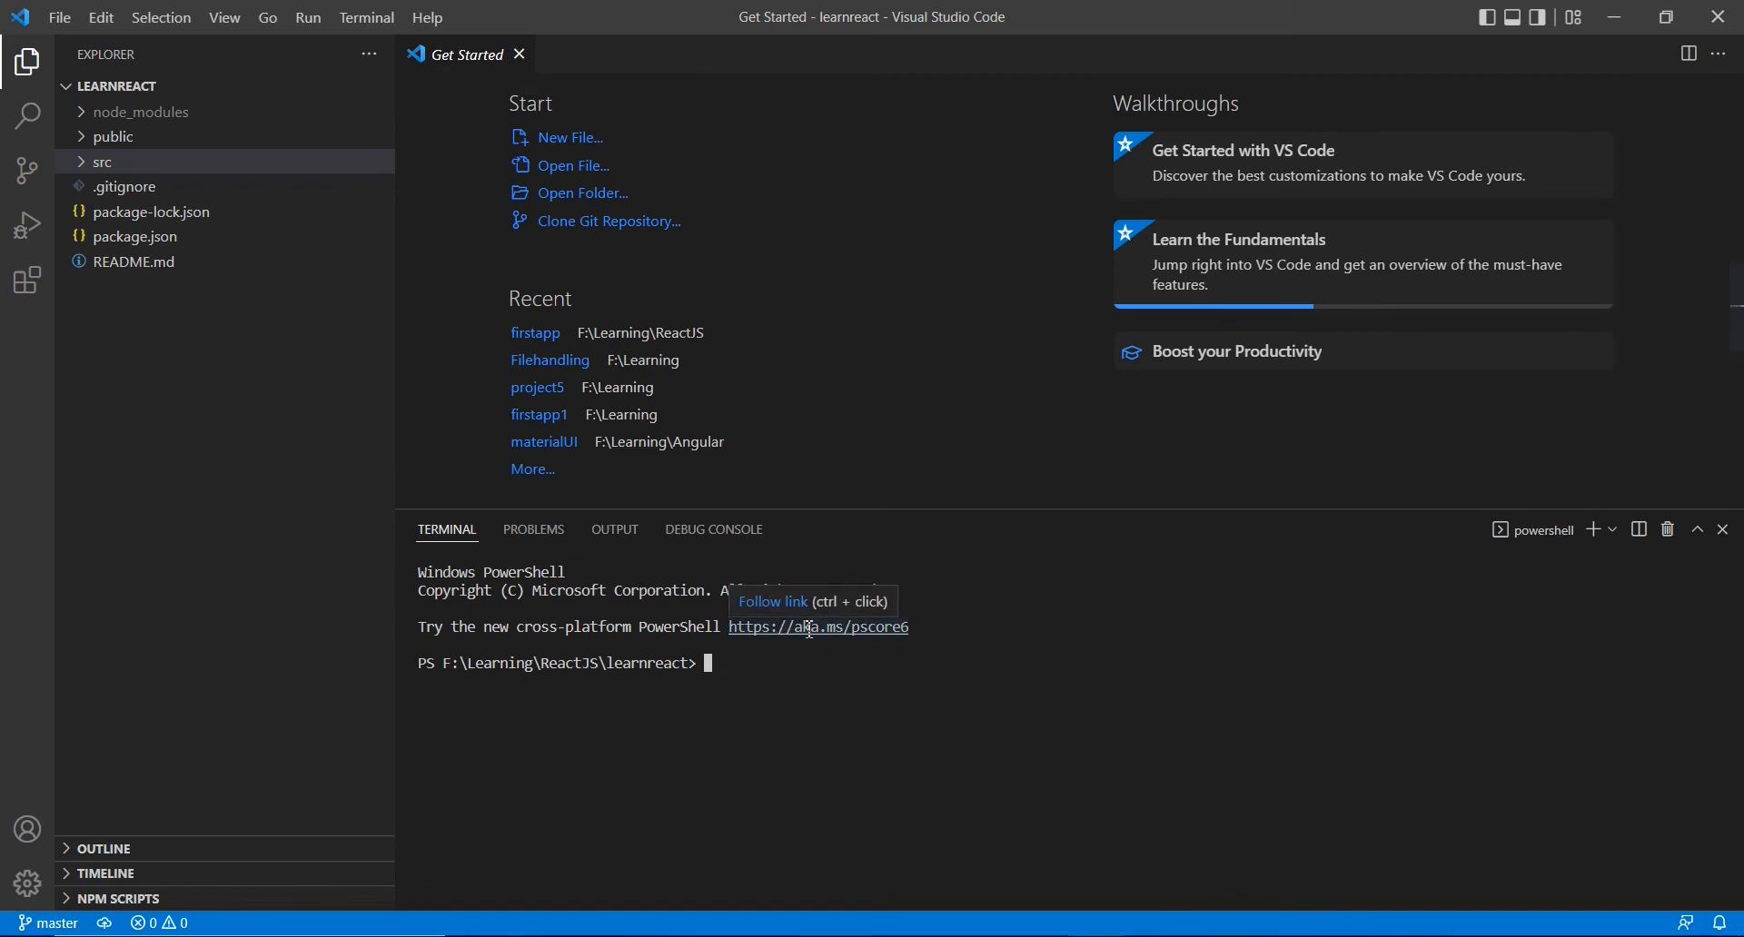
{"action": "type", "text": "npm sta"}
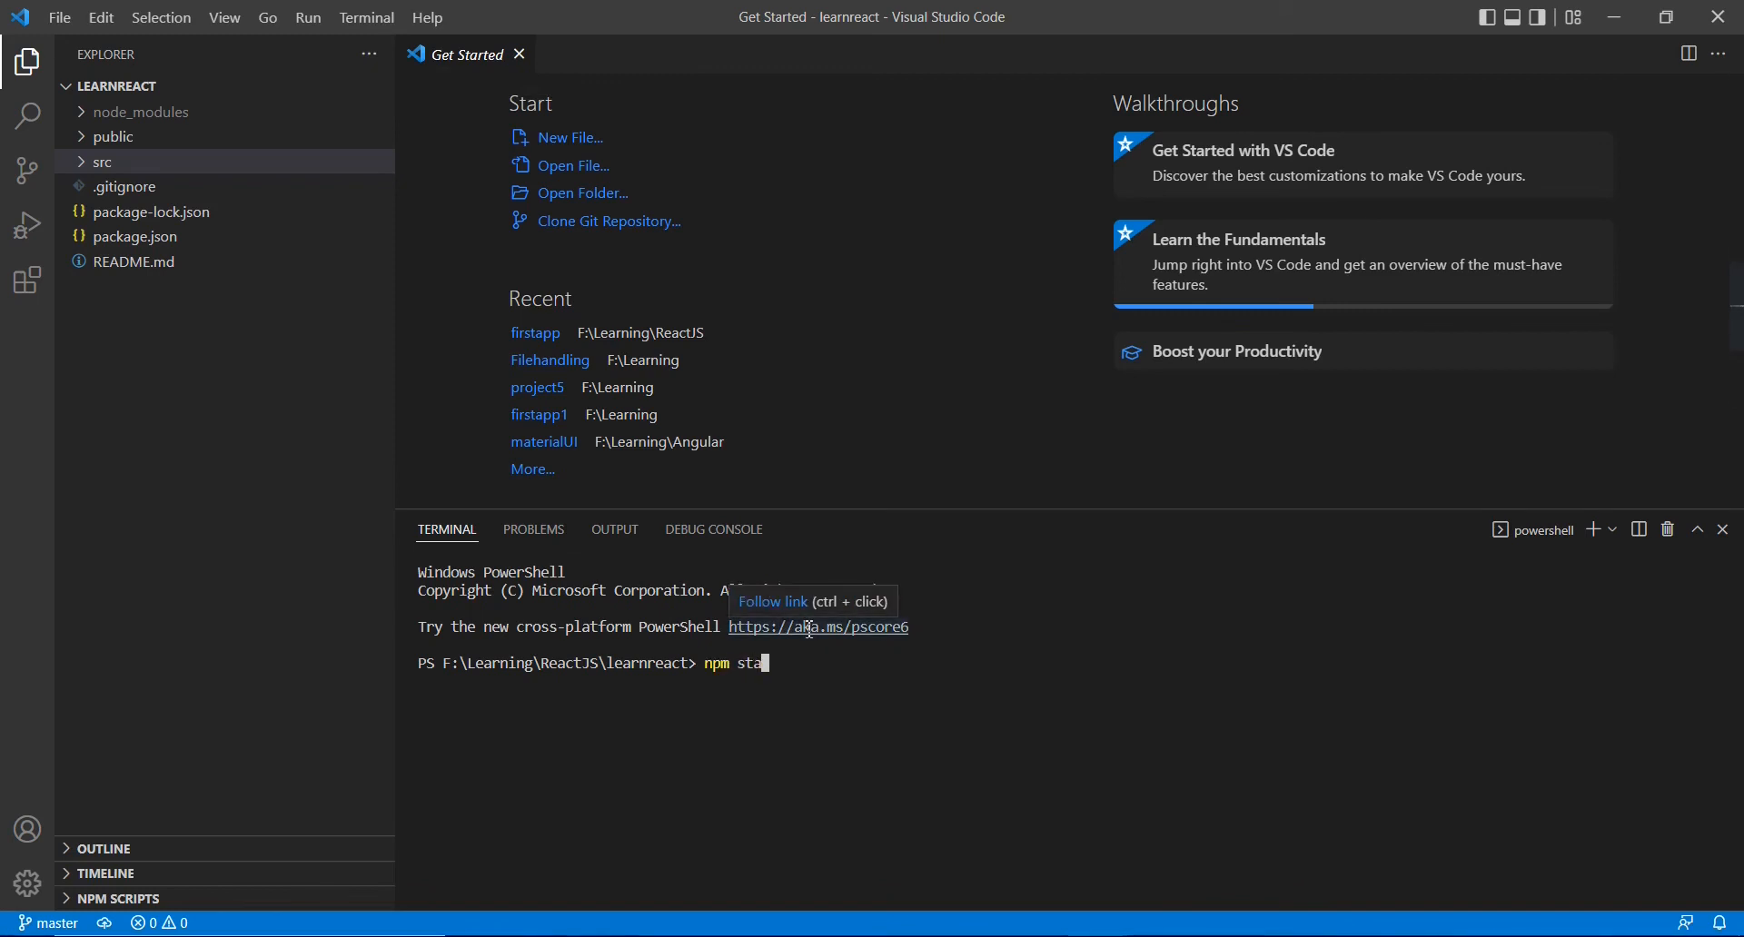
{"action": "type", "text": "rt"}
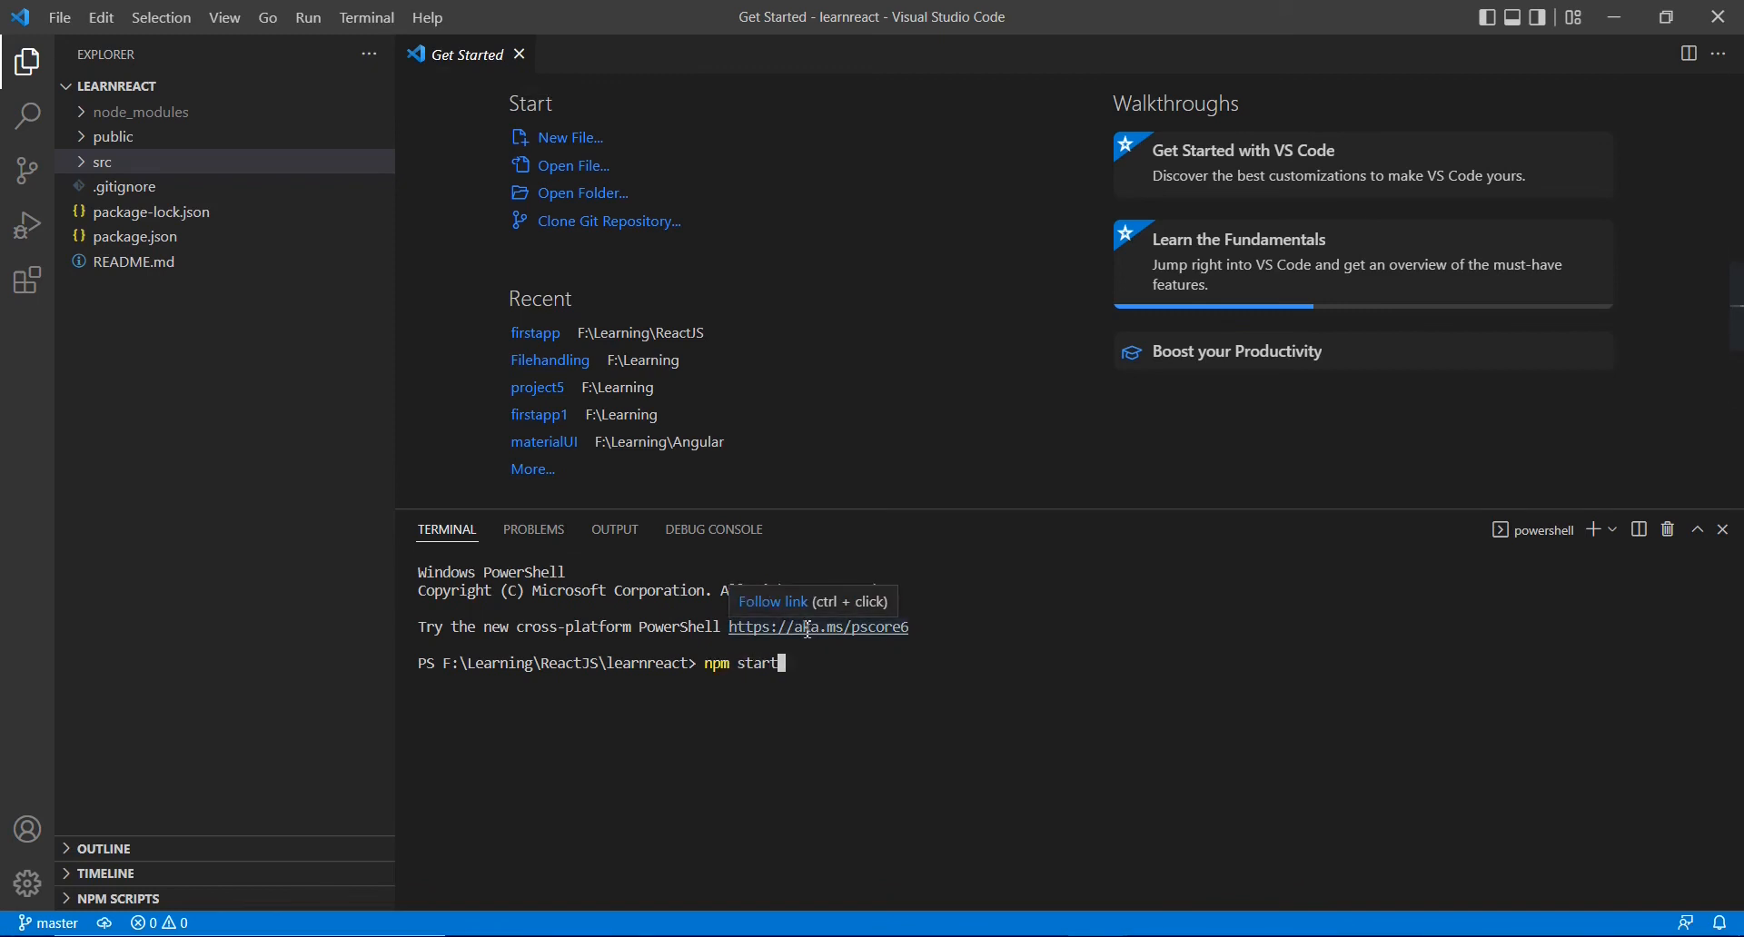
{"action": "key", "text": "Return"}
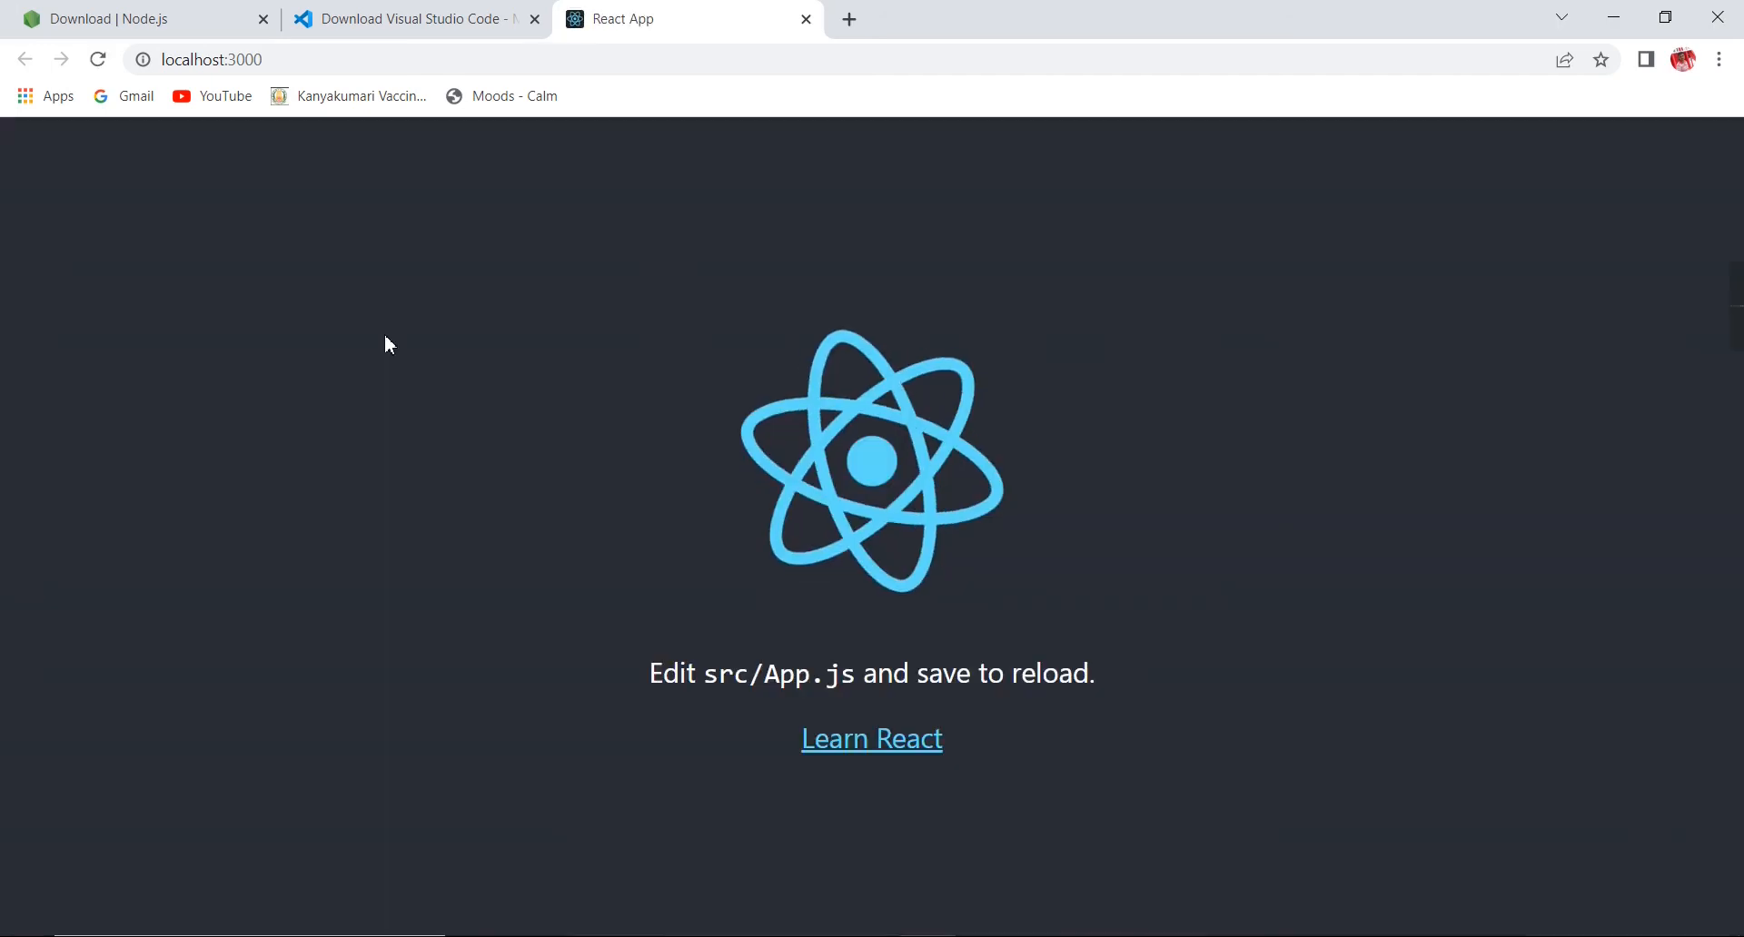
{"action": "mouse_move", "coordinate": [481, 402]}
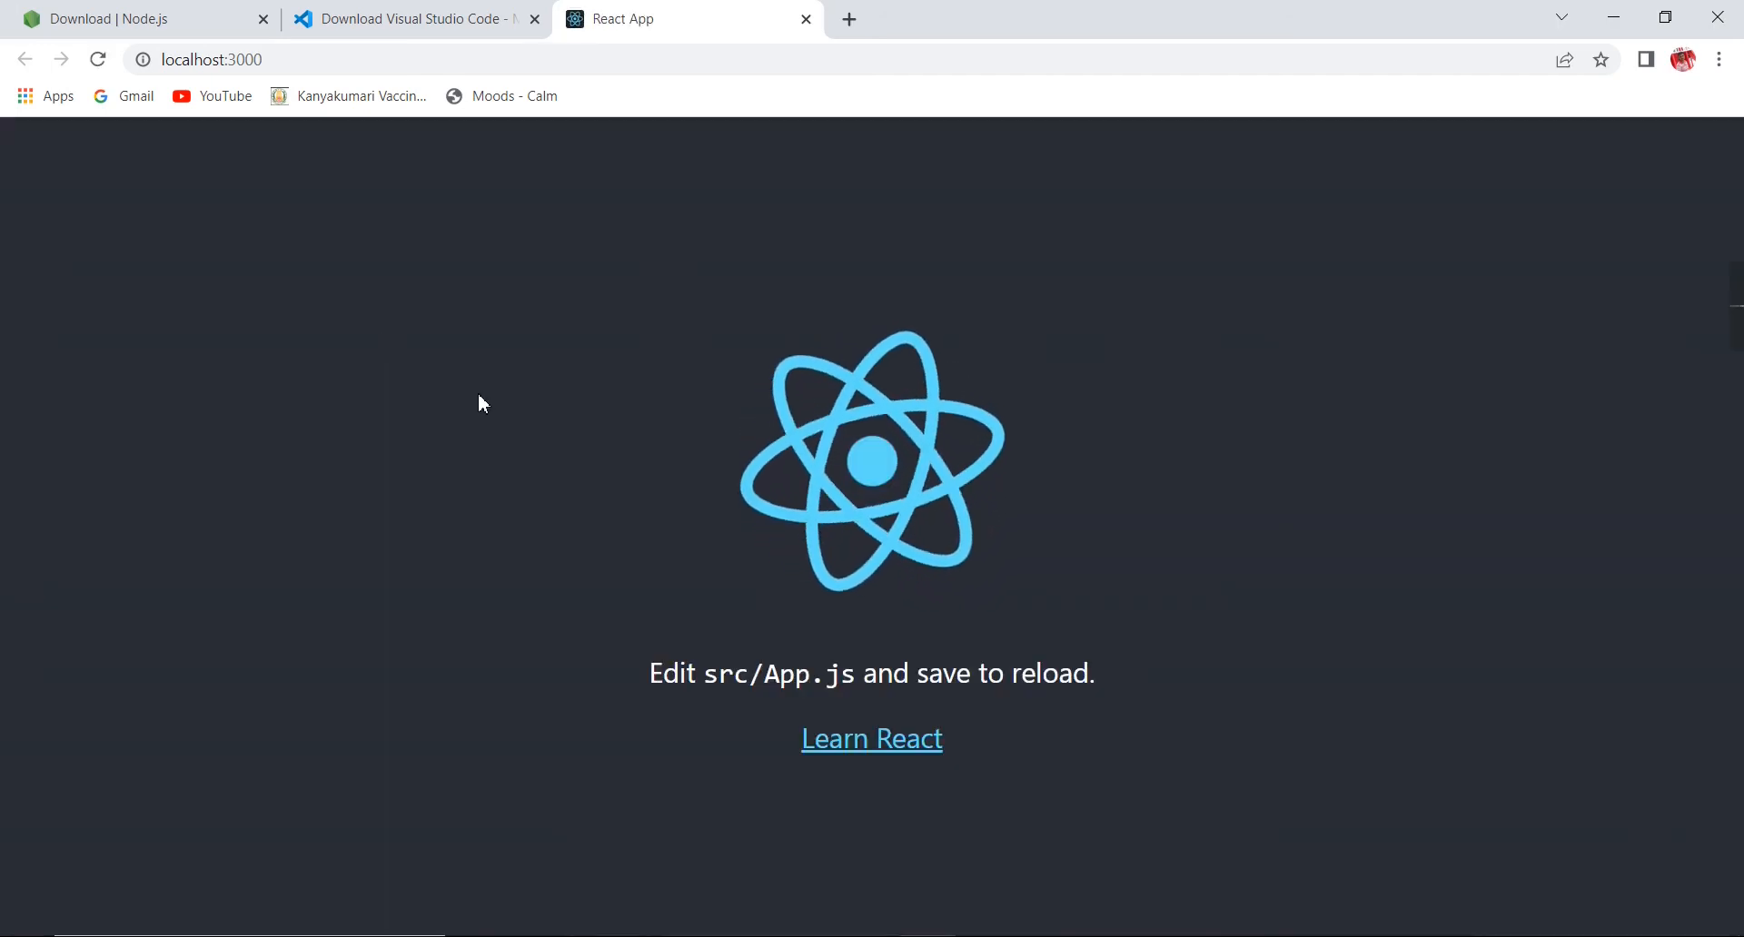
{"action": "mouse_move", "coordinate": [345, 212]}
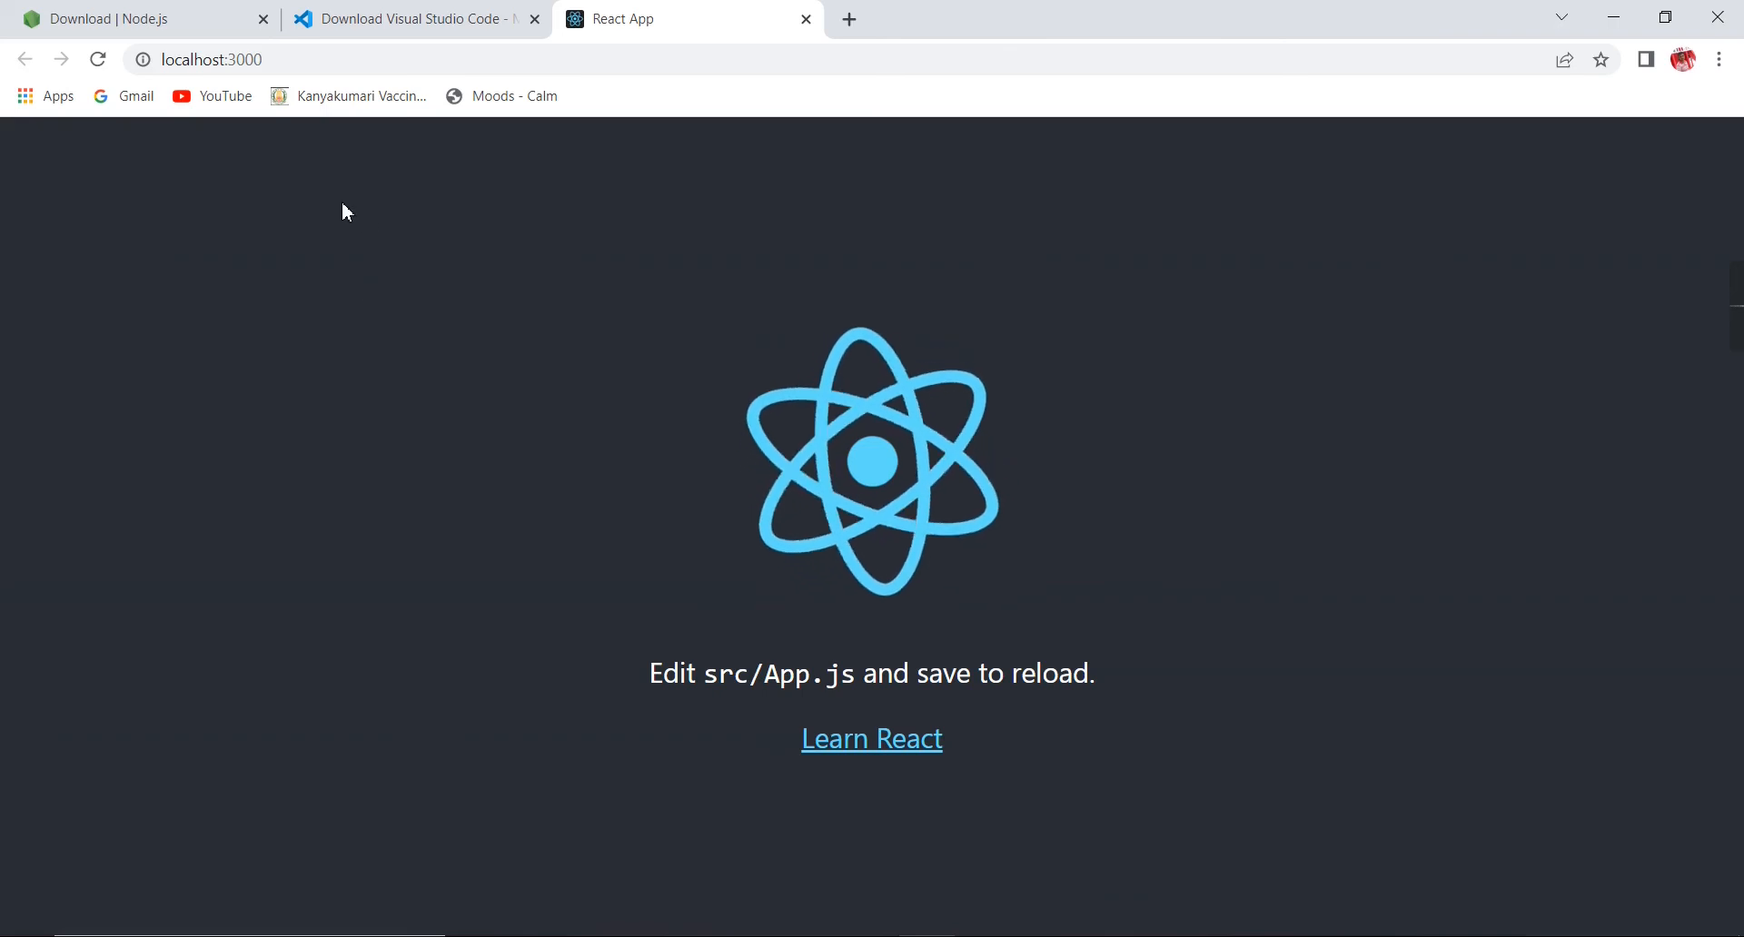
{"action": "mouse_move", "coordinate": [872, 738]}
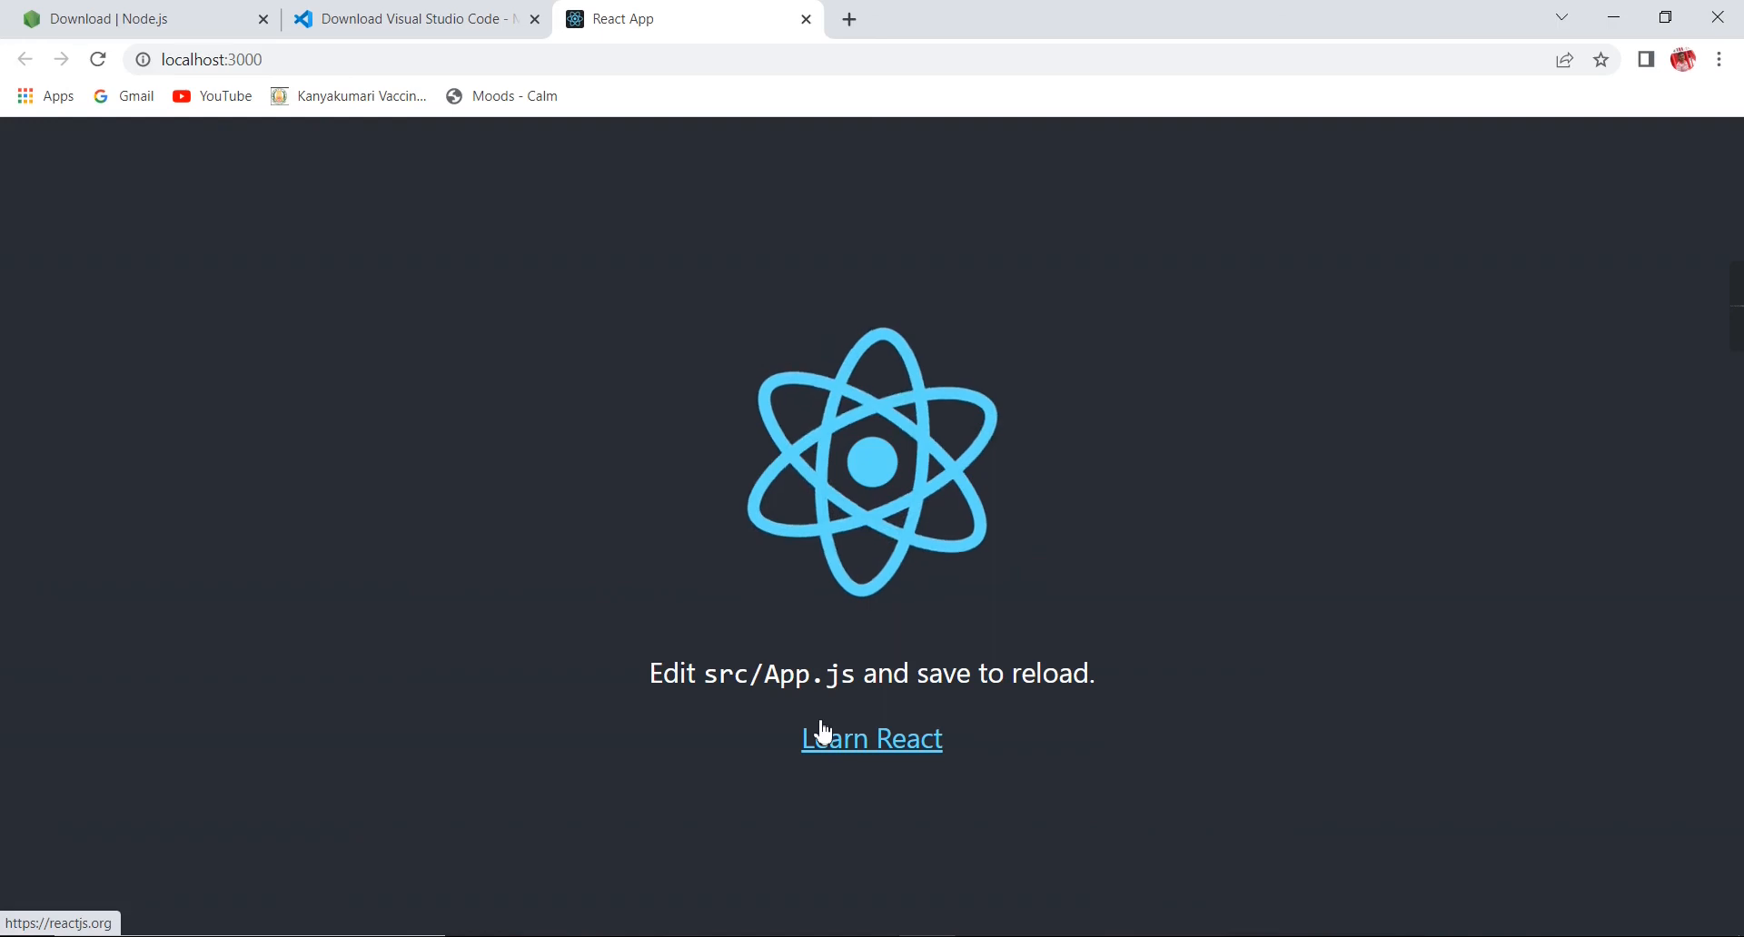
{"action": "mouse_move", "coordinate": [506, 637]}
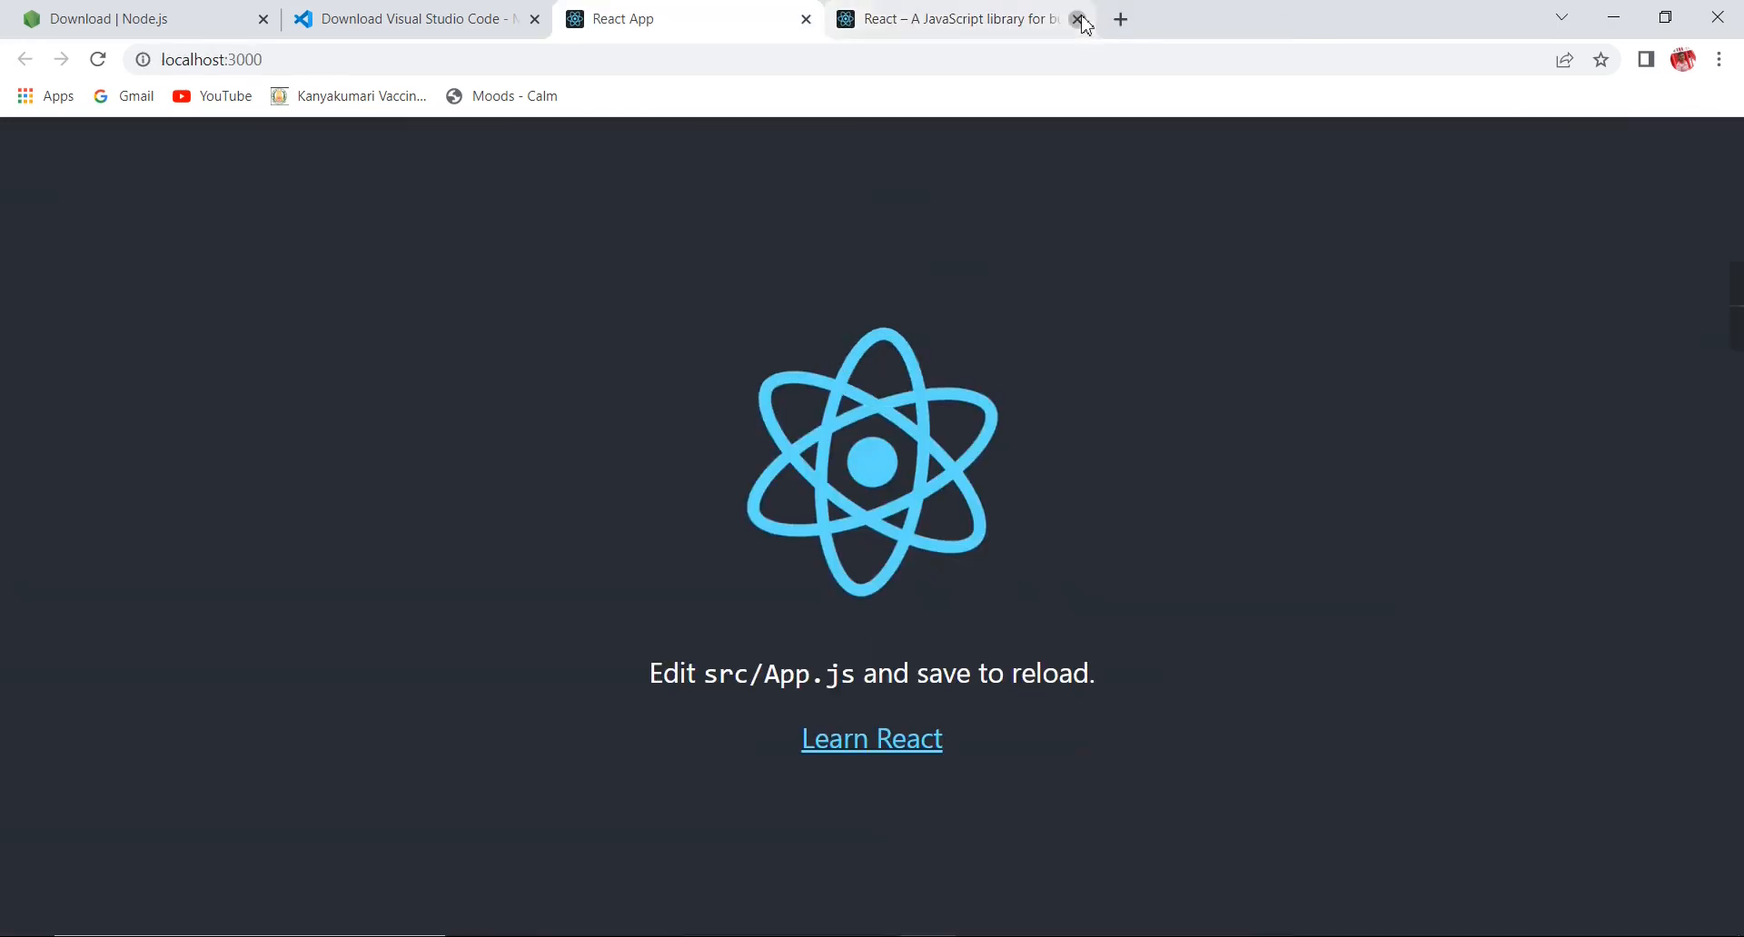
{"action": "left_click", "coordinate": [1076, 19]}
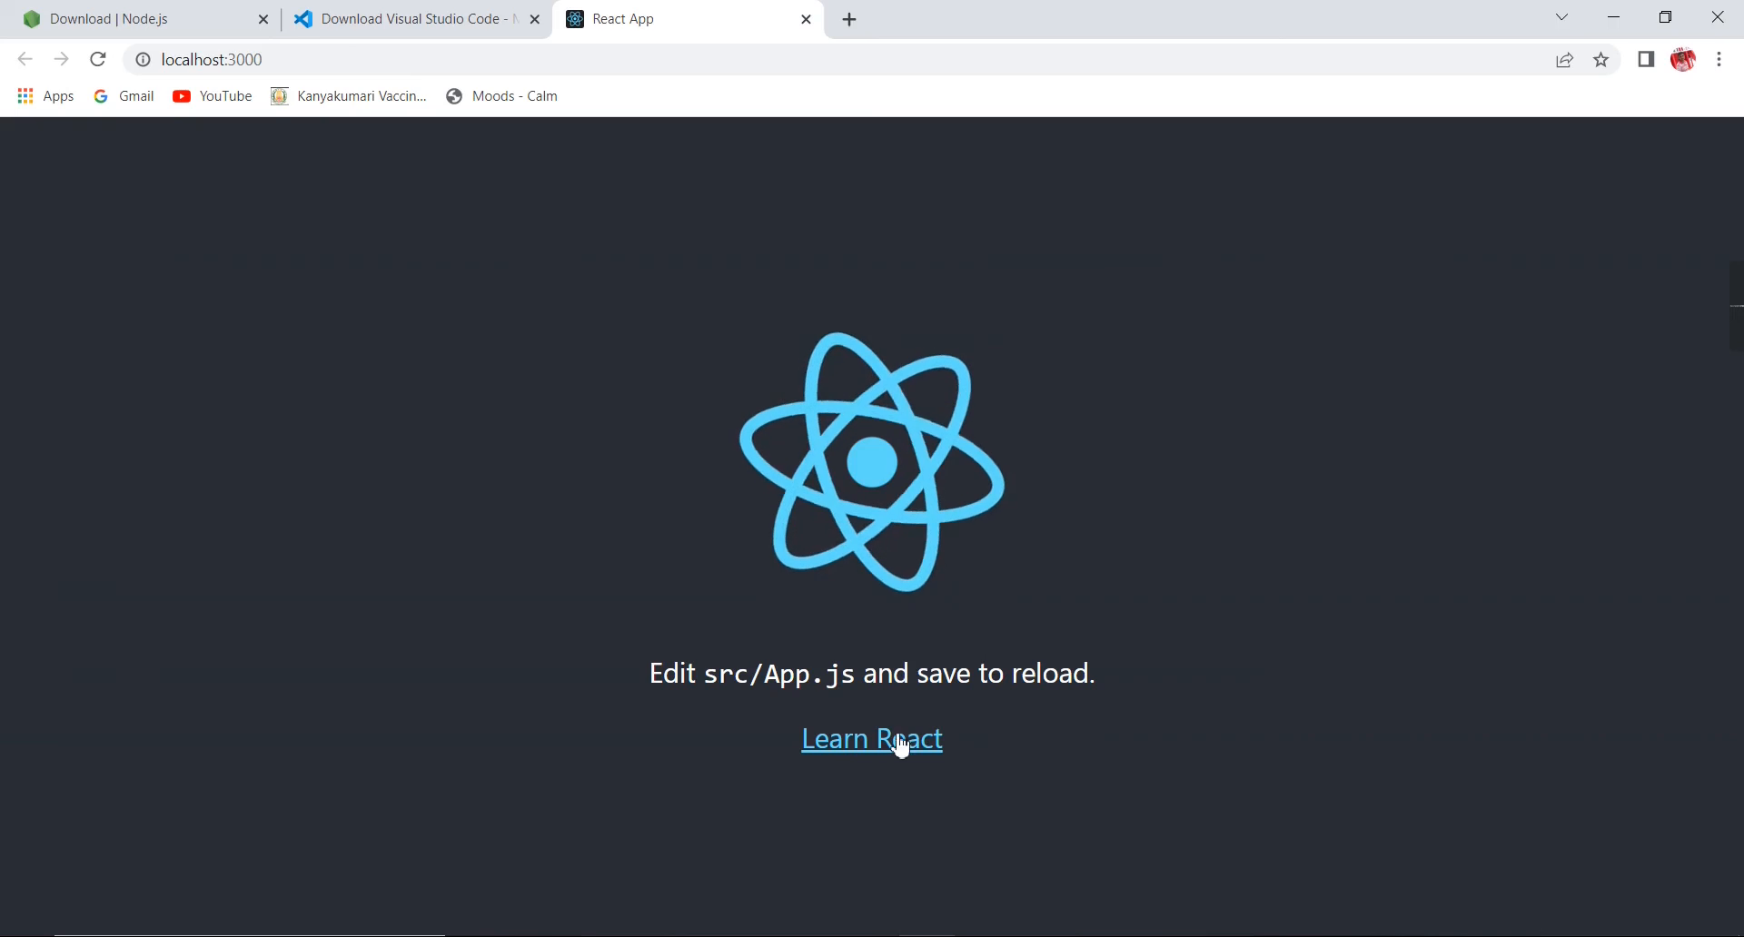
Step: Browse reactjs.org's Getting Started docs and Try React section, then open the React v18.0 blog post
{"action": "left_click", "coordinate": [870, 739]}
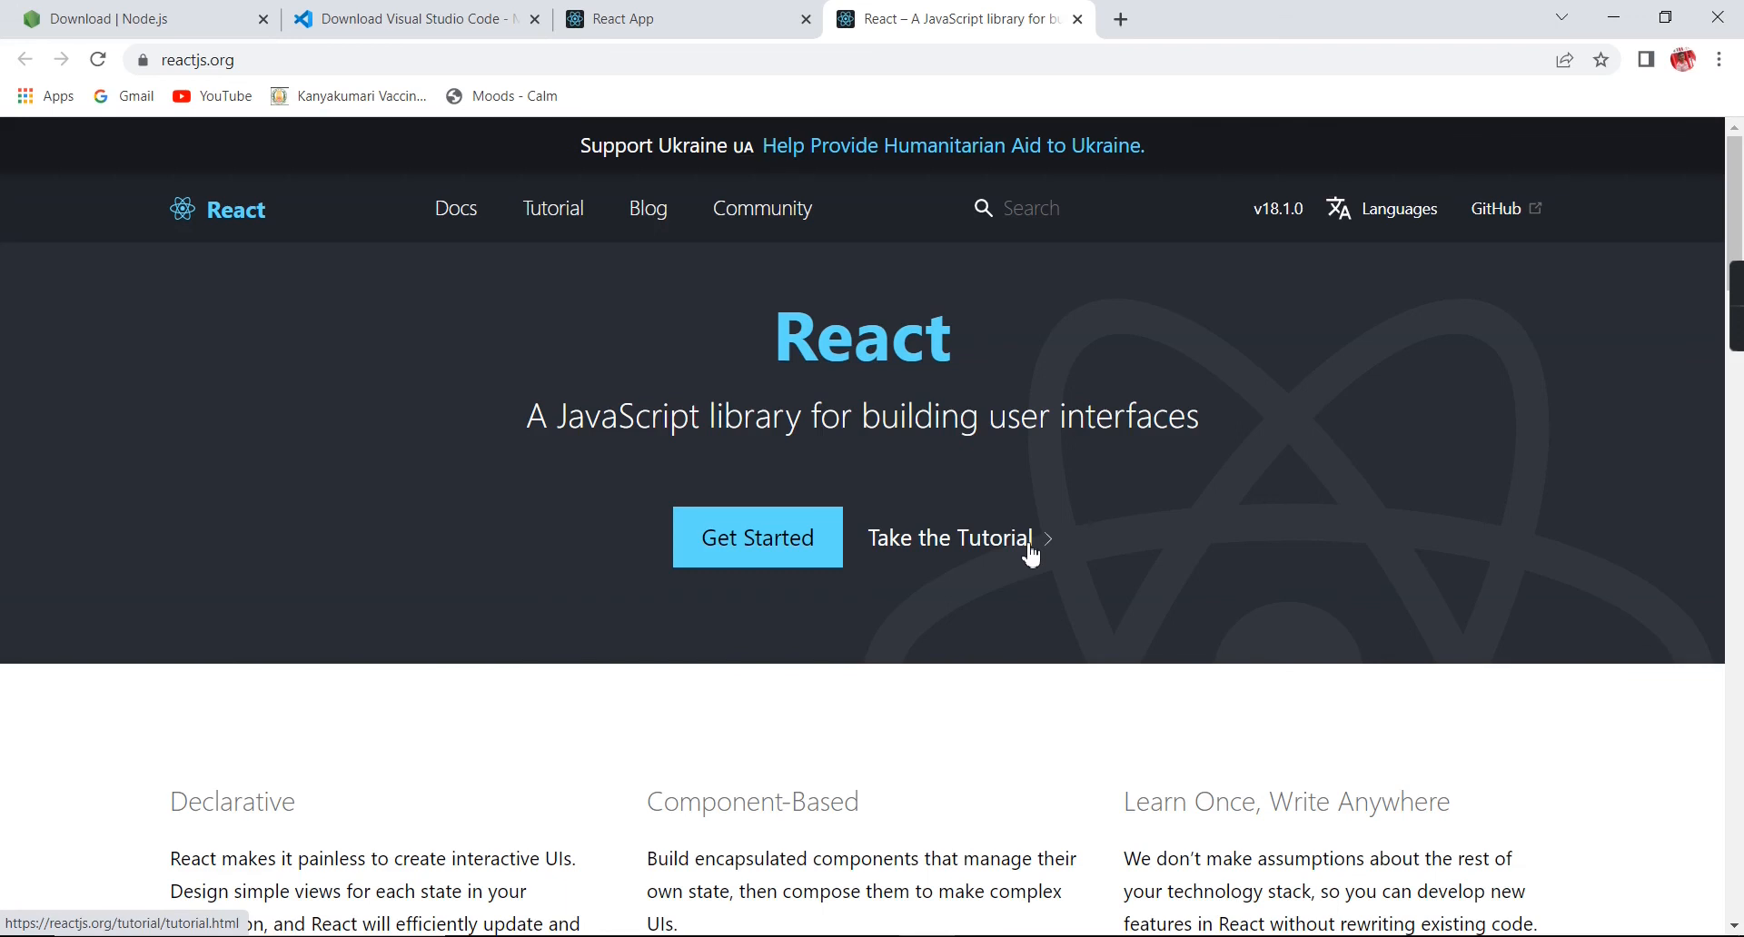
{"action": "mouse_move", "coordinate": [484, 283]}
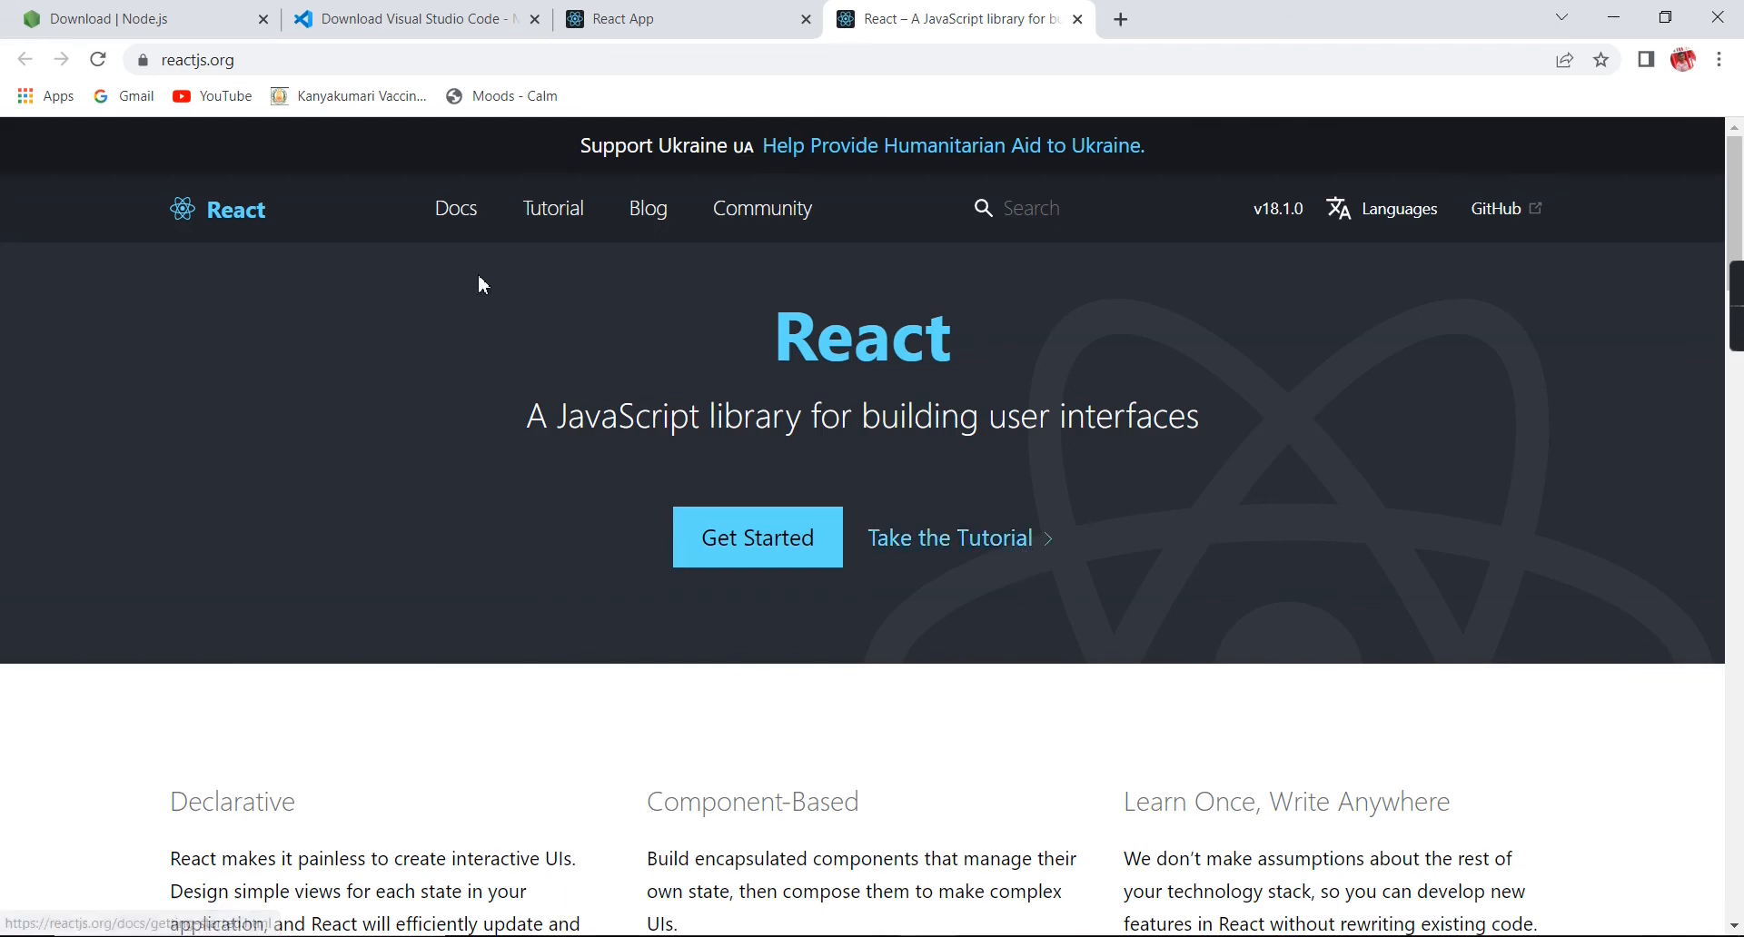
{"action": "left_click", "coordinate": [757, 537]}
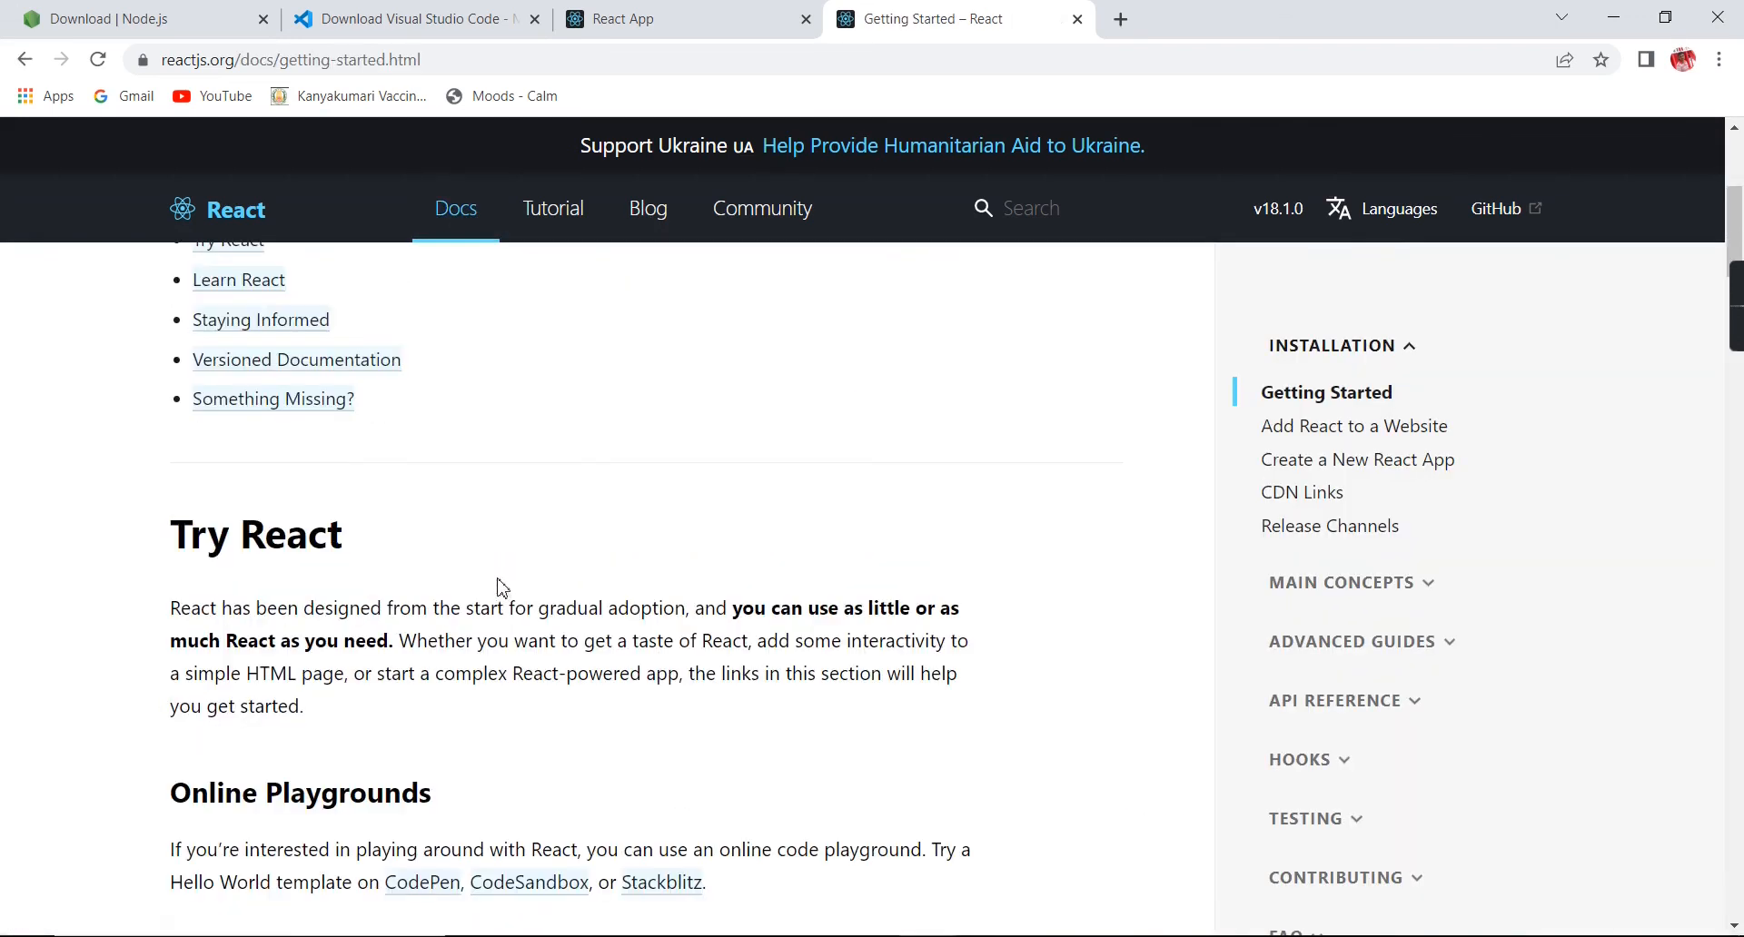
{"action": "left_click", "coordinate": [218, 209]}
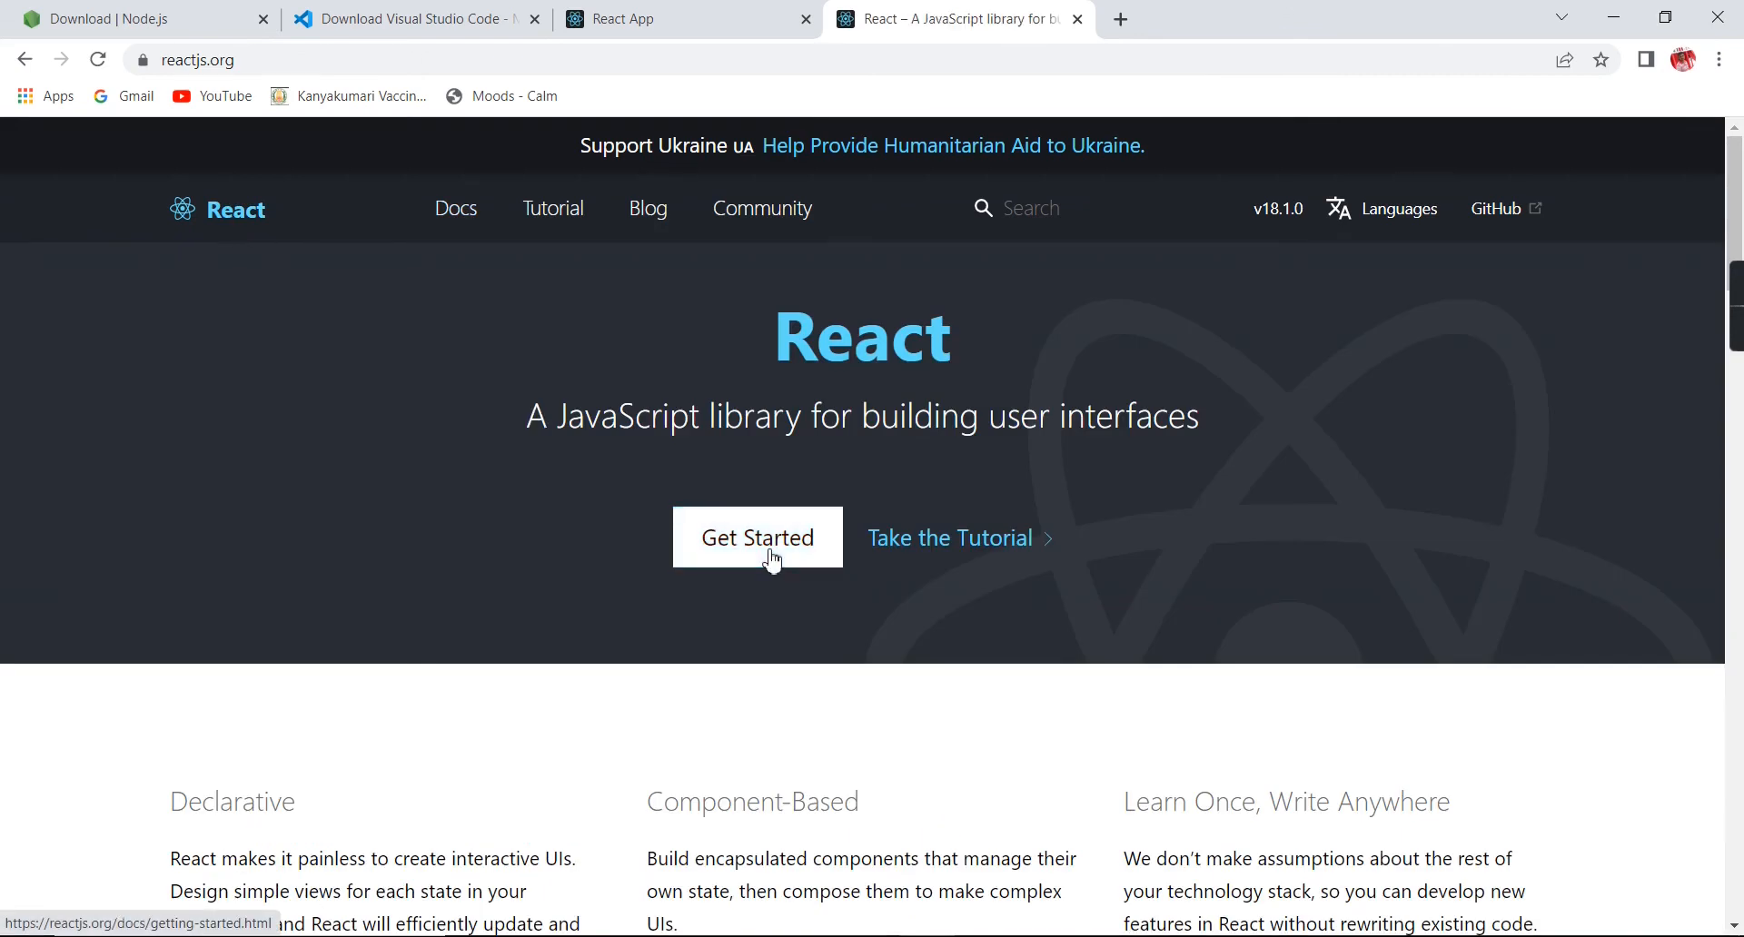
{"action": "left_click", "coordinate": [758, 539]}
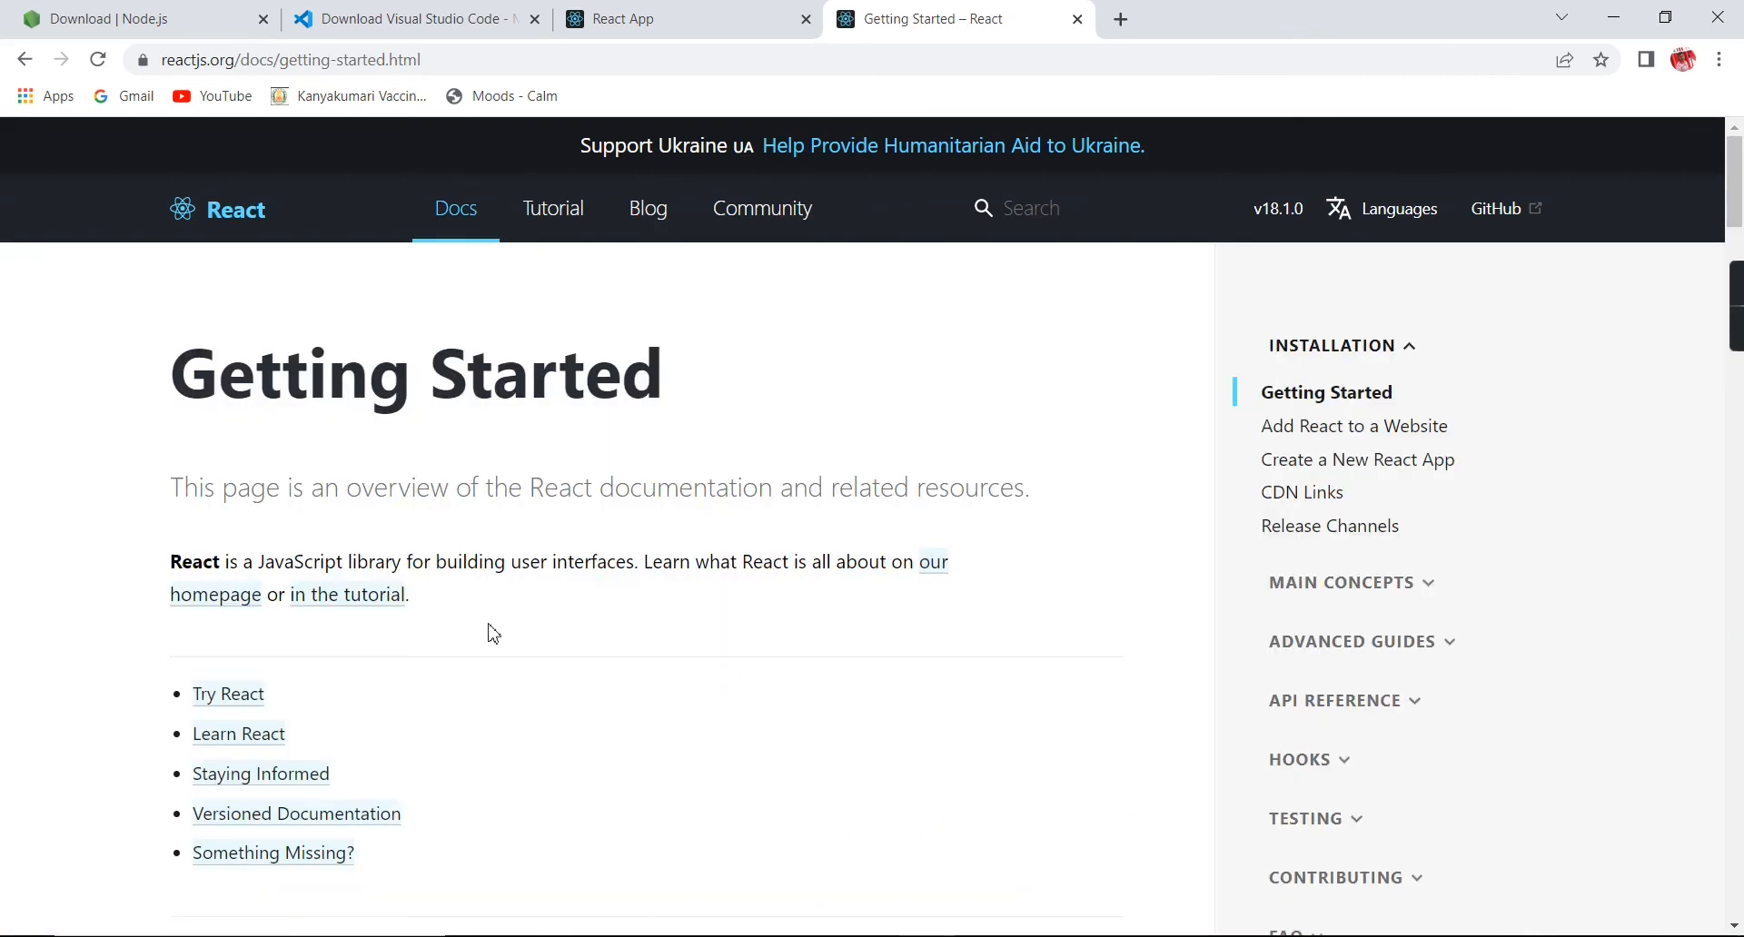
{"action": "left_click", "coordinate": [227, 694]}
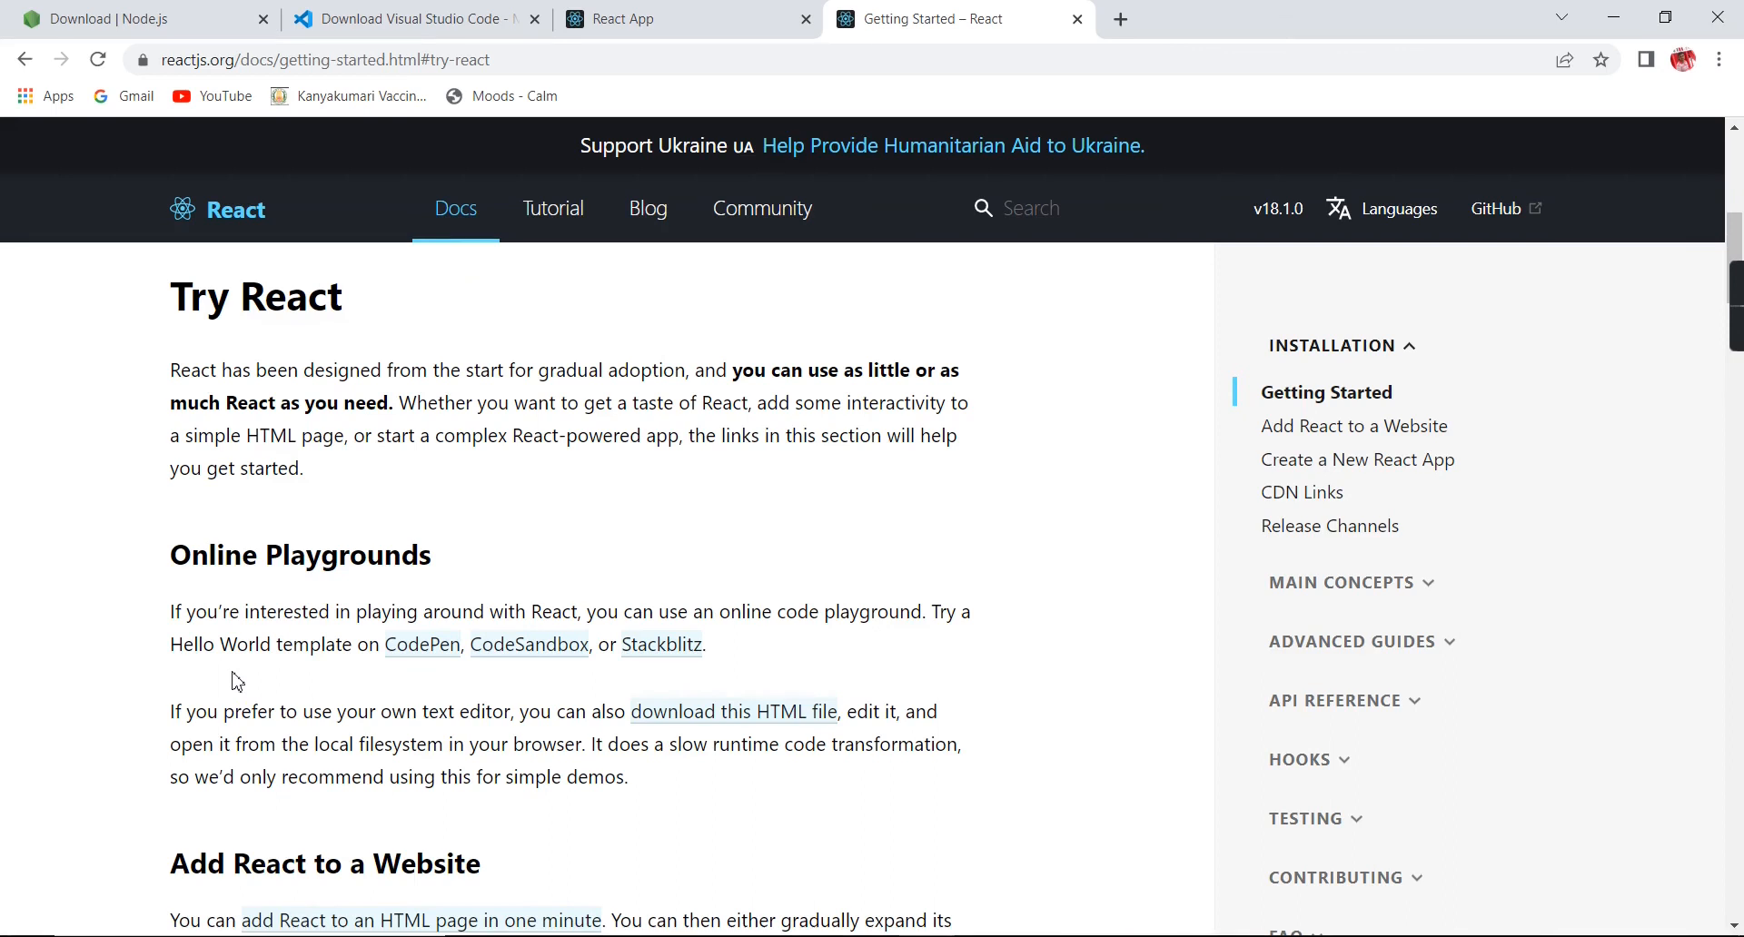
{"action": "mouse_move", "coordinate": [648, 209]}
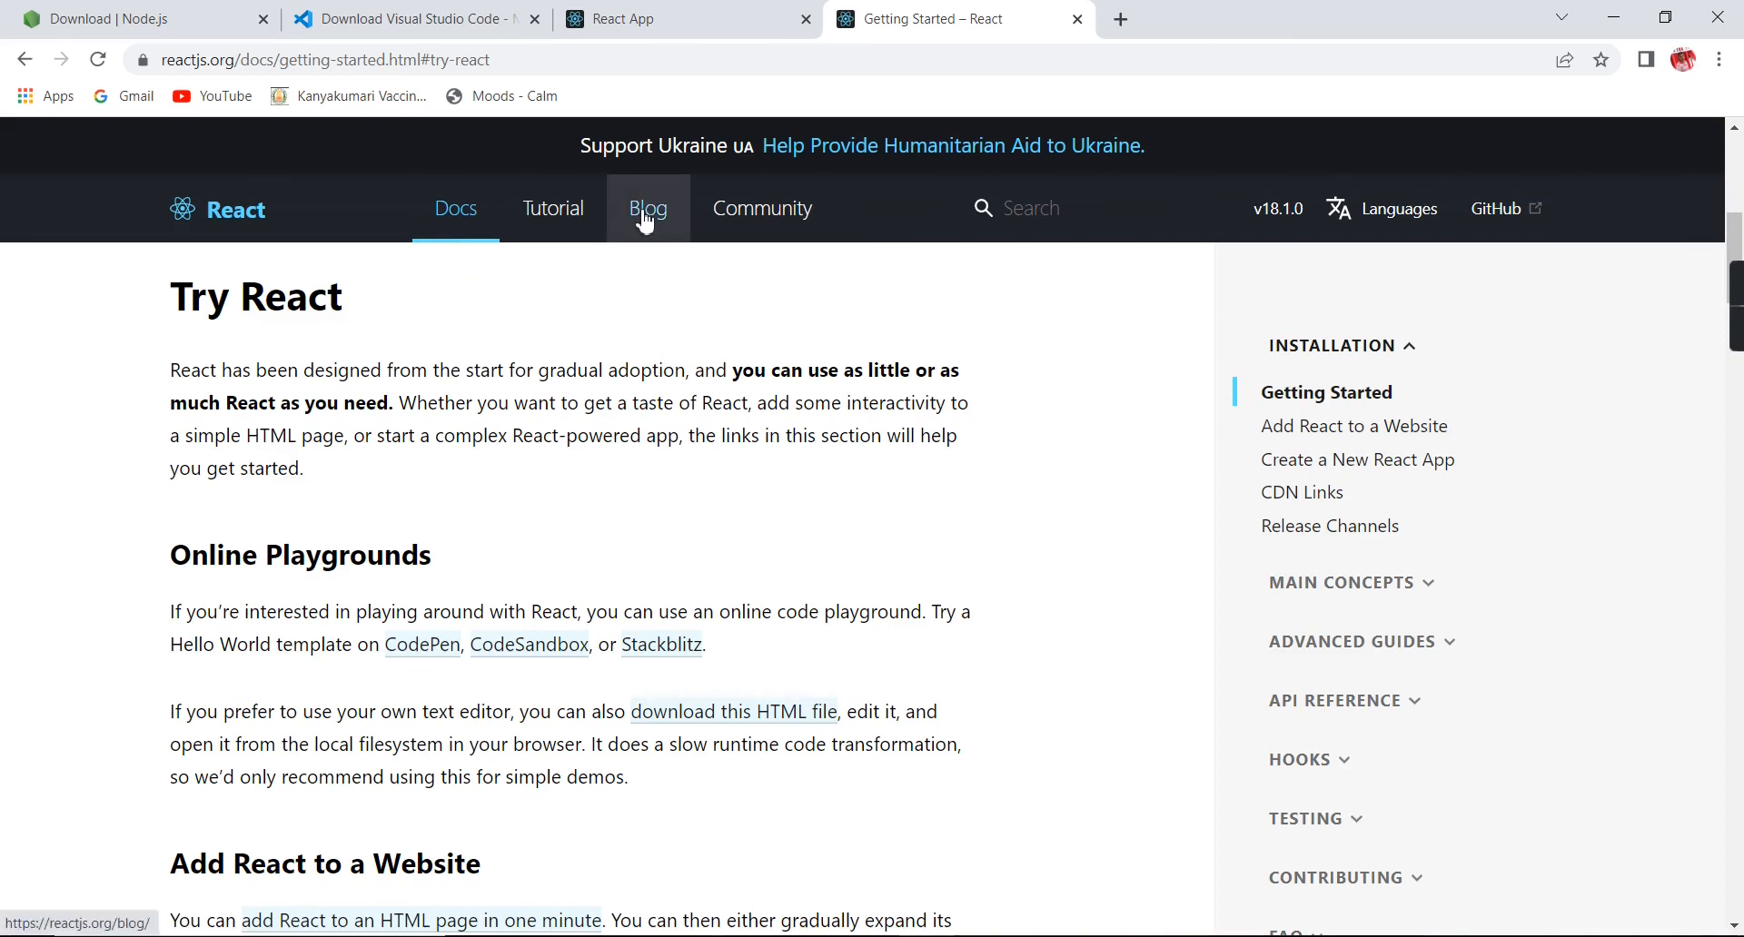
{"action": "left_click", "coordinate": [647, 208]}
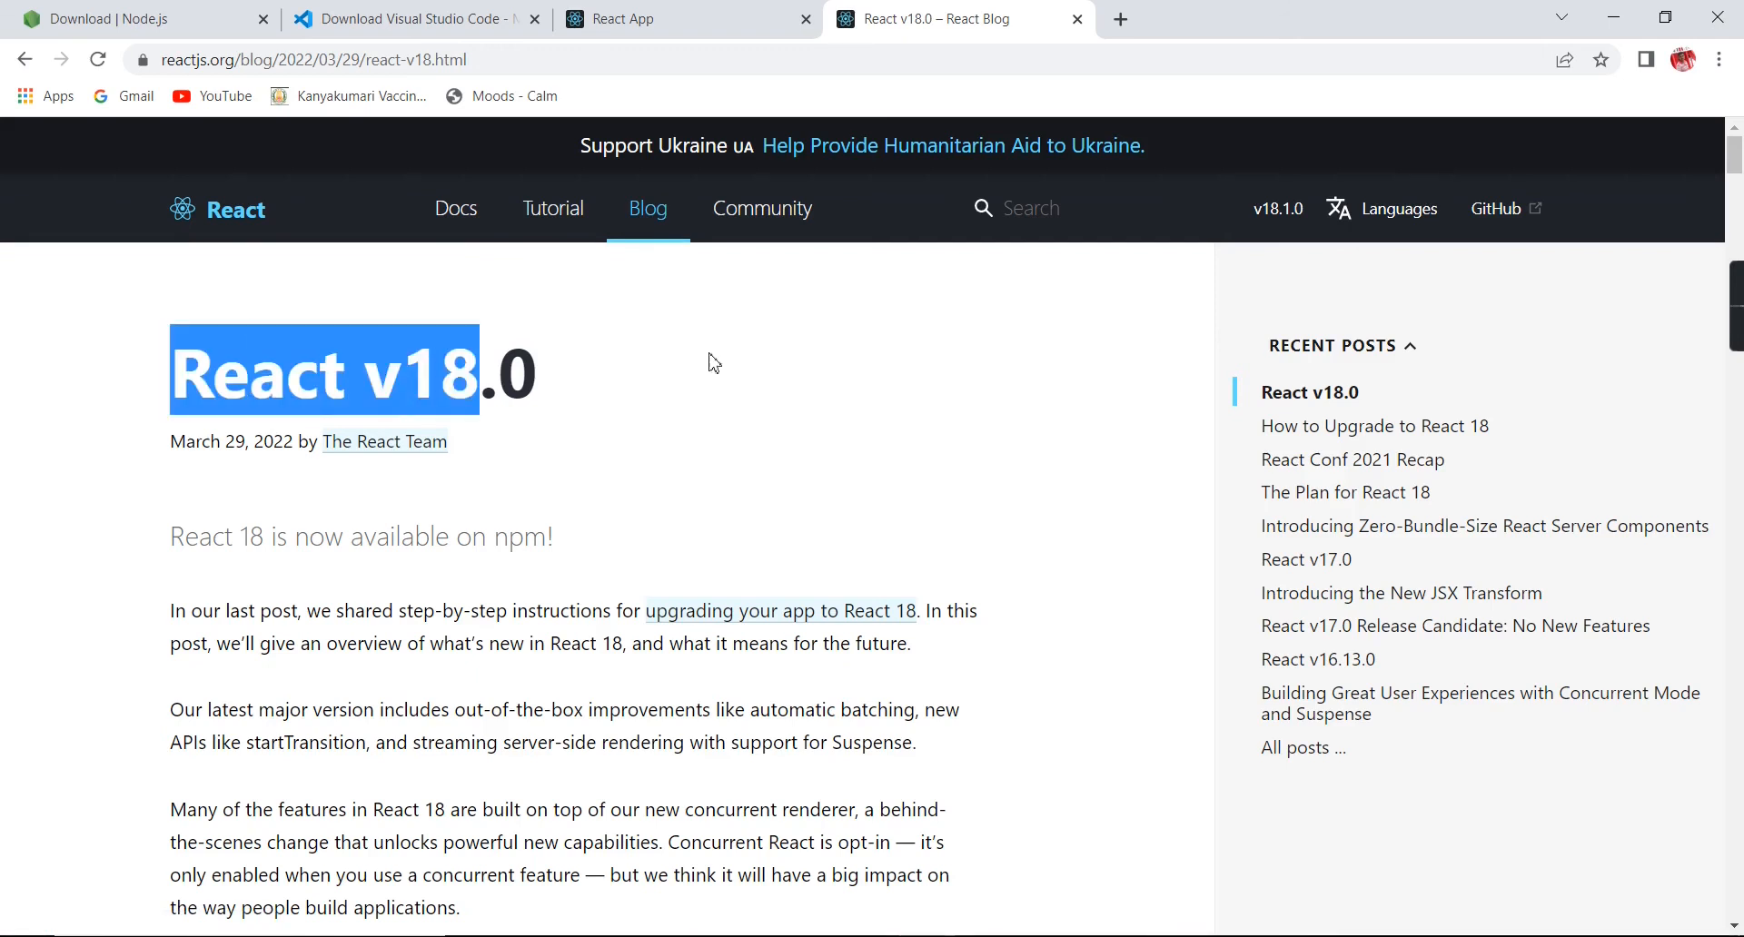
{"action": "mouse_move", "coordinate": [774, 366]}
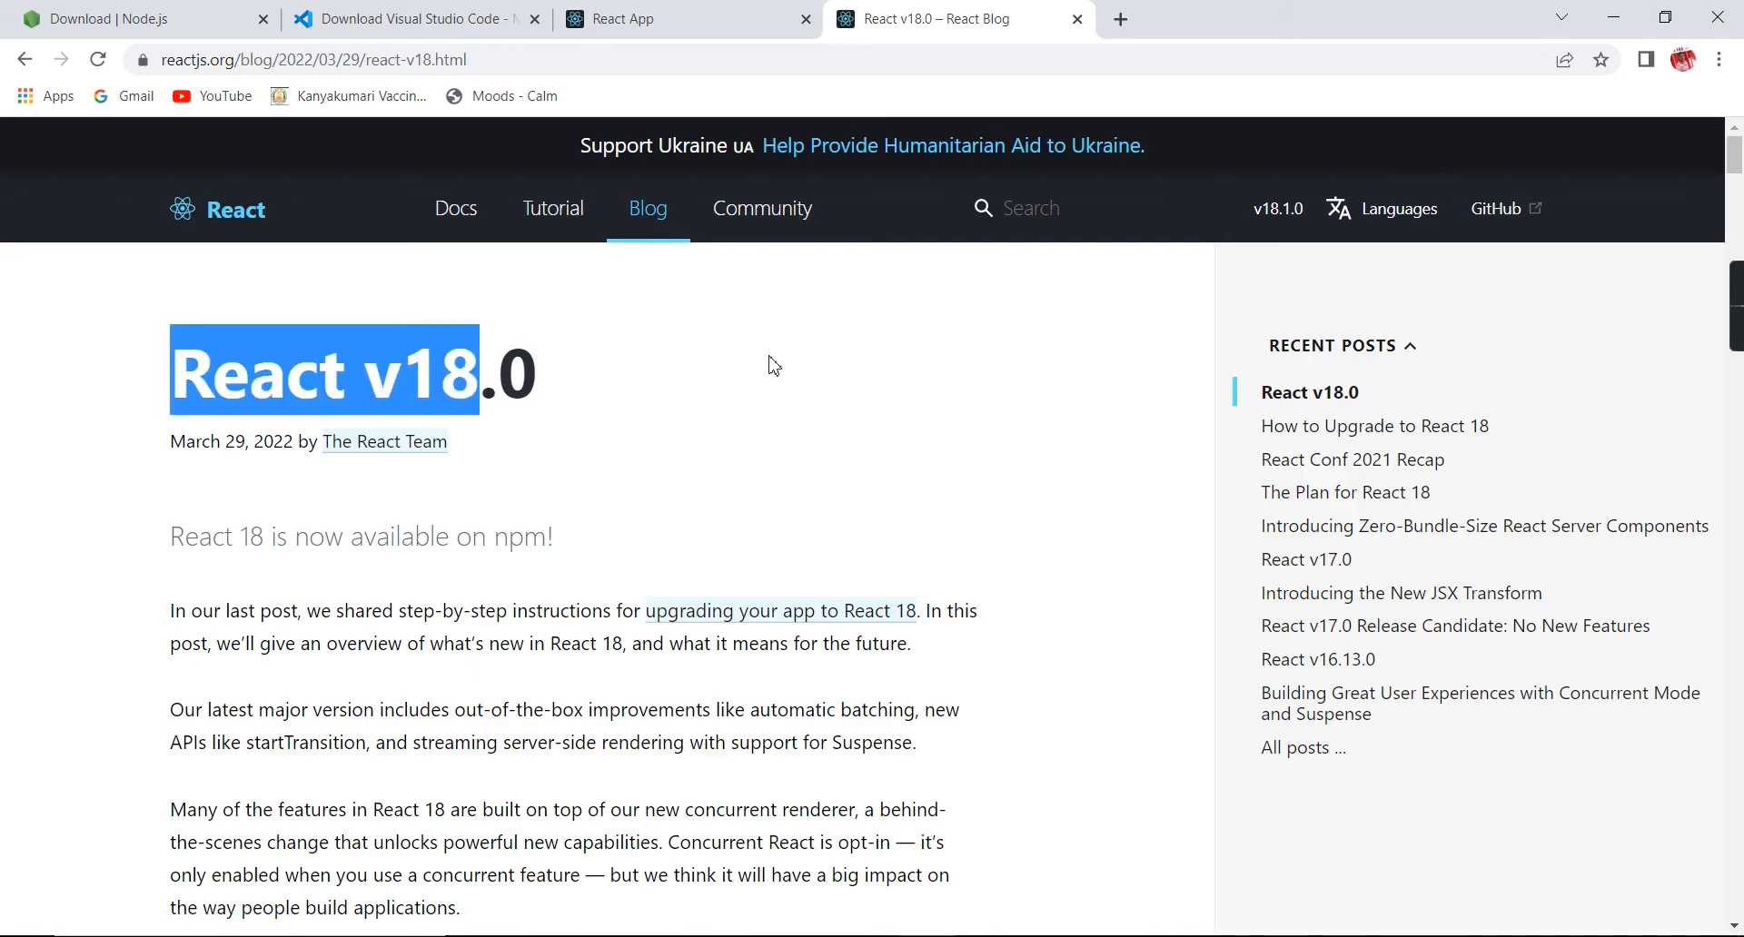